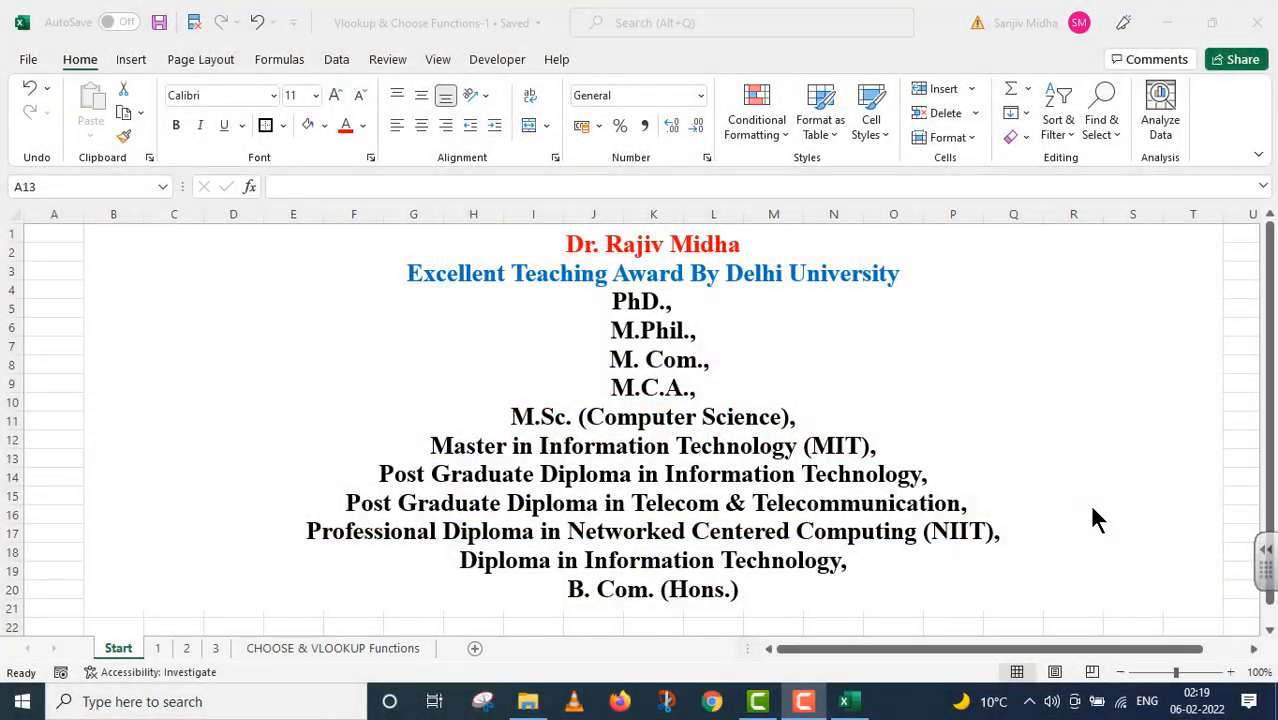
mouse_move(1056, 496)
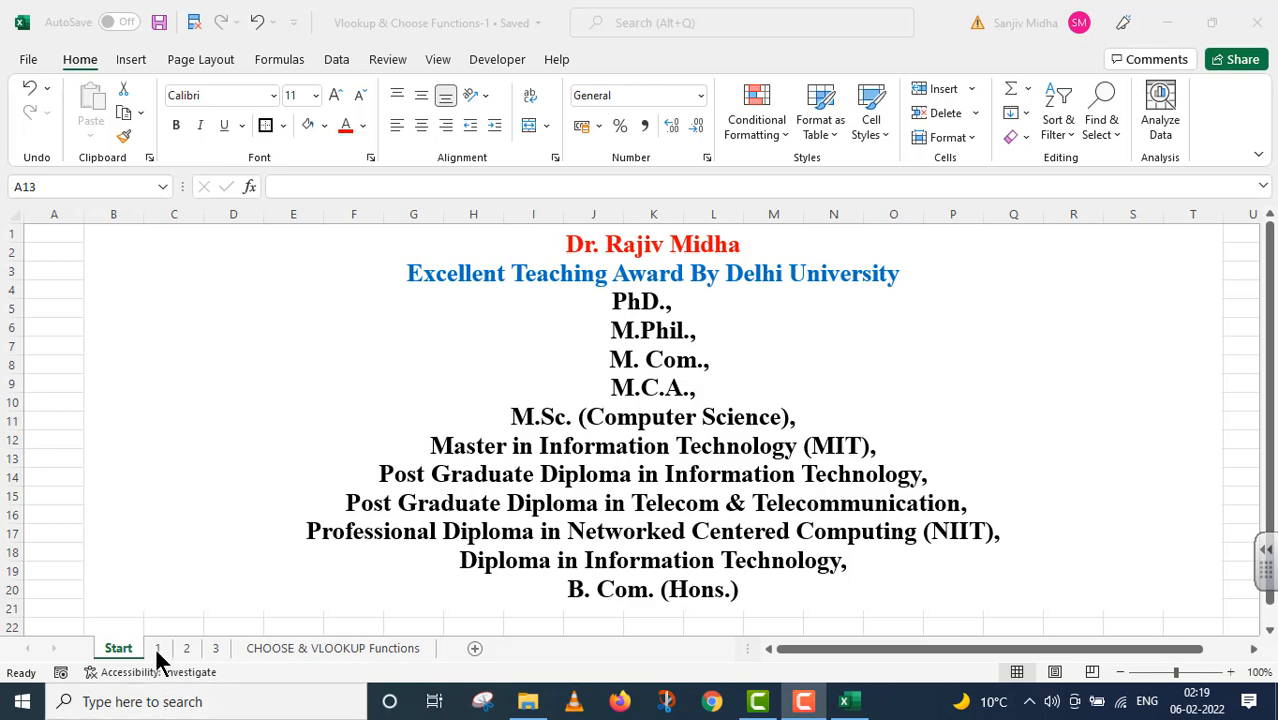
- Switch to sheet 1 with the numbered list of lookup and reference functions
left_click(156, 648)
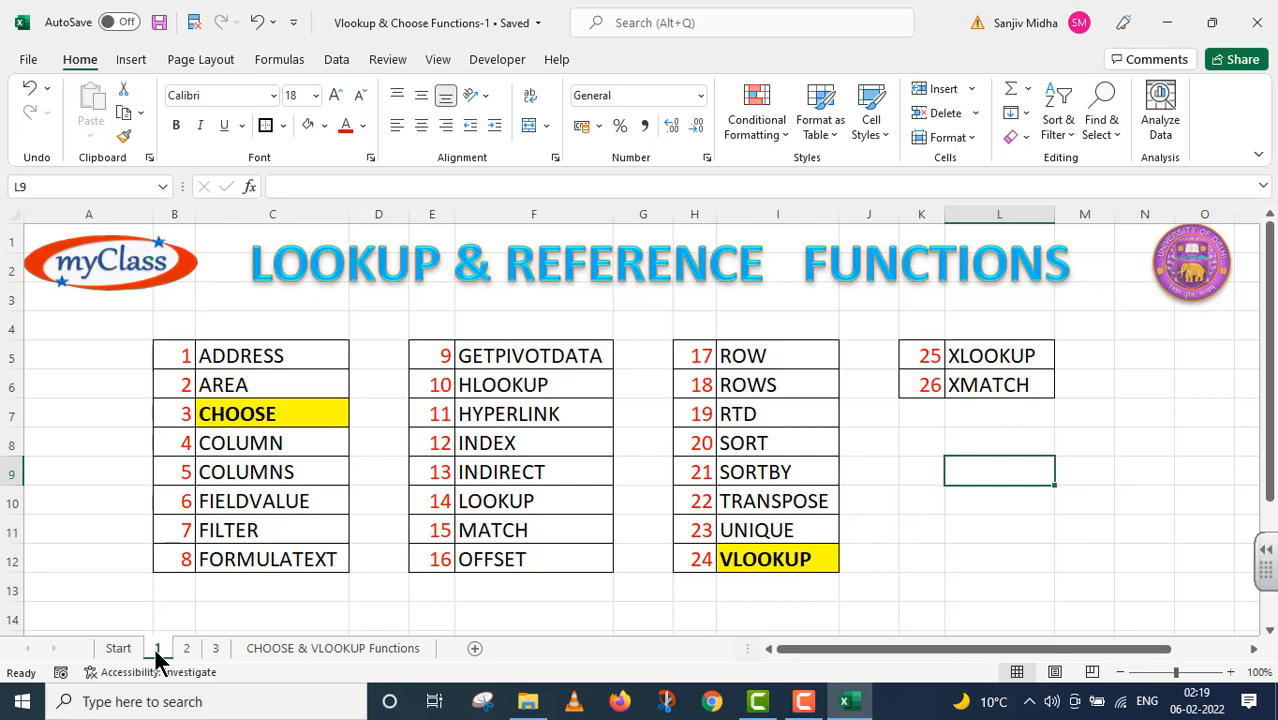
mouse_move(218, 656)
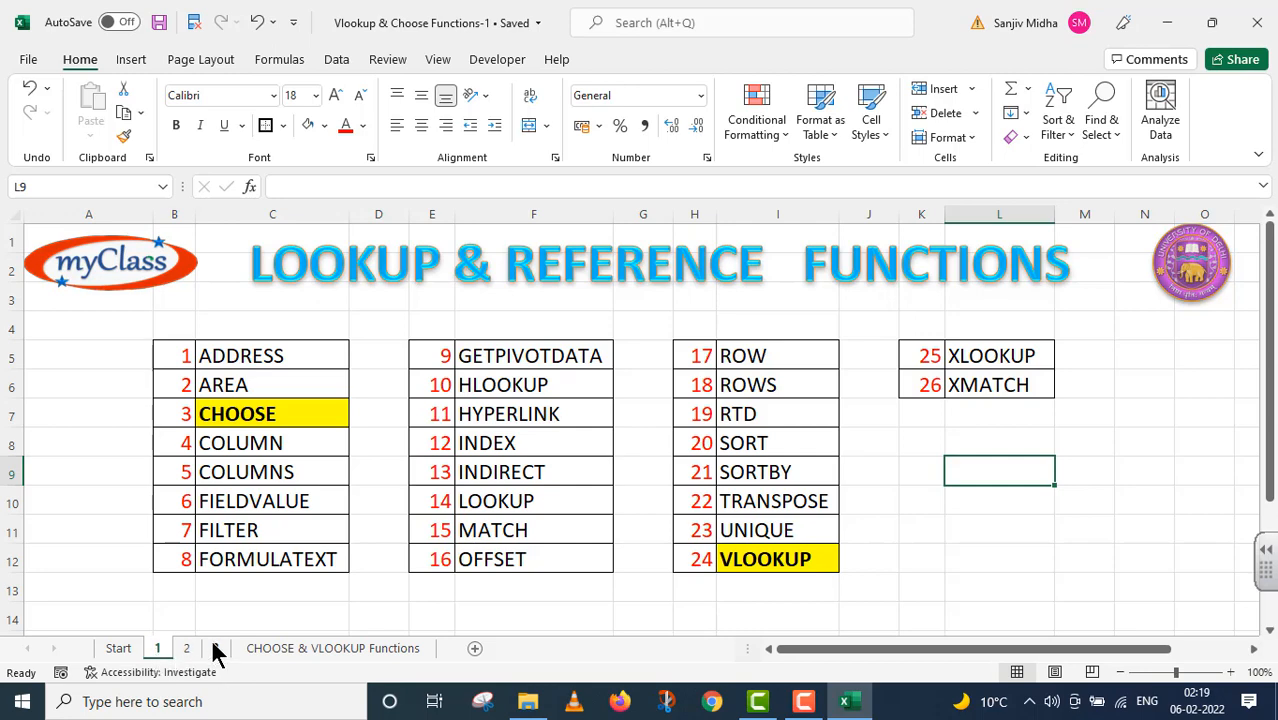
- Switch to sheet 2, the VLOOKUP & CHOOSE Functions title page
left_click(186, 648)
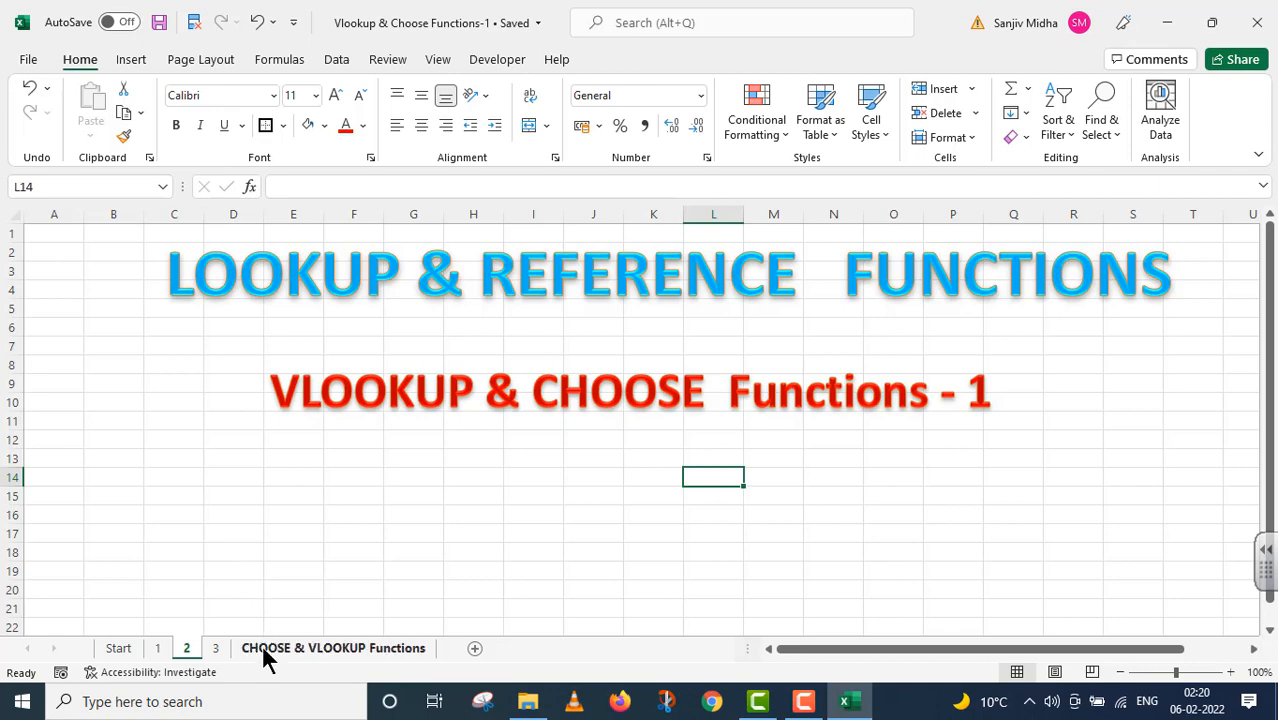
left_click(332, 648)
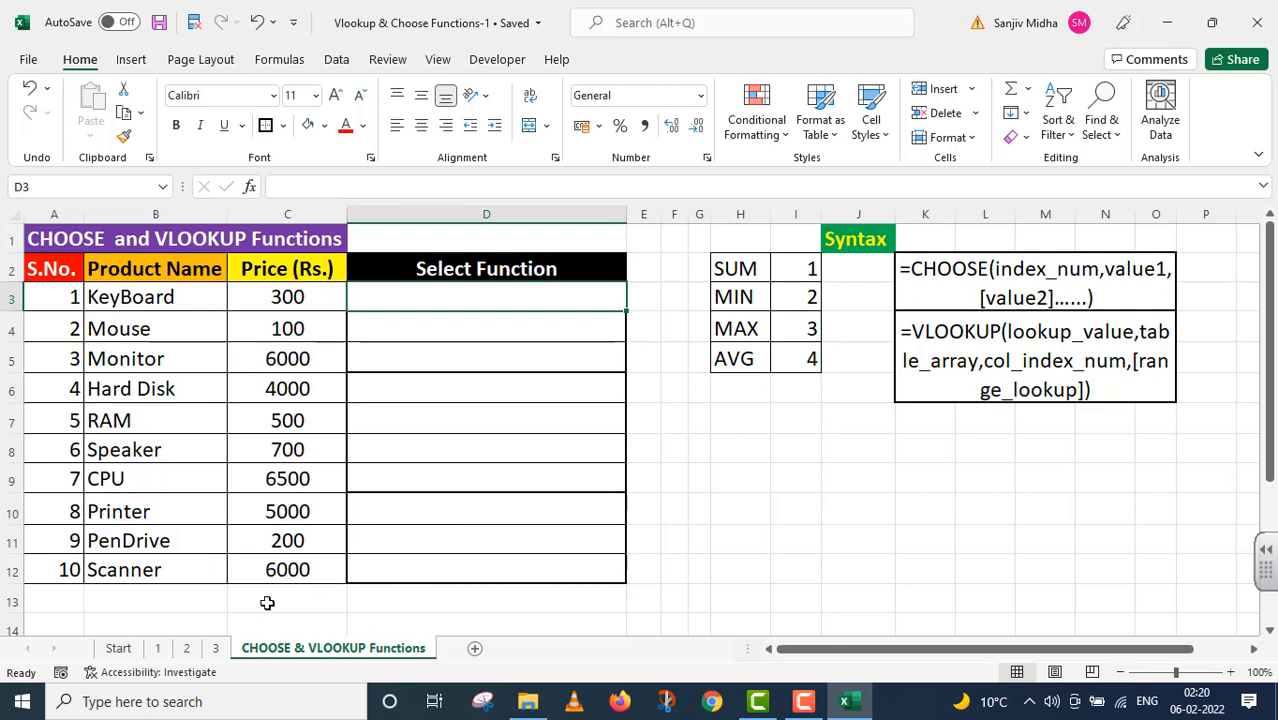
mouse_move(310, 612)
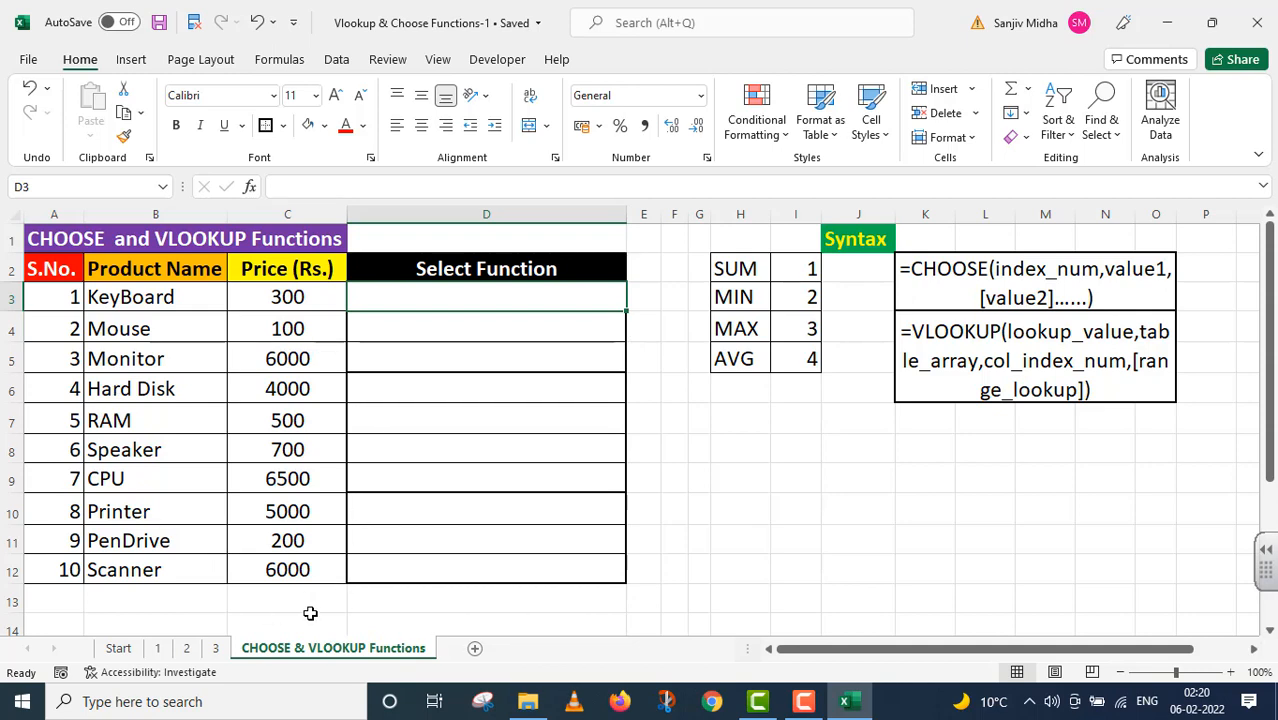
mouse_move(960, 388)
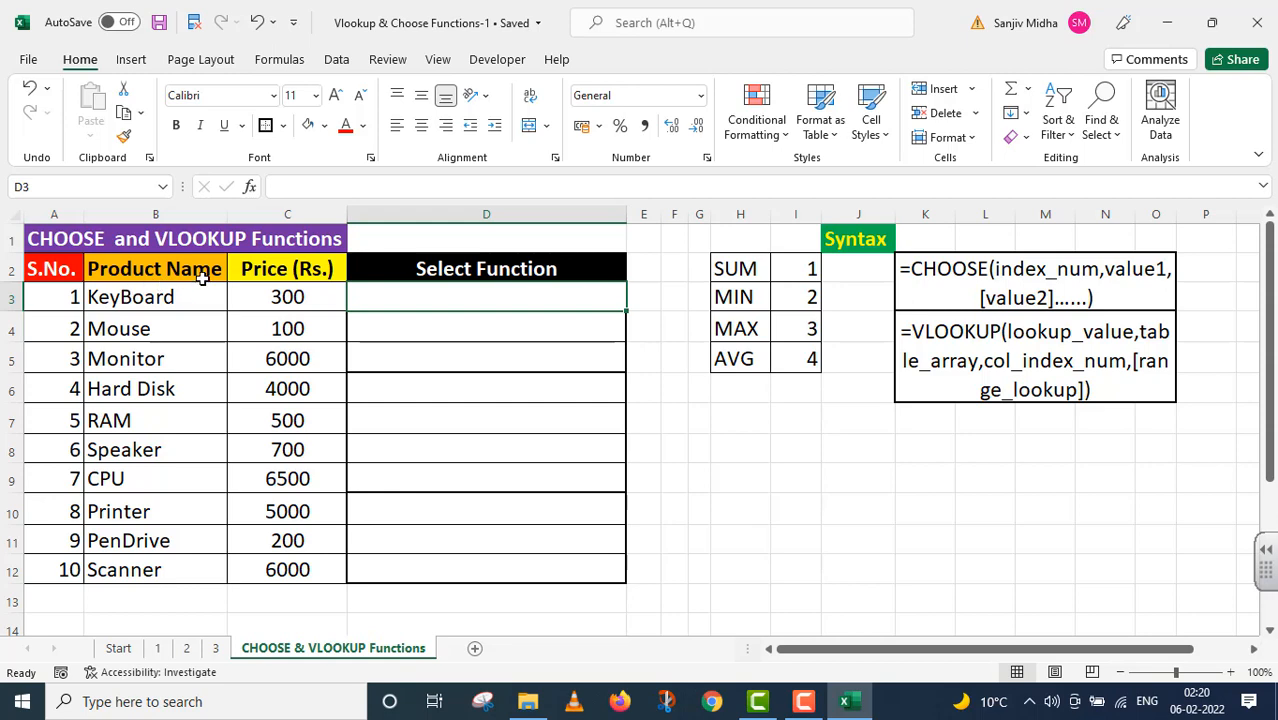
mouse_move(164, 520)
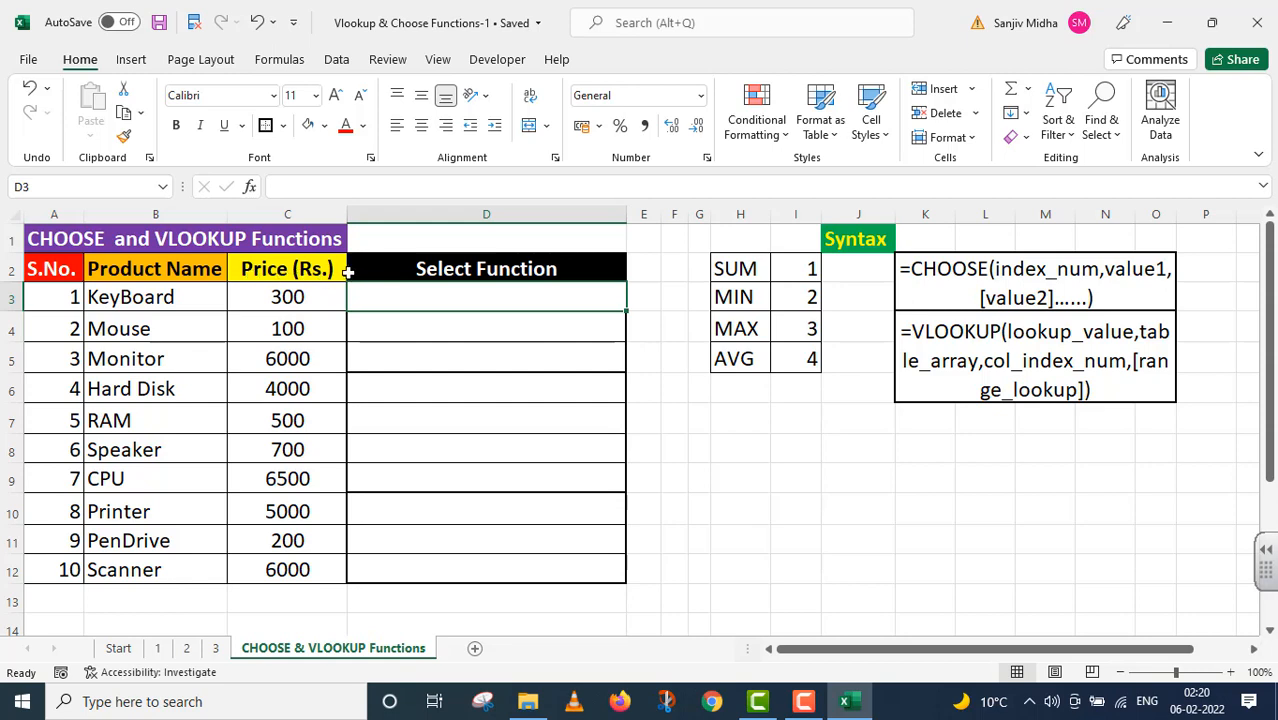
mouse_move(320, 280)
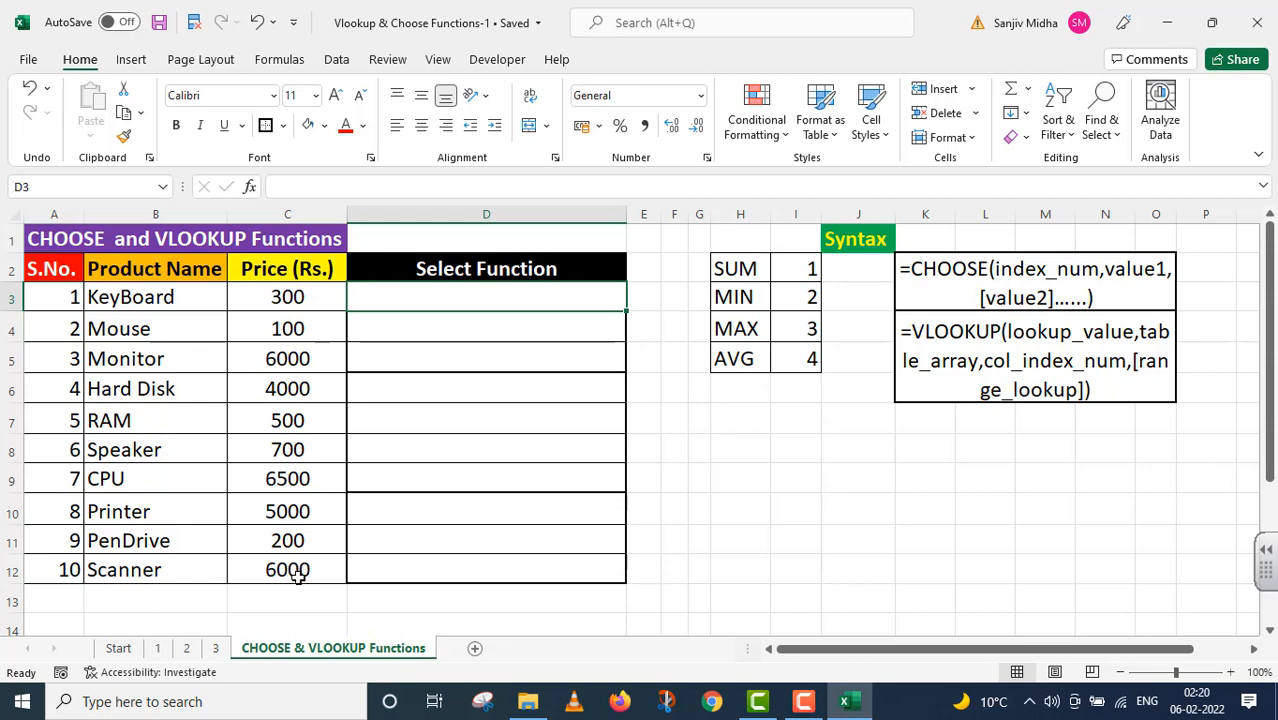
mouse_move(272, 388)
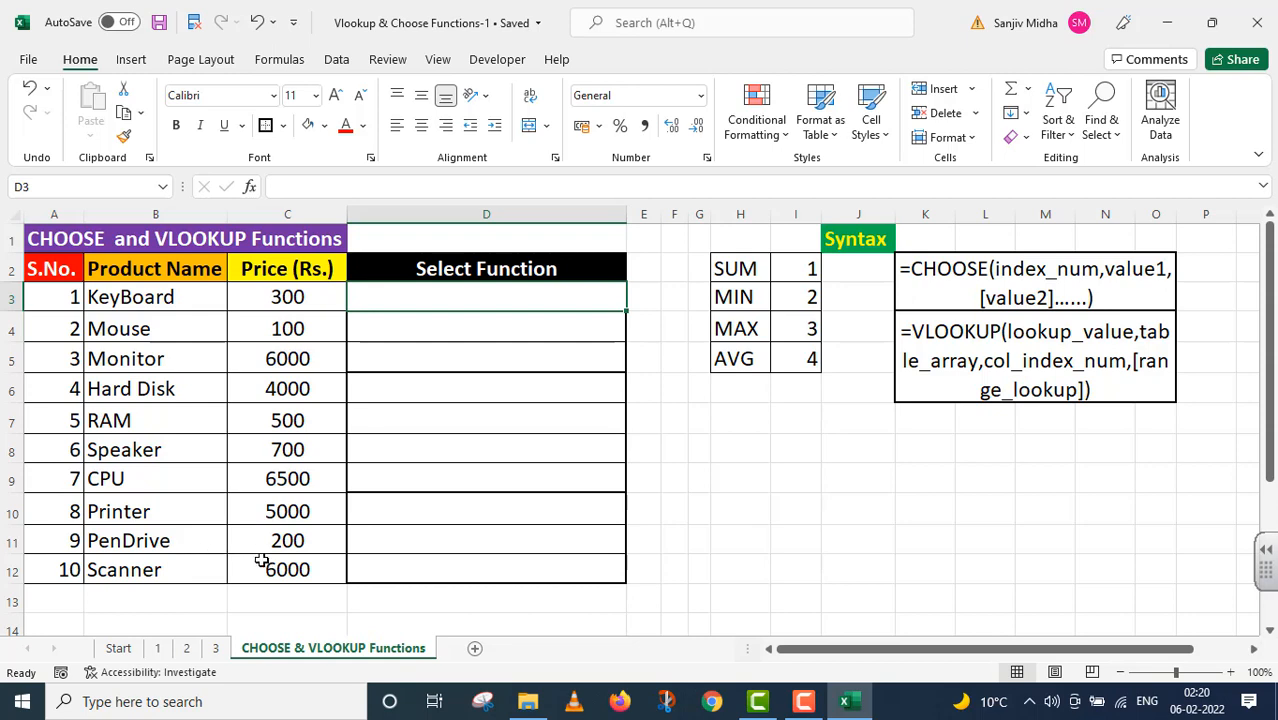
mouse_move(862, 278)
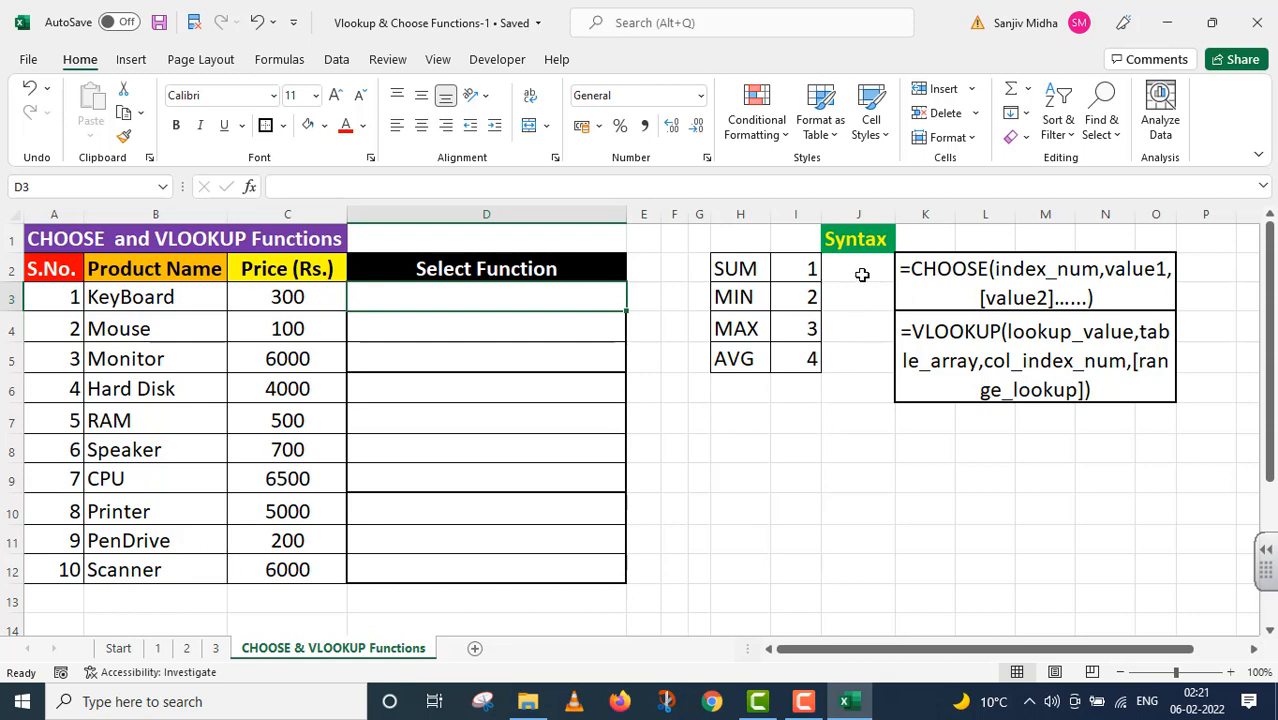
mouse_move(952, 276)
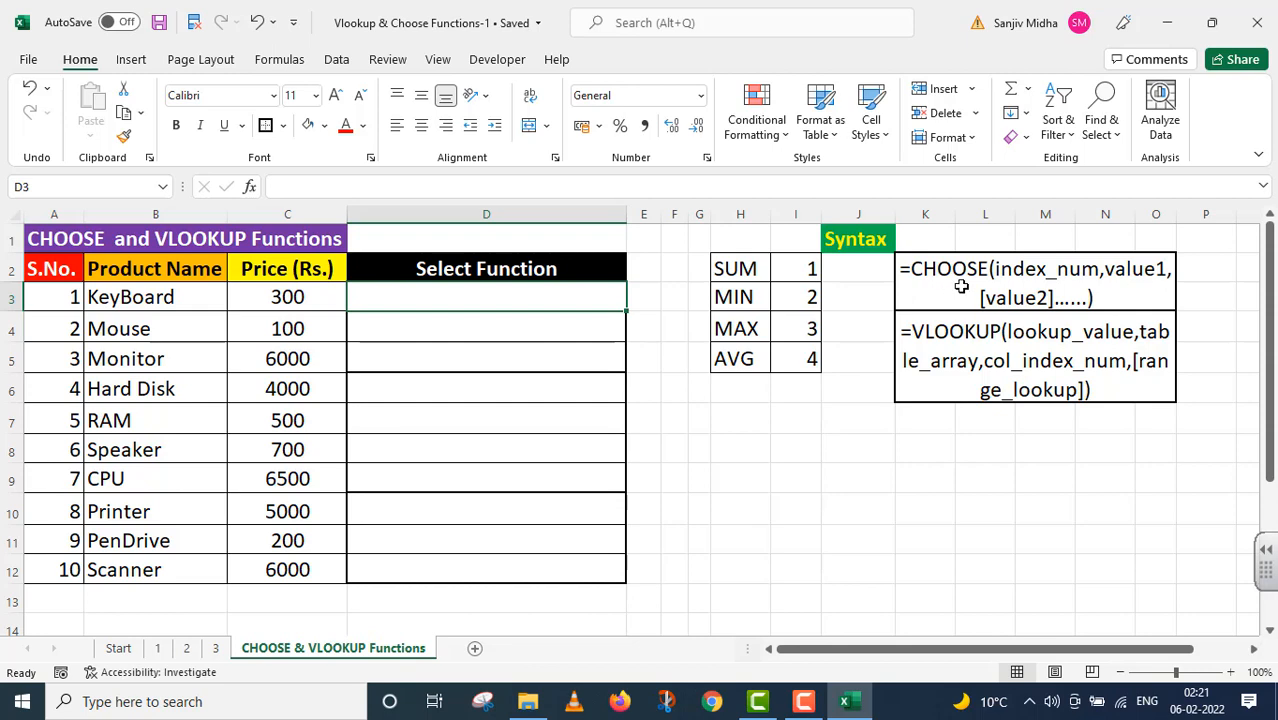
mouse_move(1100, 280)
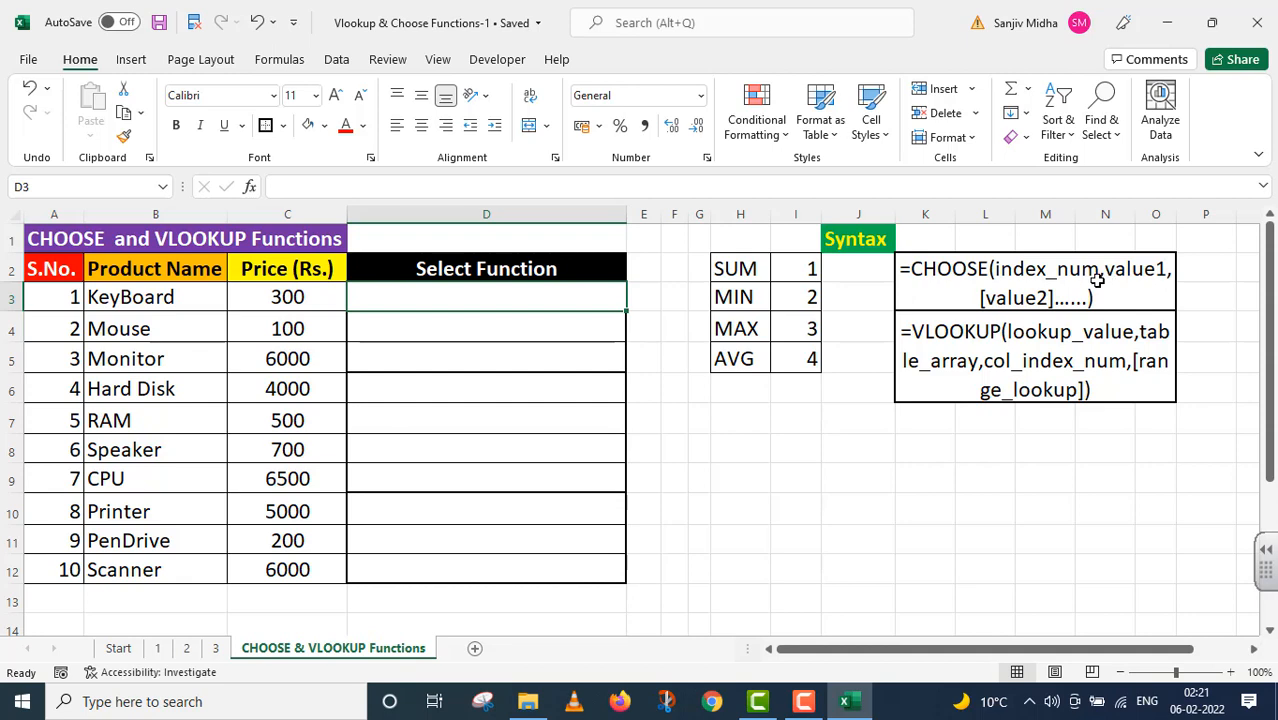
mouse_move(1158, 280)
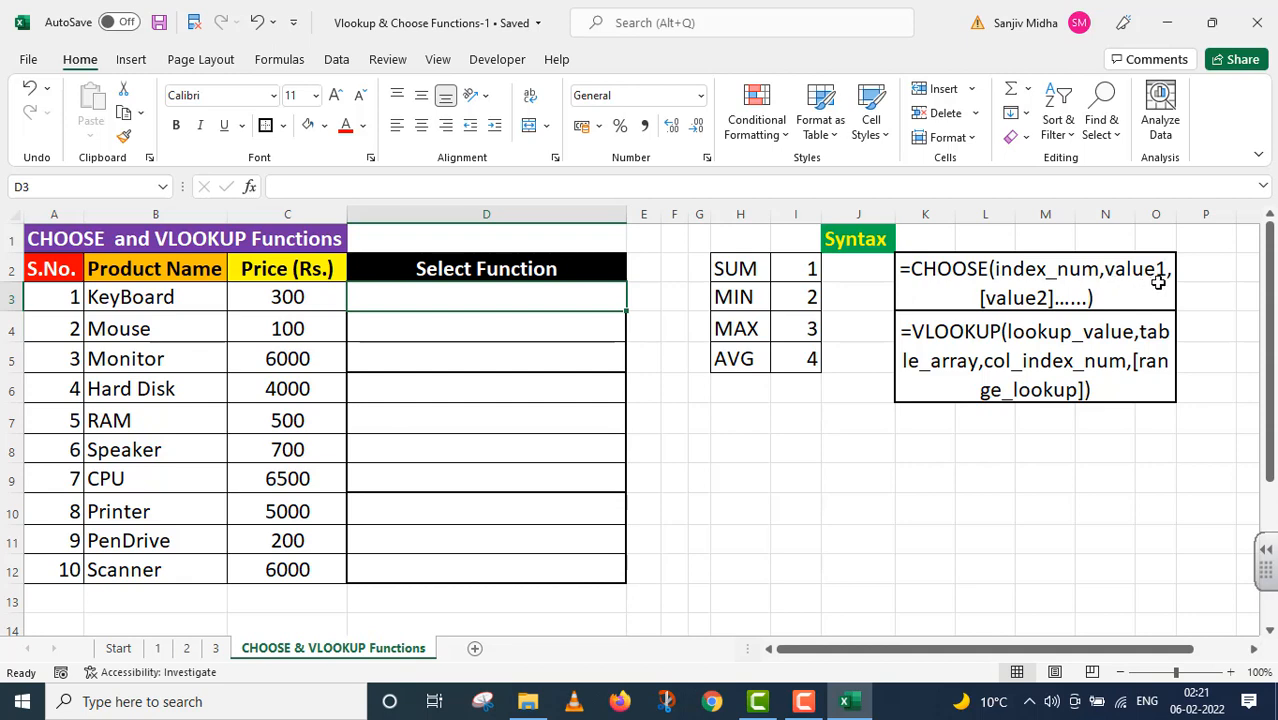
mouse_move(994, 300)
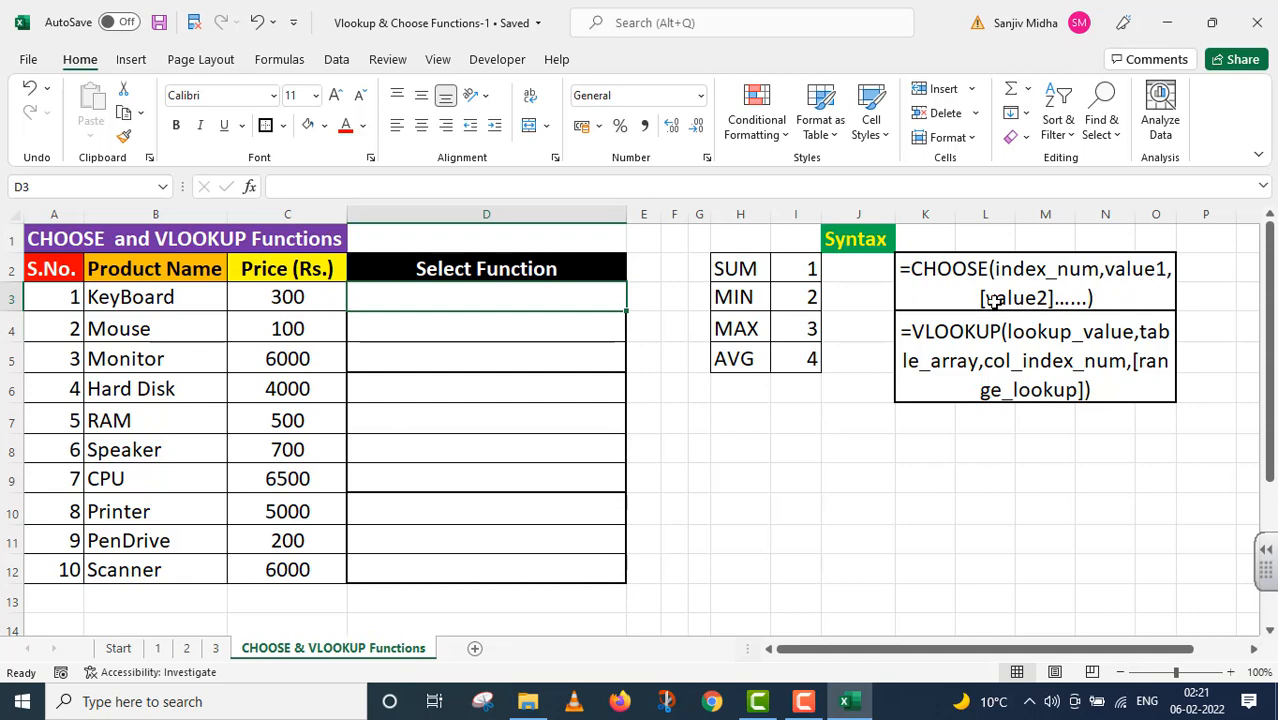
mouse_move(1112, 292)
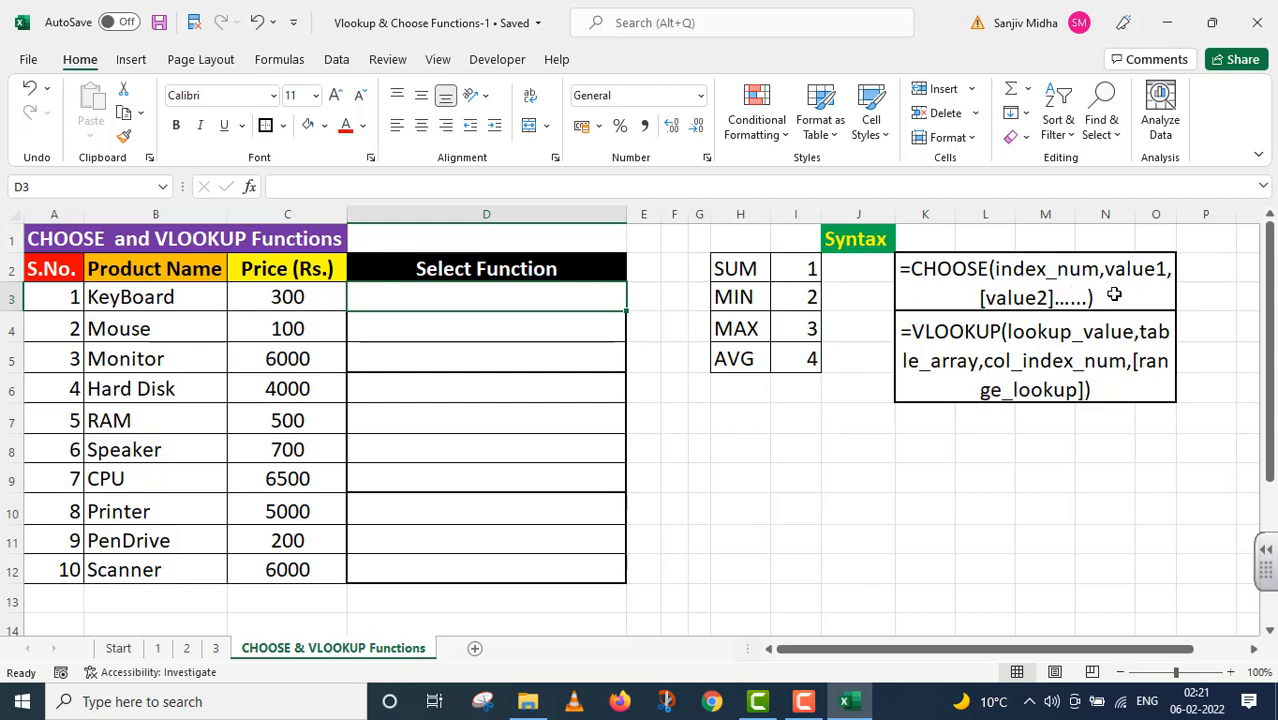
mouse_move(972, 356)
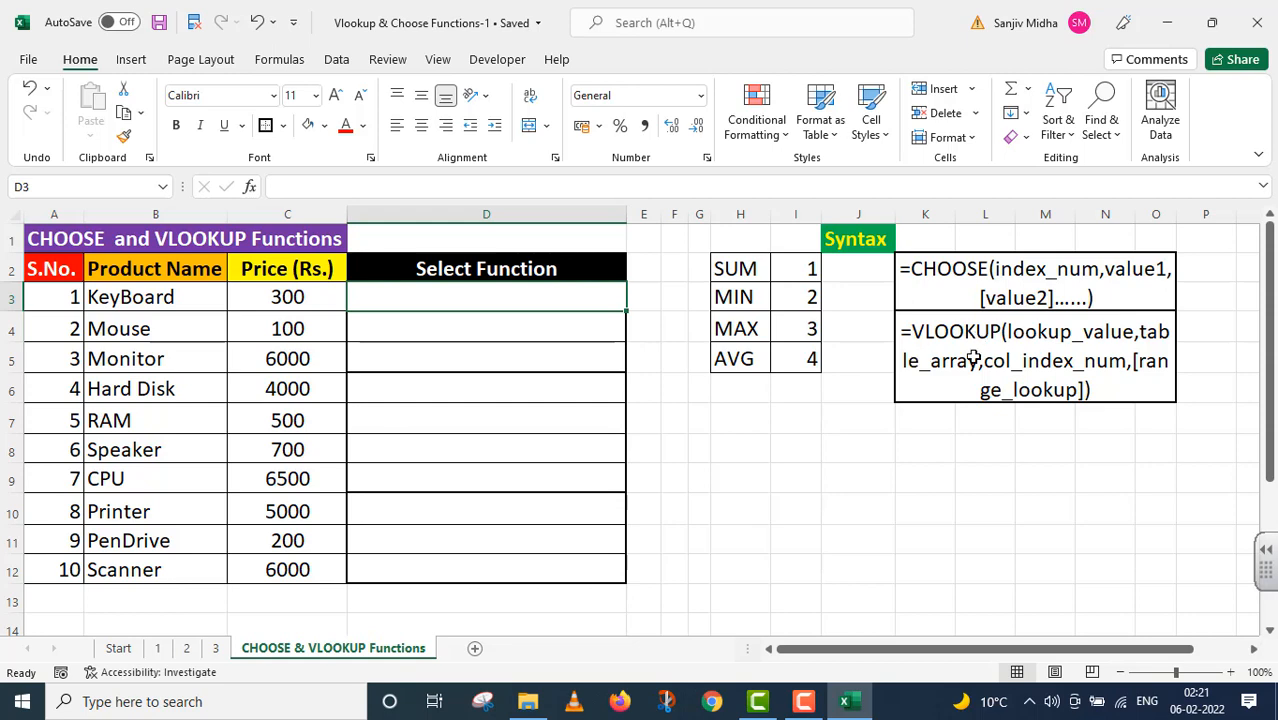
mouse_move(1036, 368)
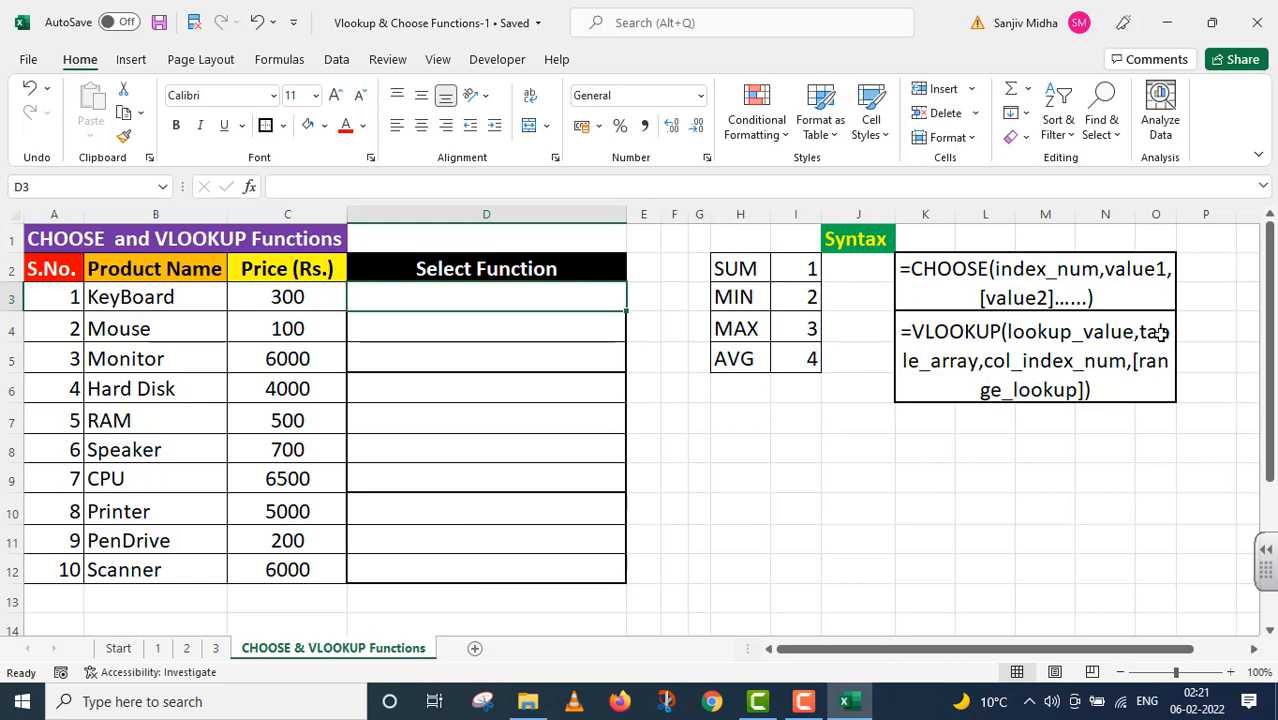
mouse_move(1000, 368)
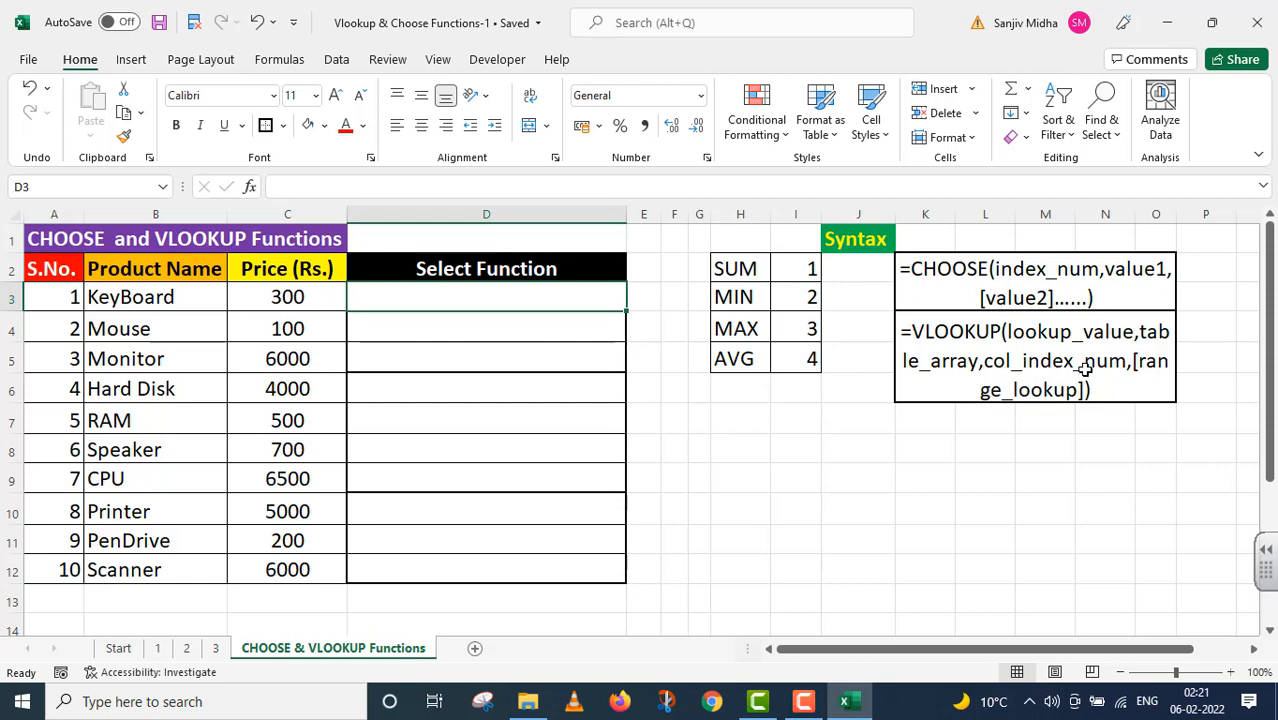
mouse_move(1128, 372)
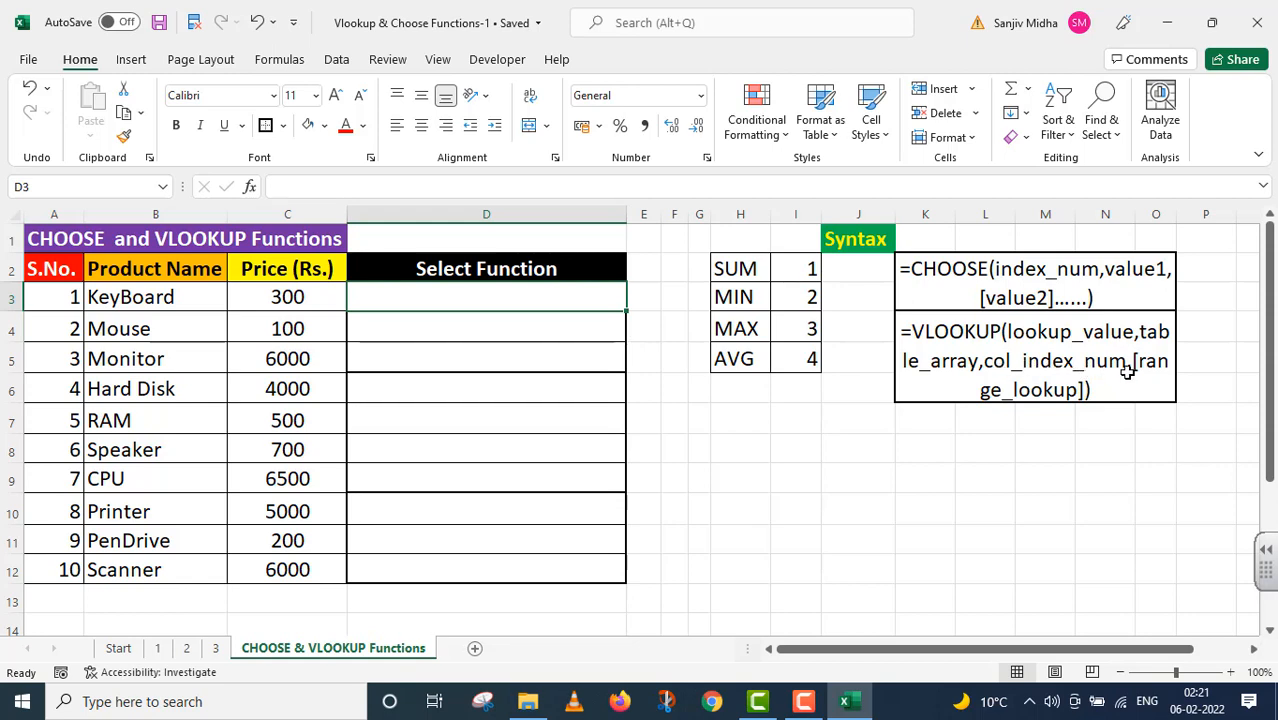
mouse_move(1142, 376)
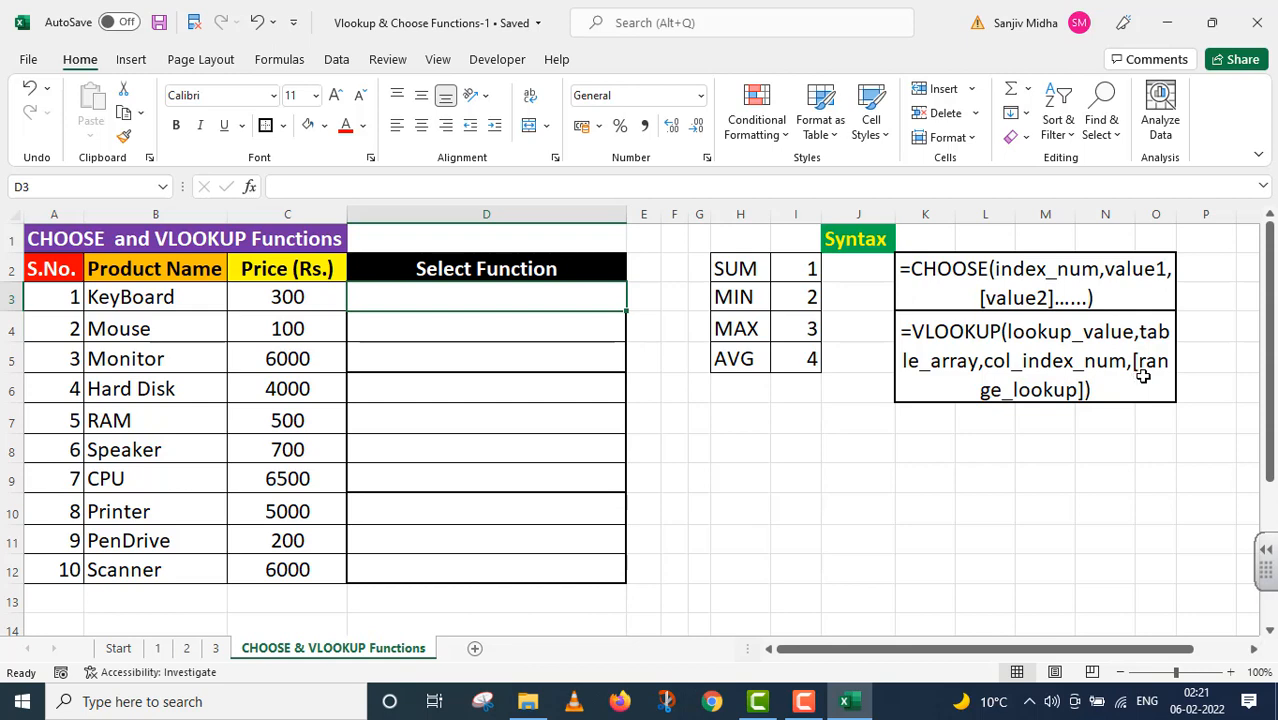
mouse_move(1084, 400)
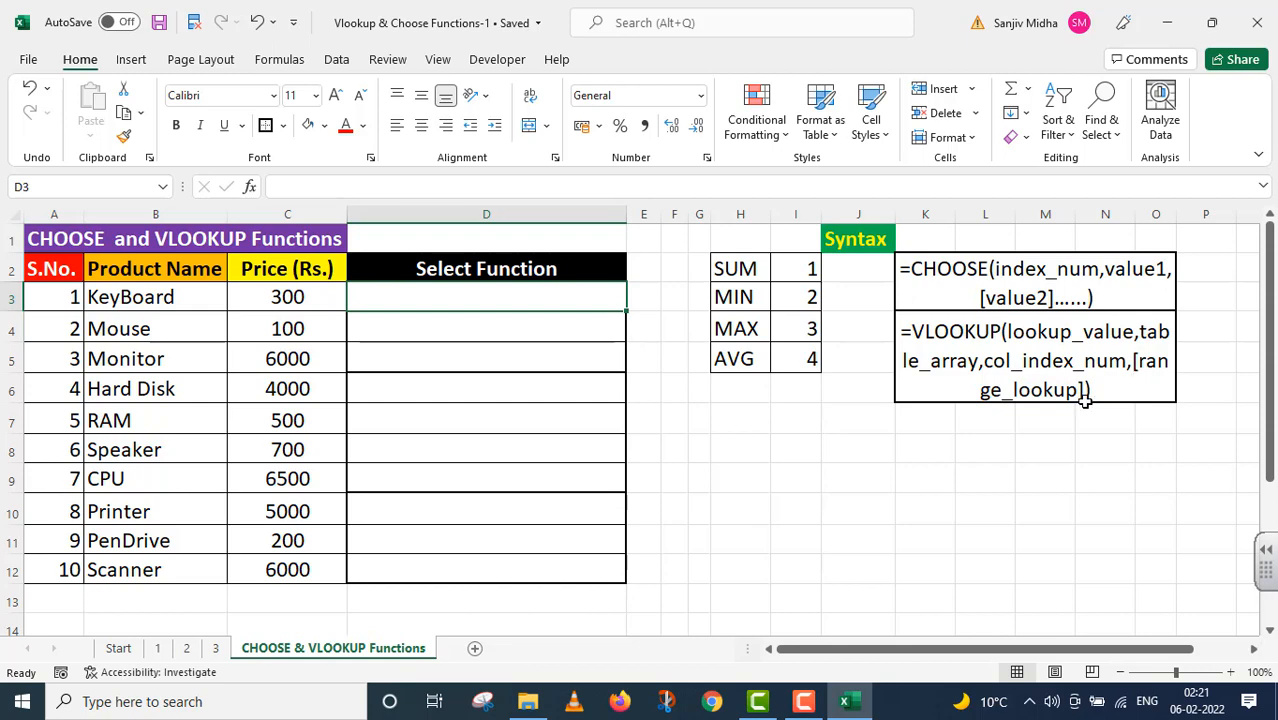
mouse_move(696, 258)
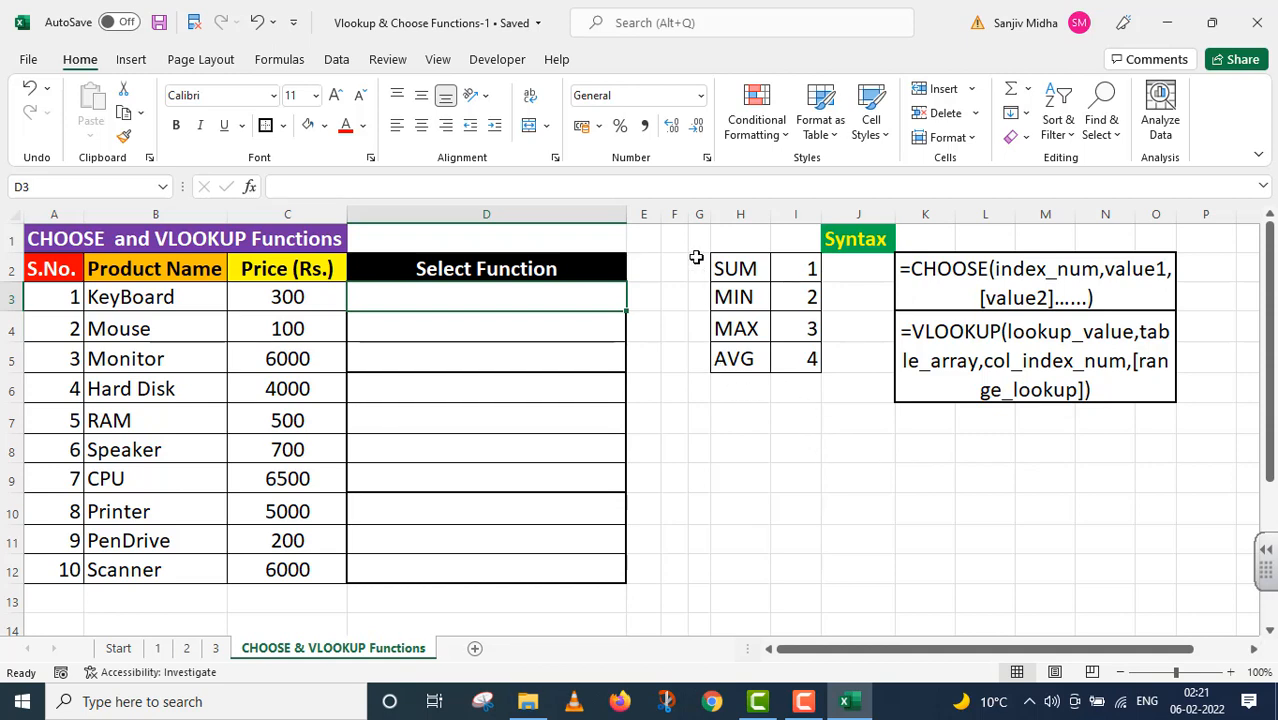
mouse_move(792, 376)
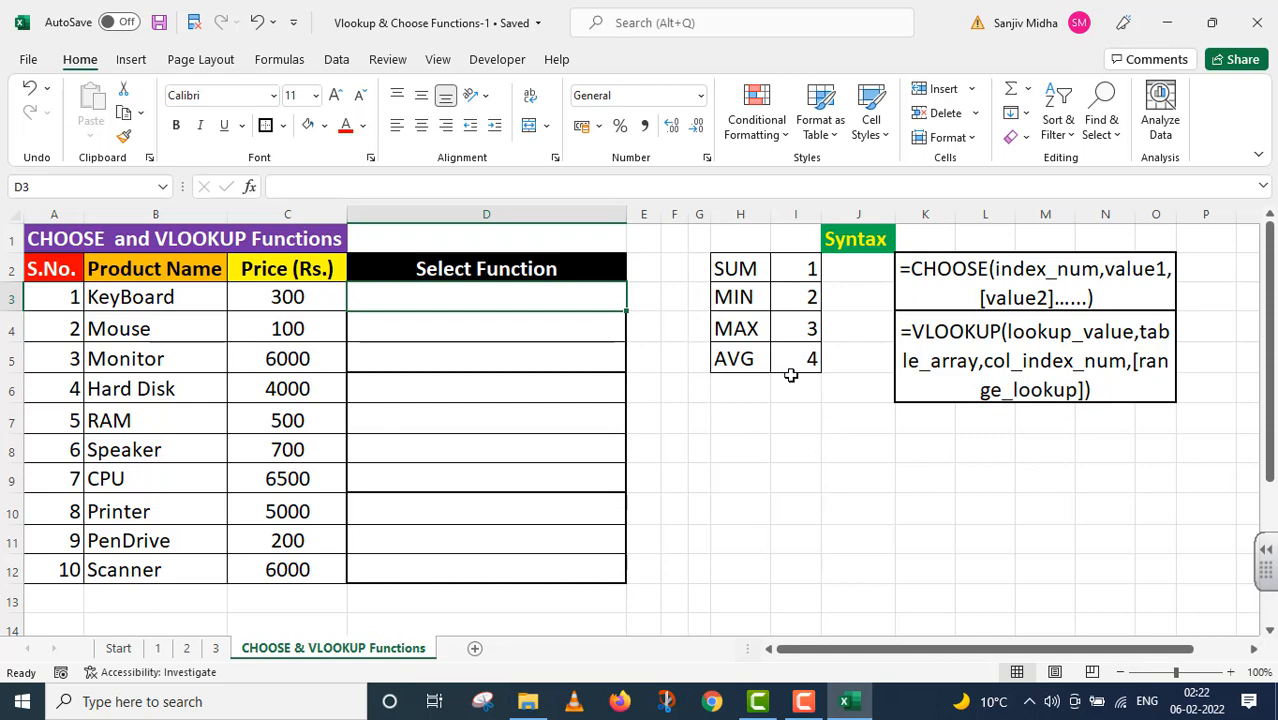
mouse_move(752, 296)
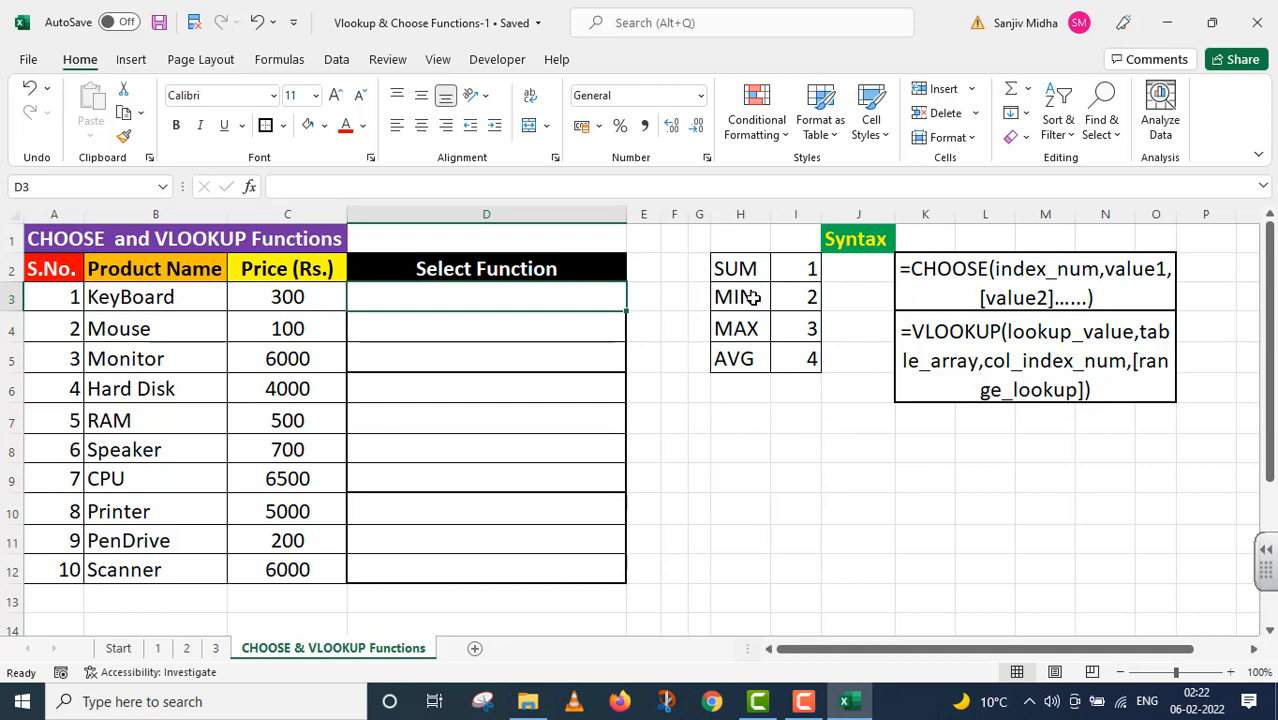
mouse_move(752, 360)
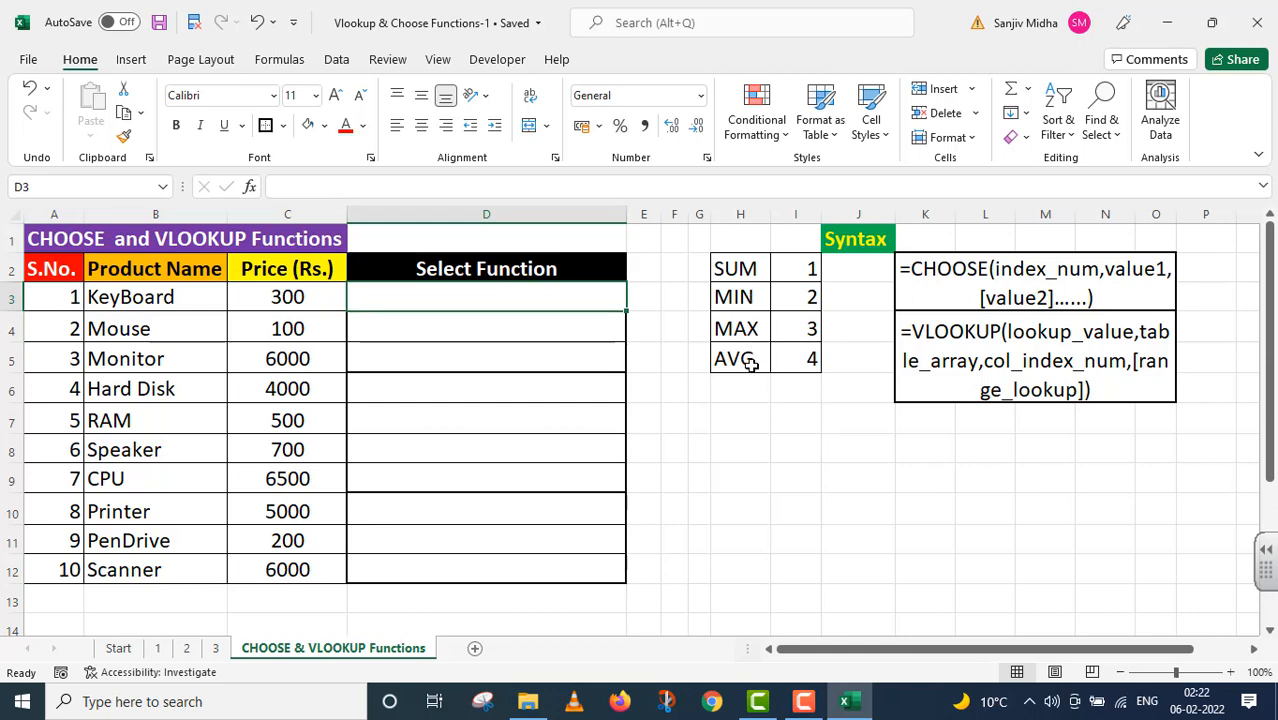
mouse_move(830, 440)
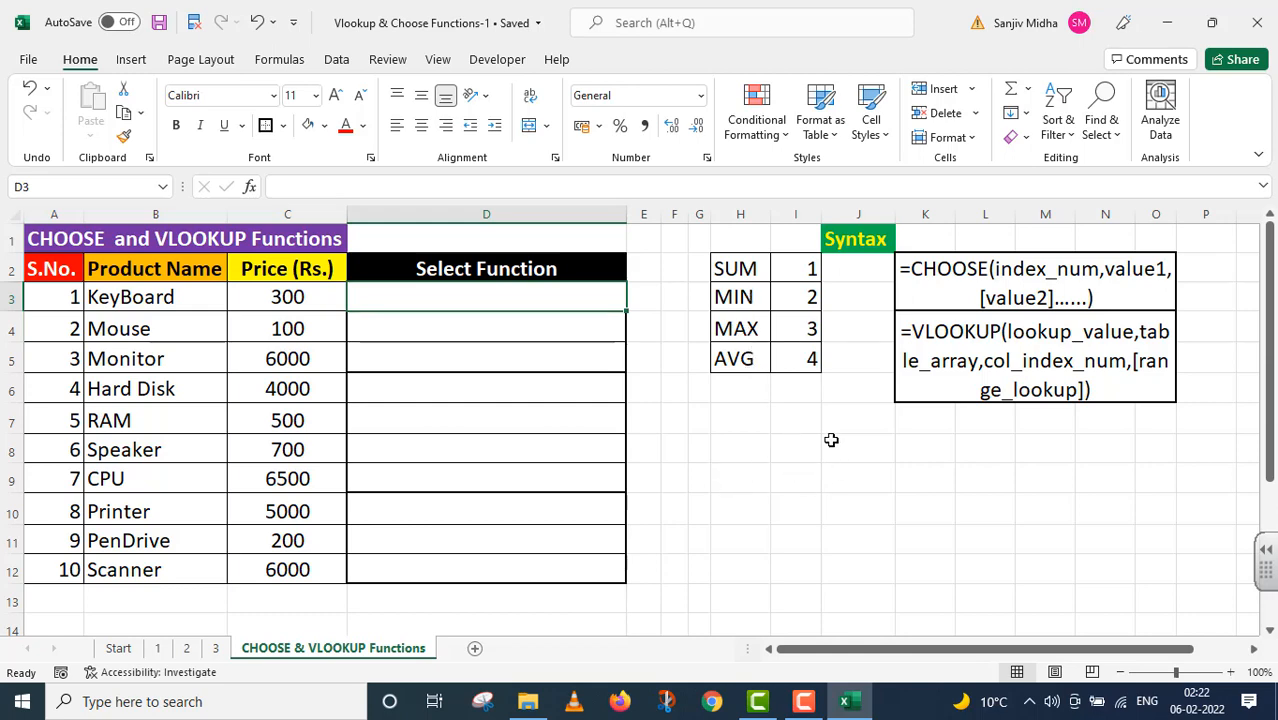
mouse_move(852, 424)
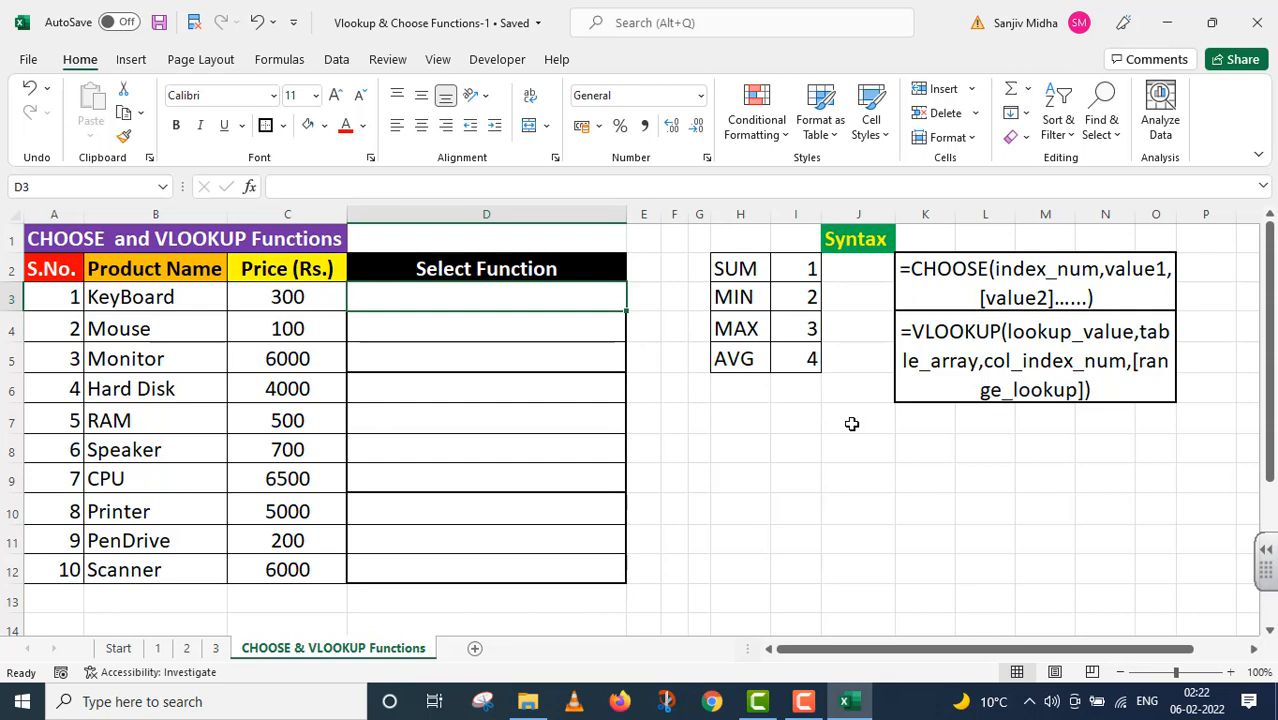
mouse_move(580, 296)
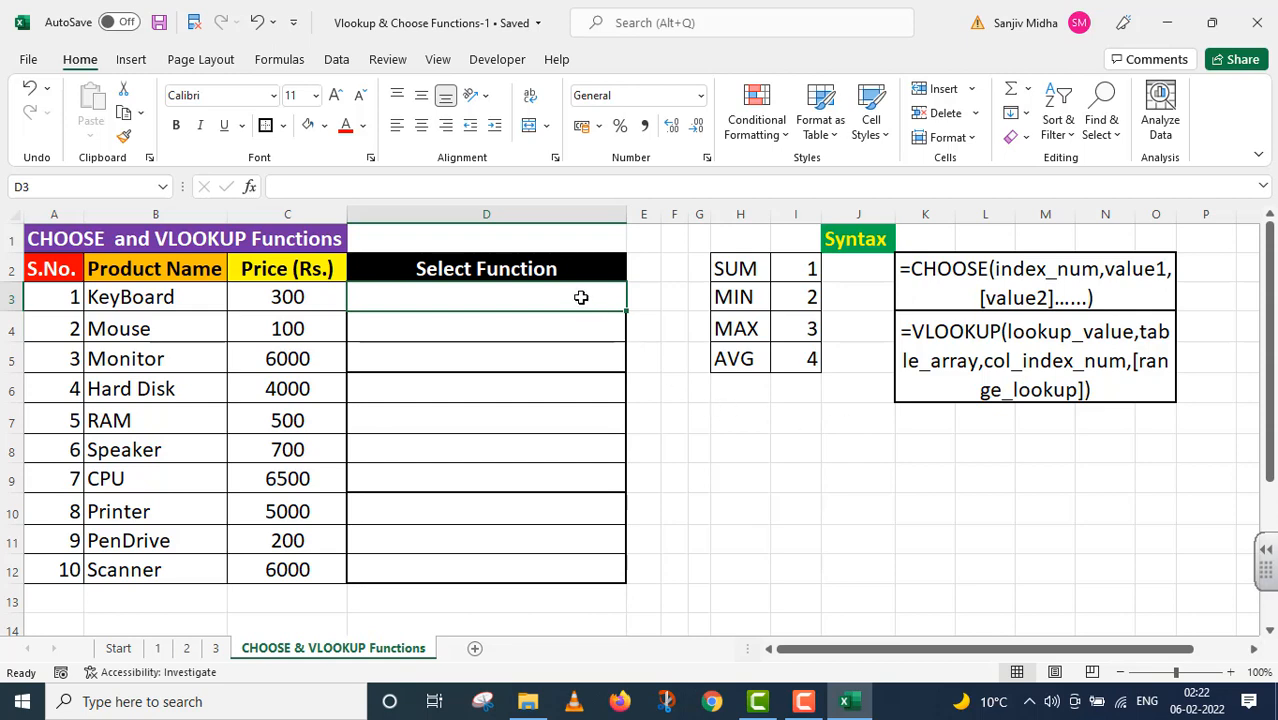
mouse_move(530, 296)
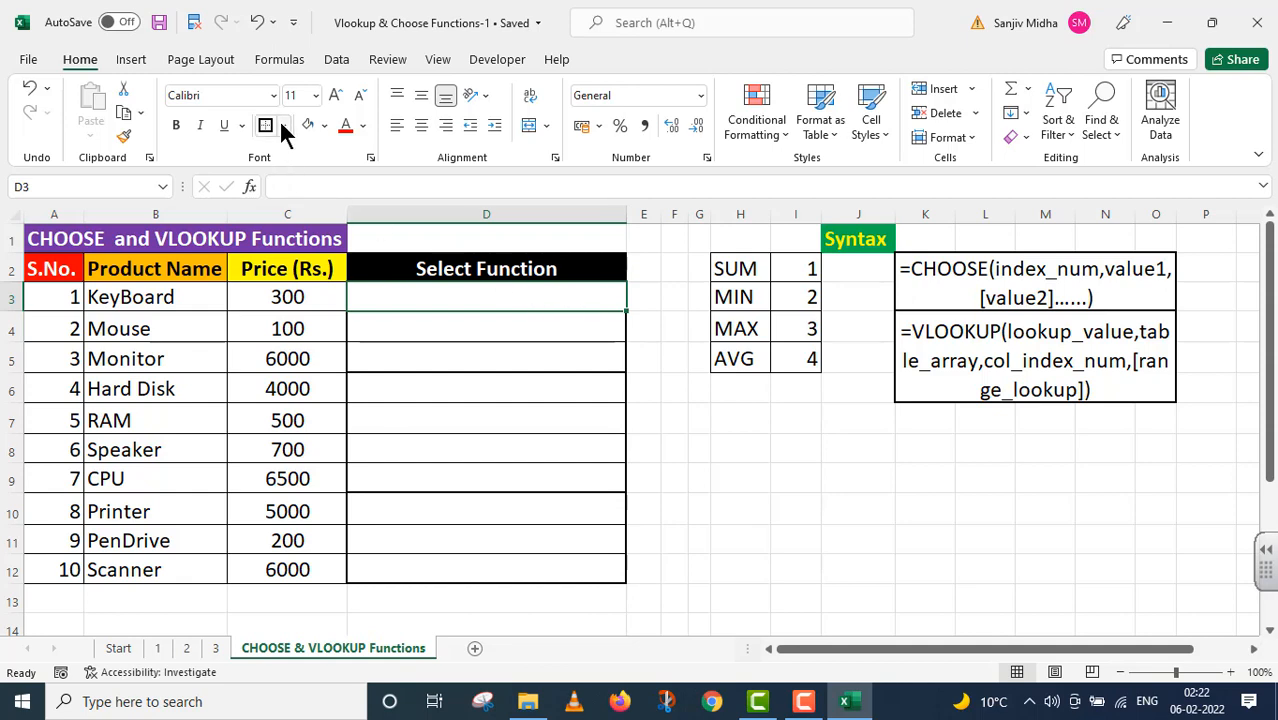
- Give the Select Function cell D3 an orange fill
left_click(324, 126)
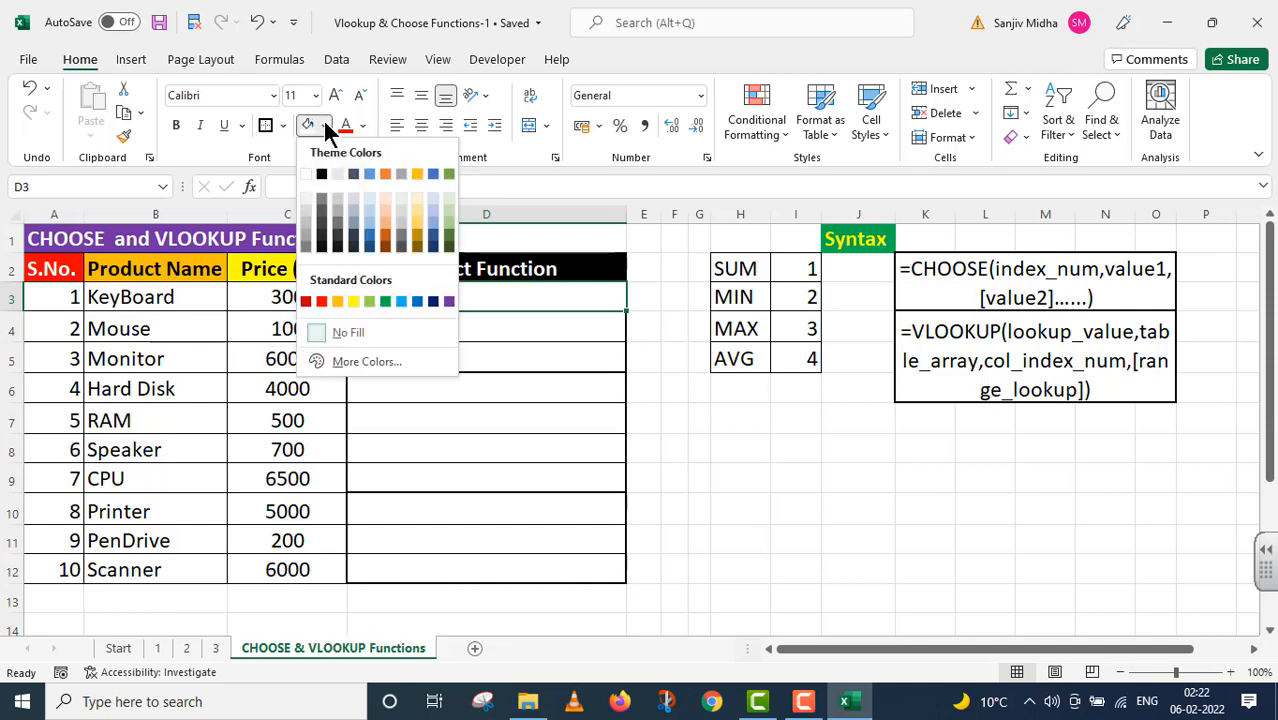
left_click(336, 300)
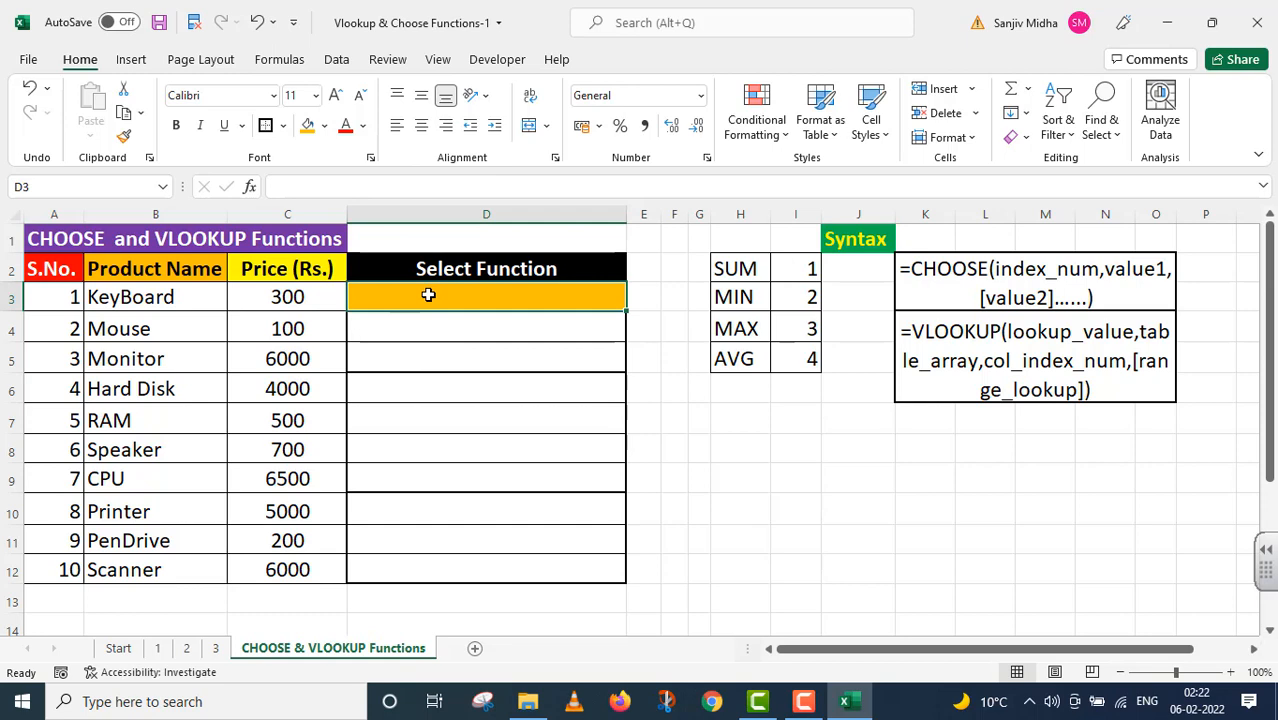
mouse_move(456, 298)
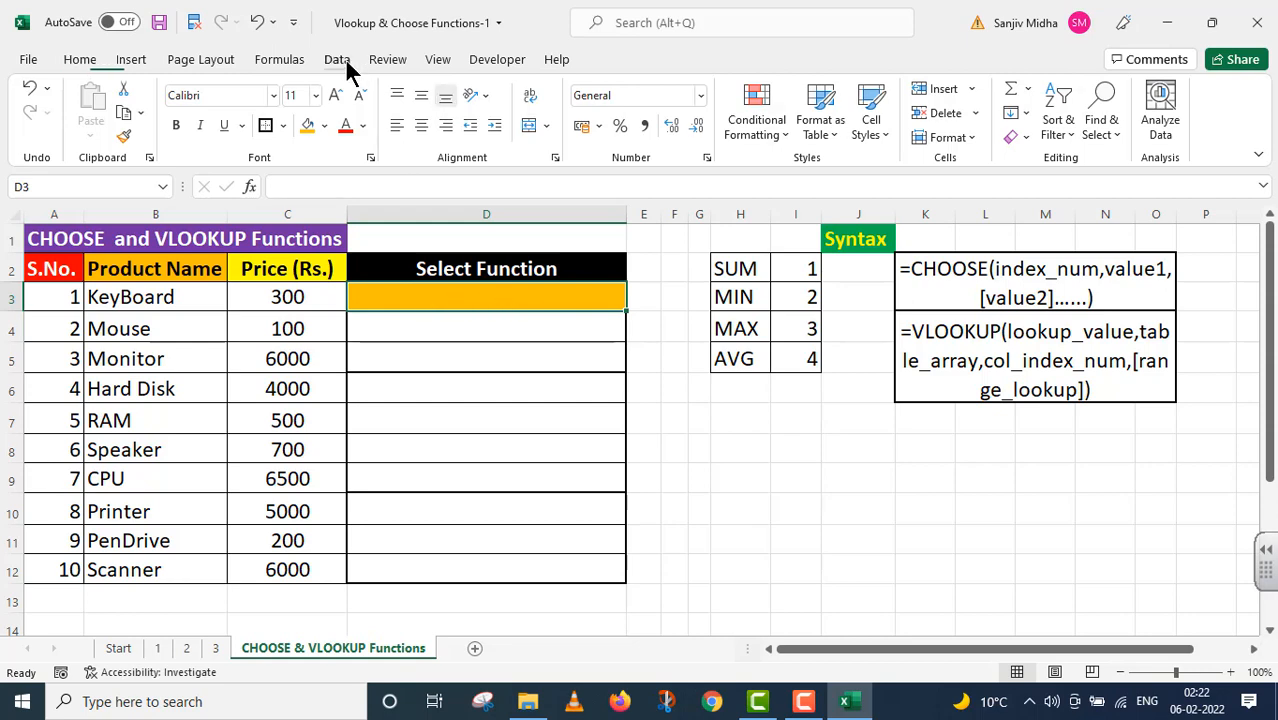
- Add list data validation to D3 sourced from the function names in $H$2:$H$5
left_click(336, 60)
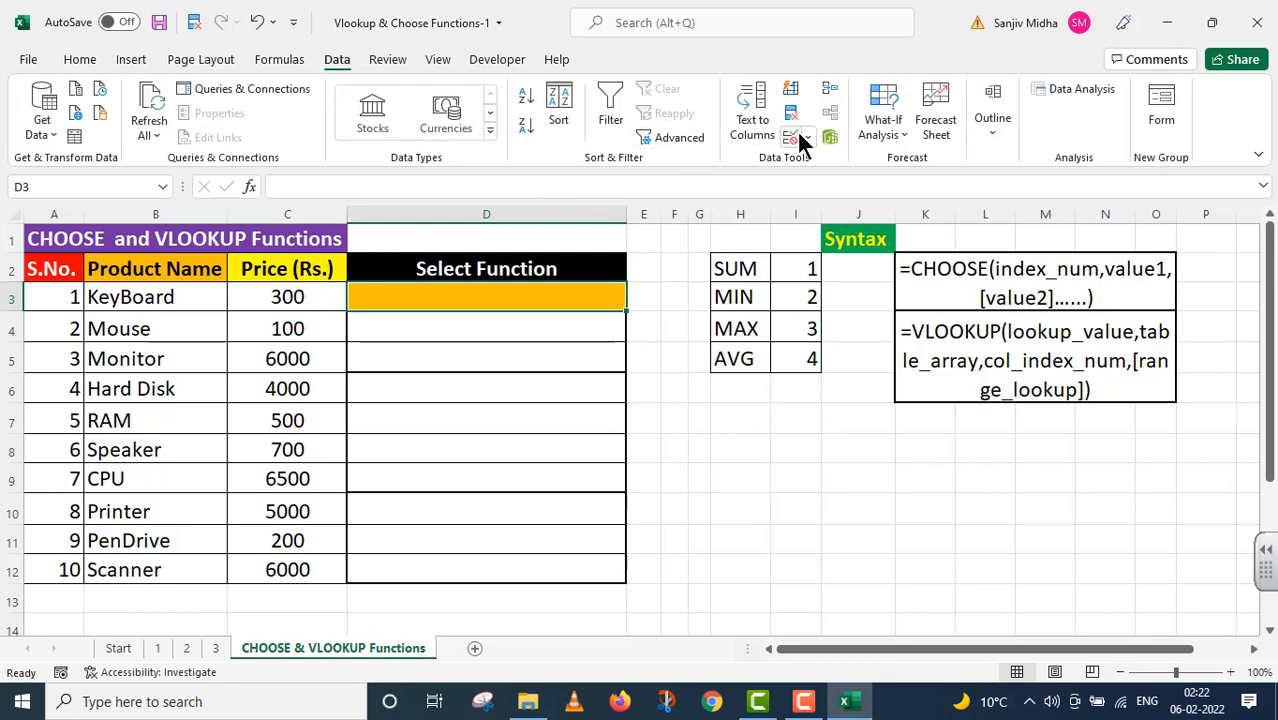
left_click(810, 136)
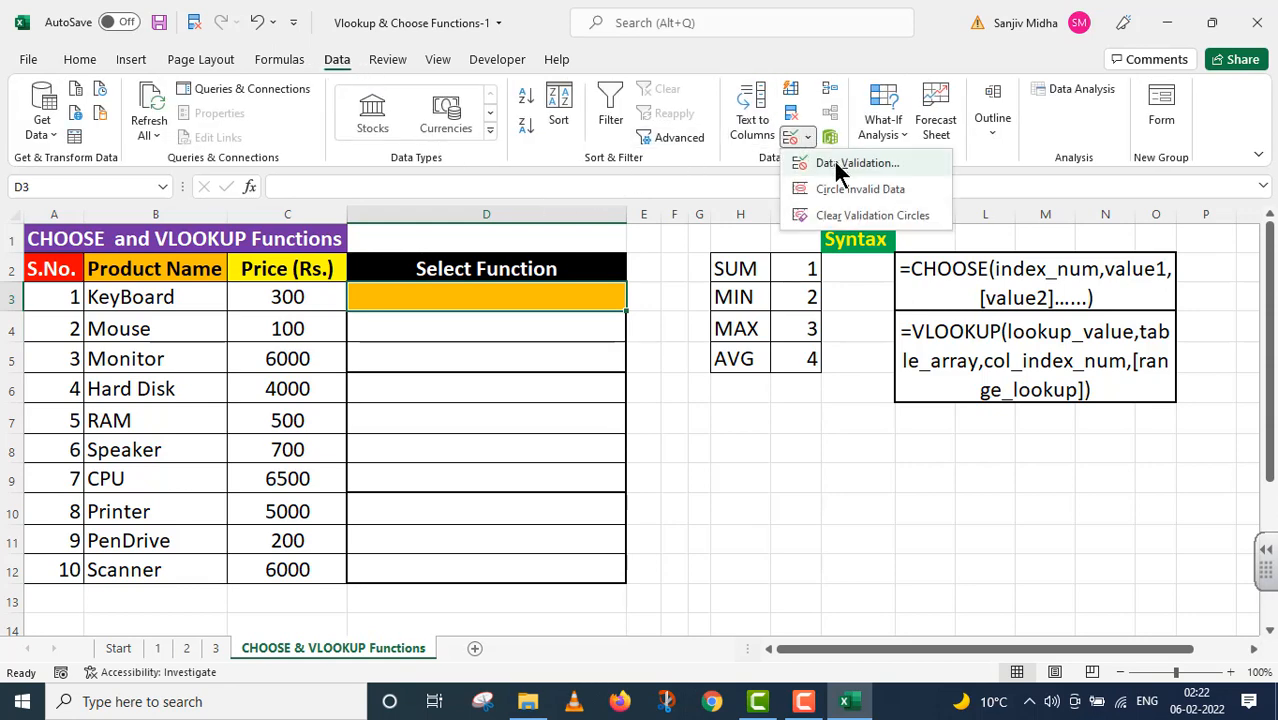
left_click(856, 162)
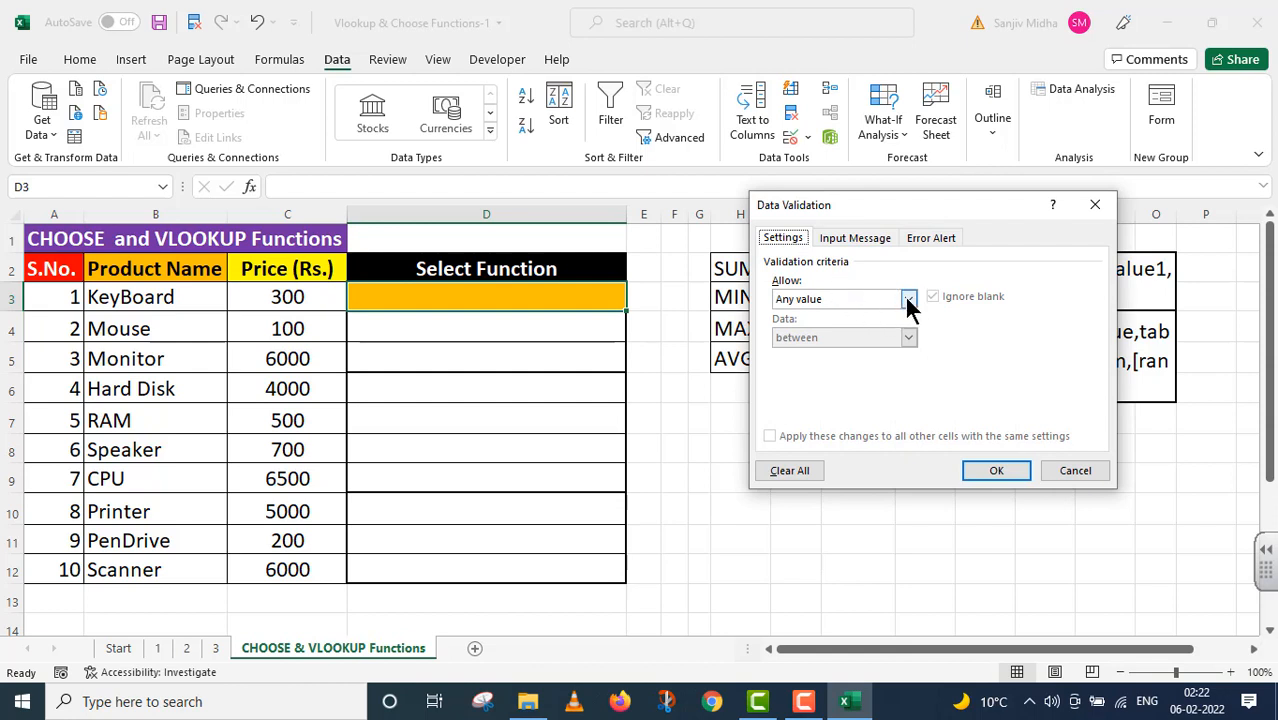
left_click(908, 298)
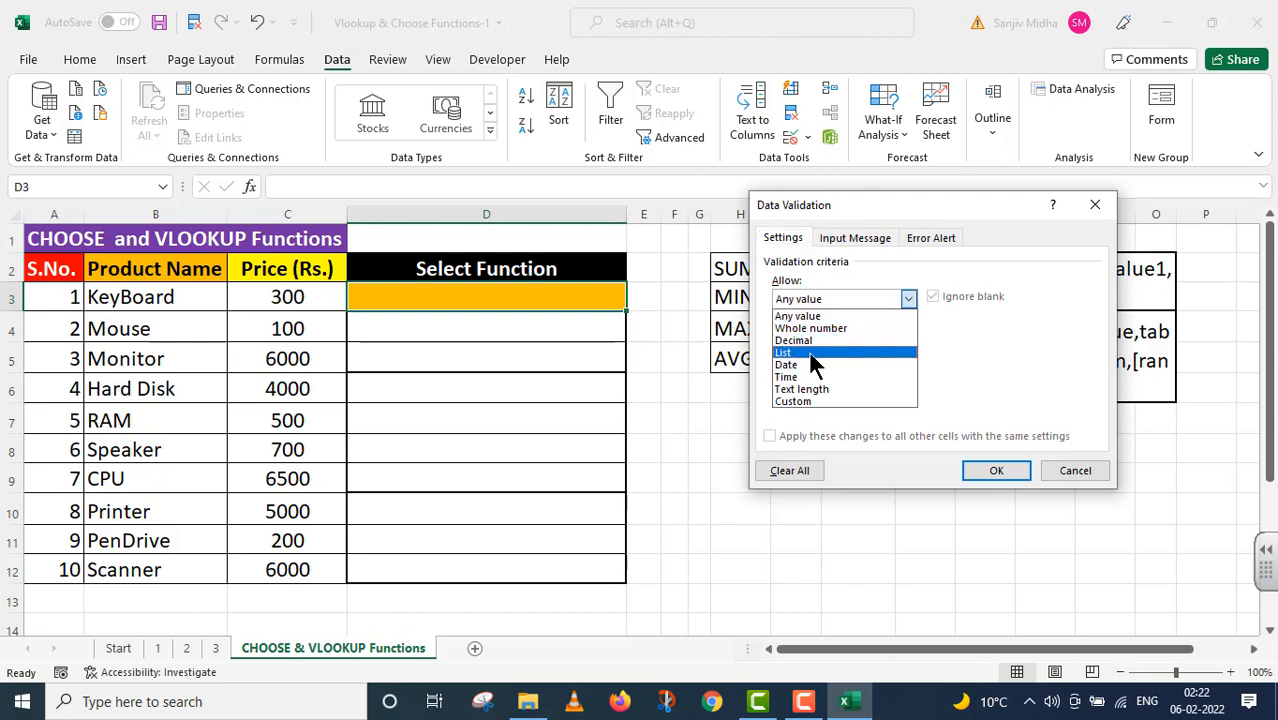
left_click(784, 352)
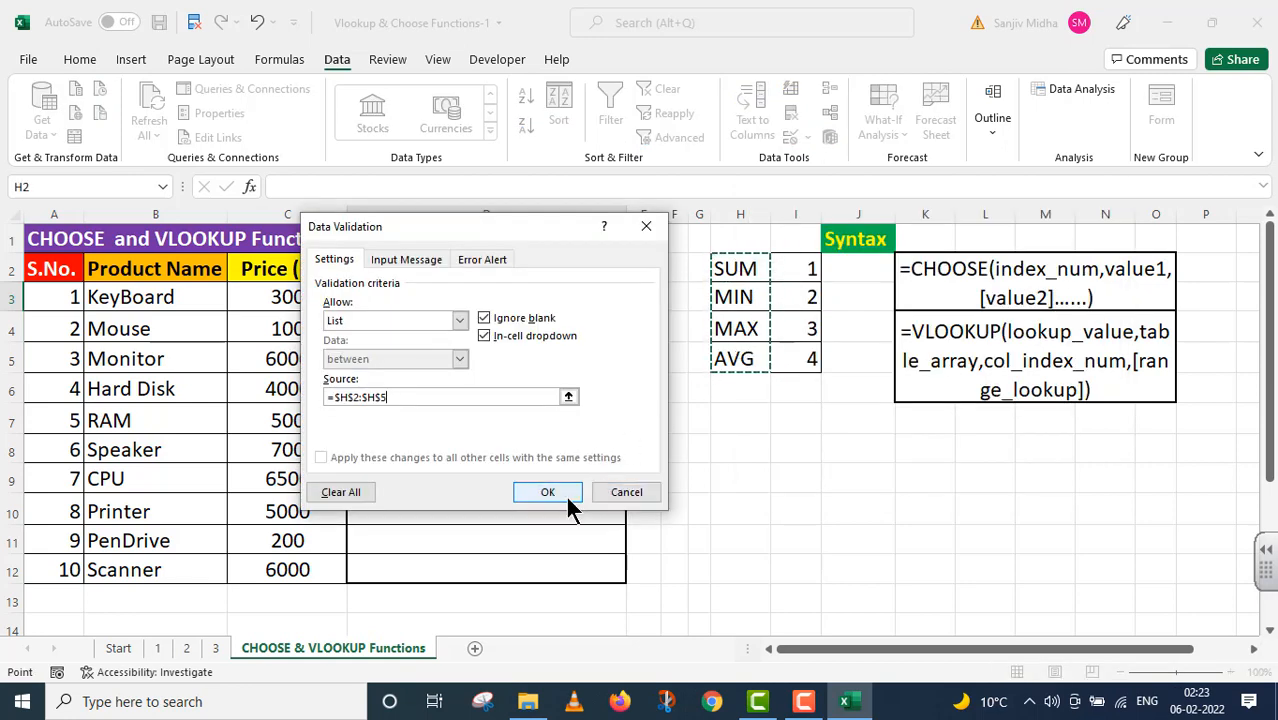
left_click(548, 492)
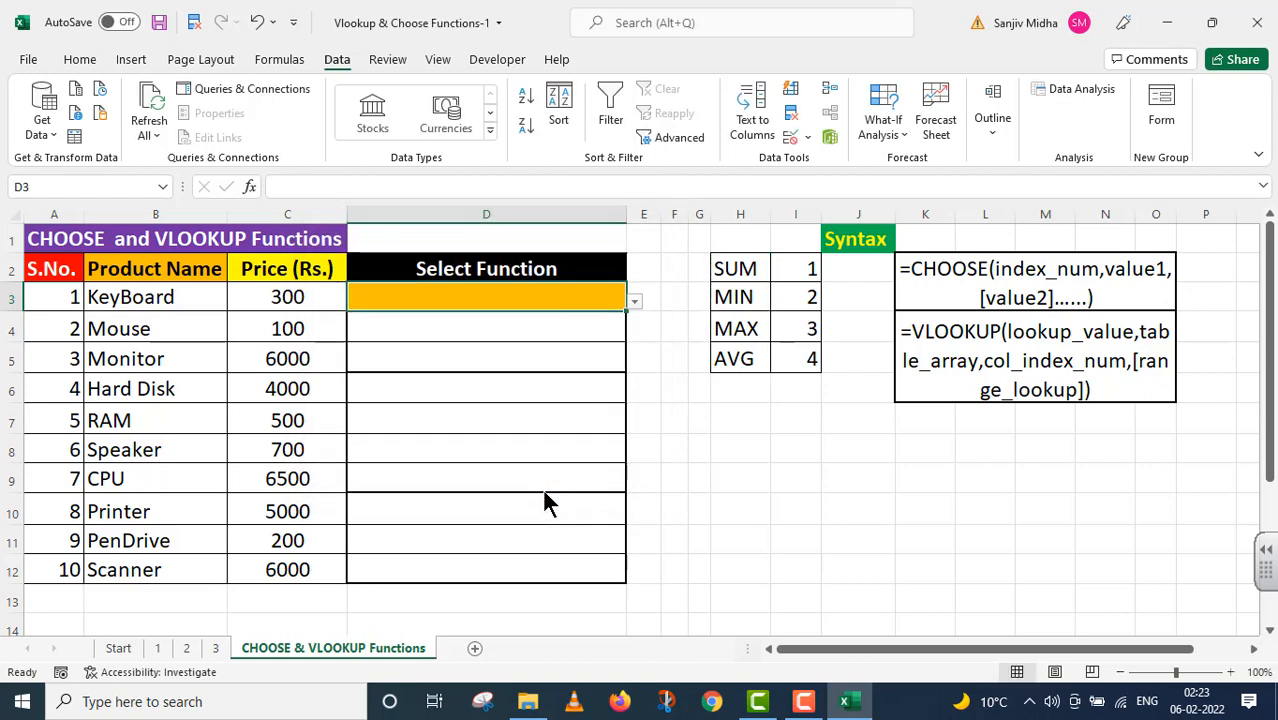
mouse_move(636, 302)
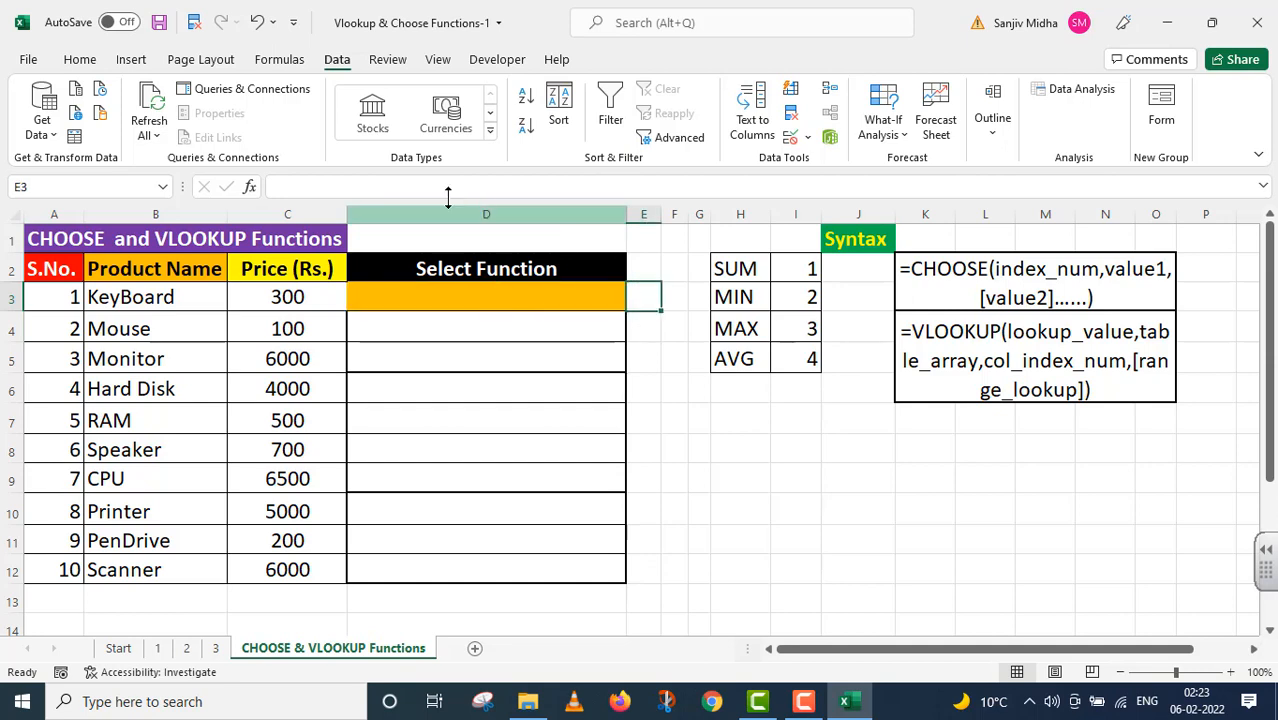
- Enter SUM in the Select Function cell D3
left_click(80, 60)
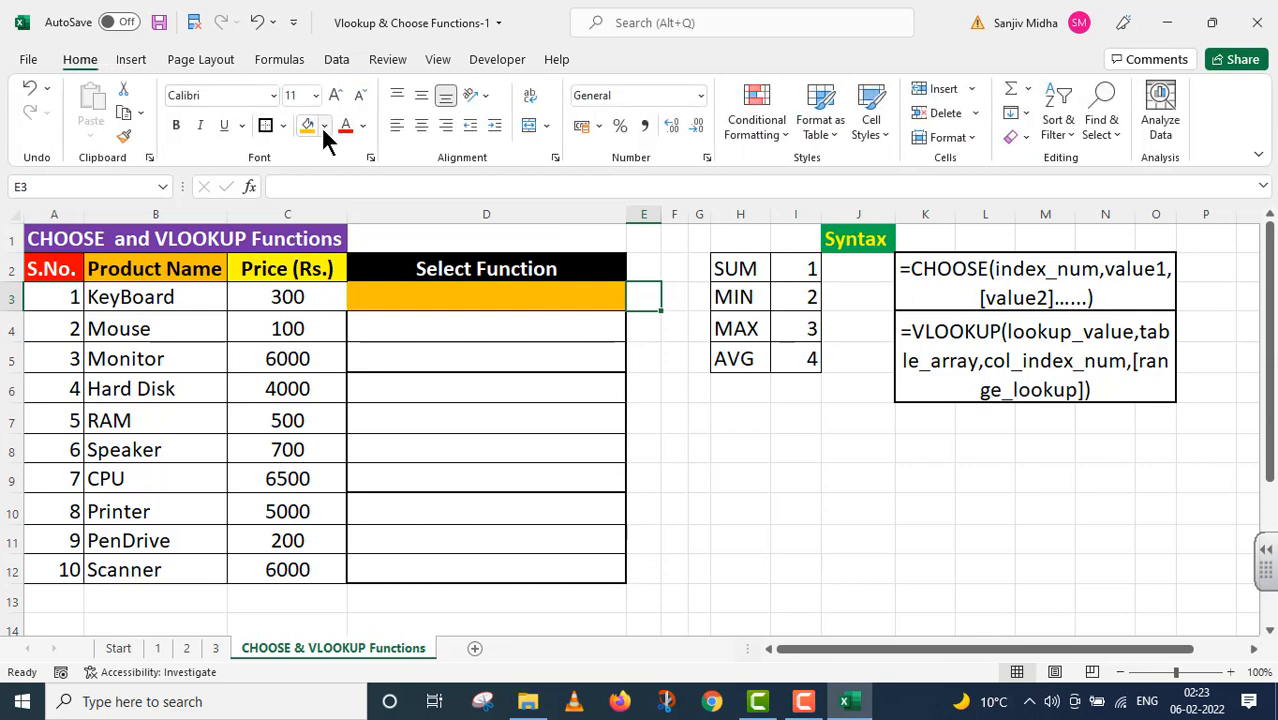
left_click(324, 124)
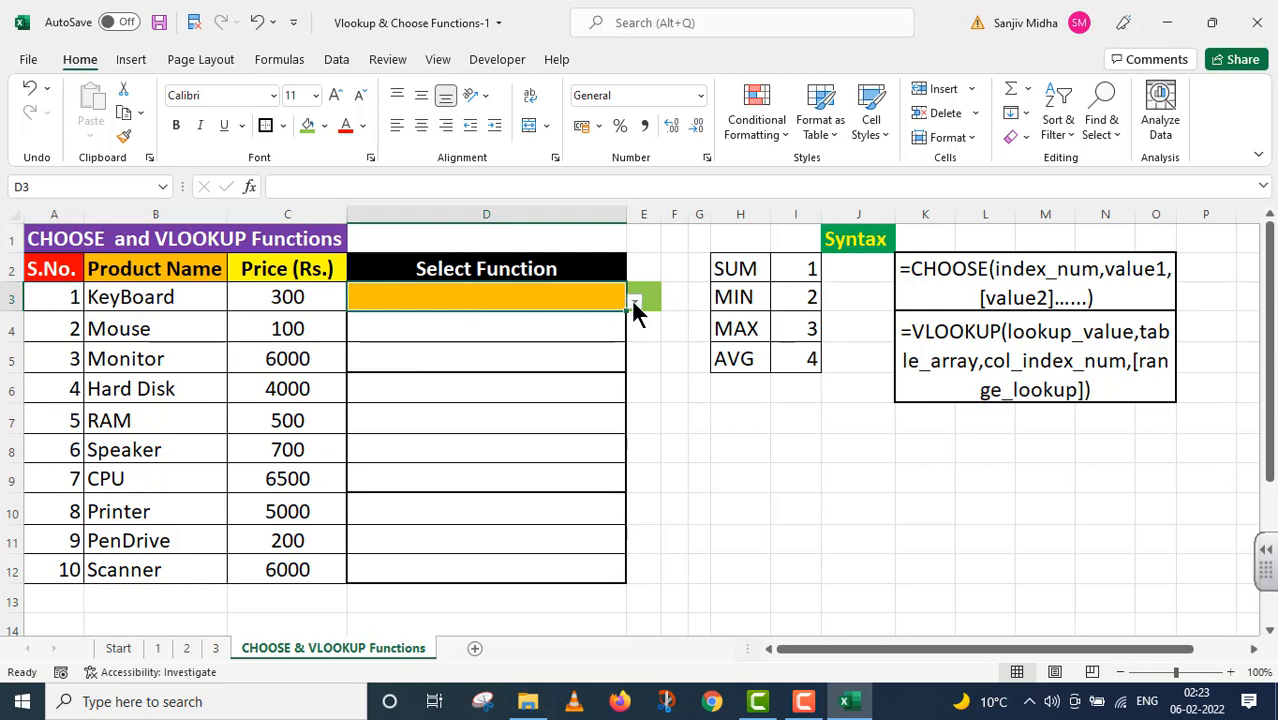
type("SUM")
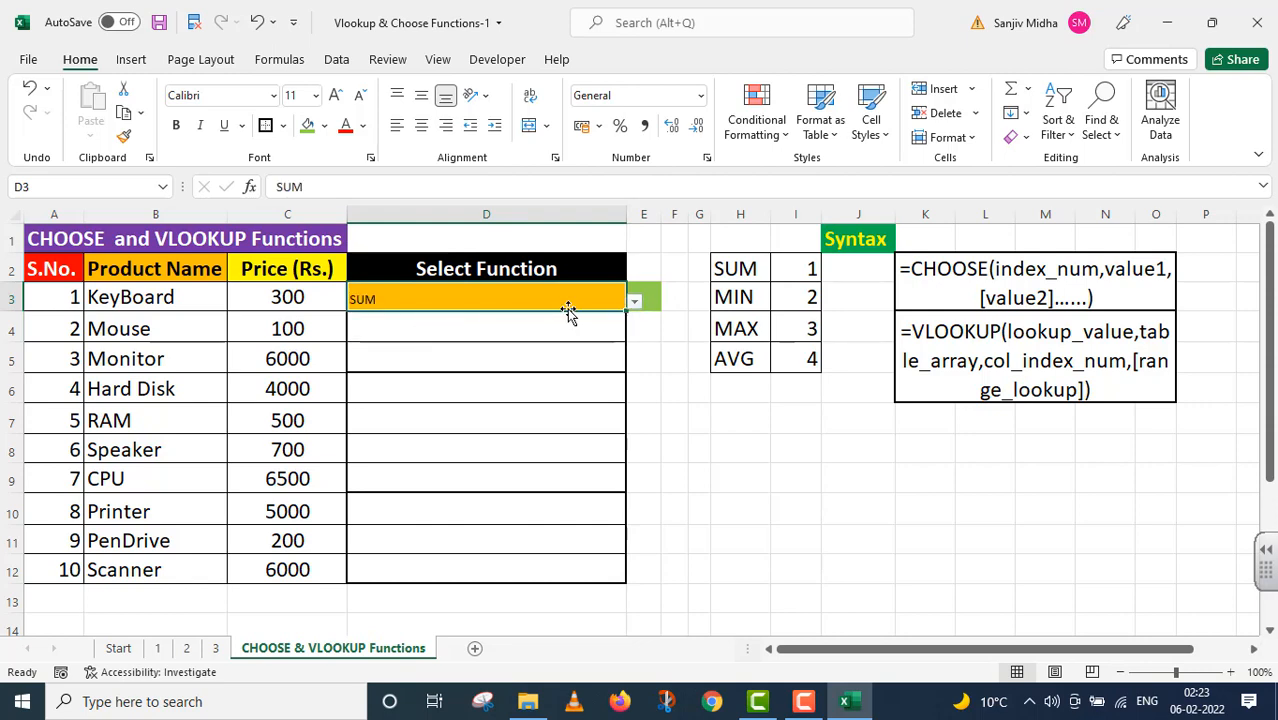
left_click(644, 296)
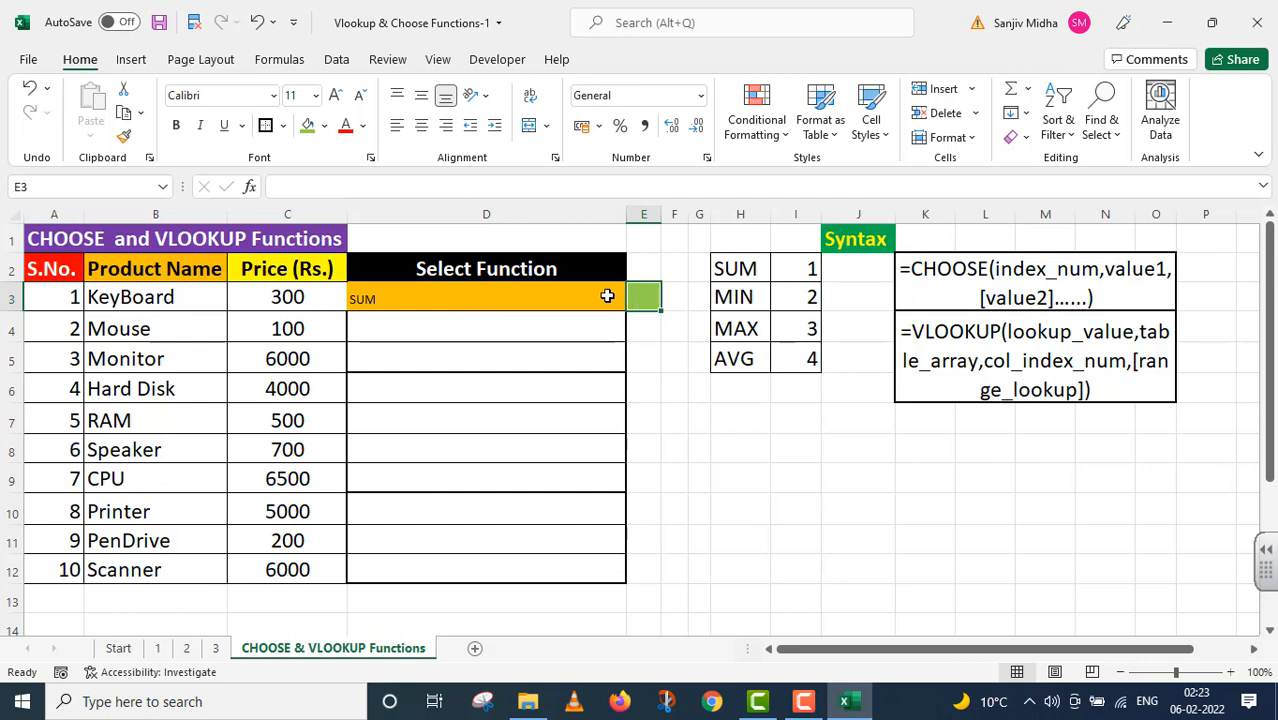
left_click(634, 298)
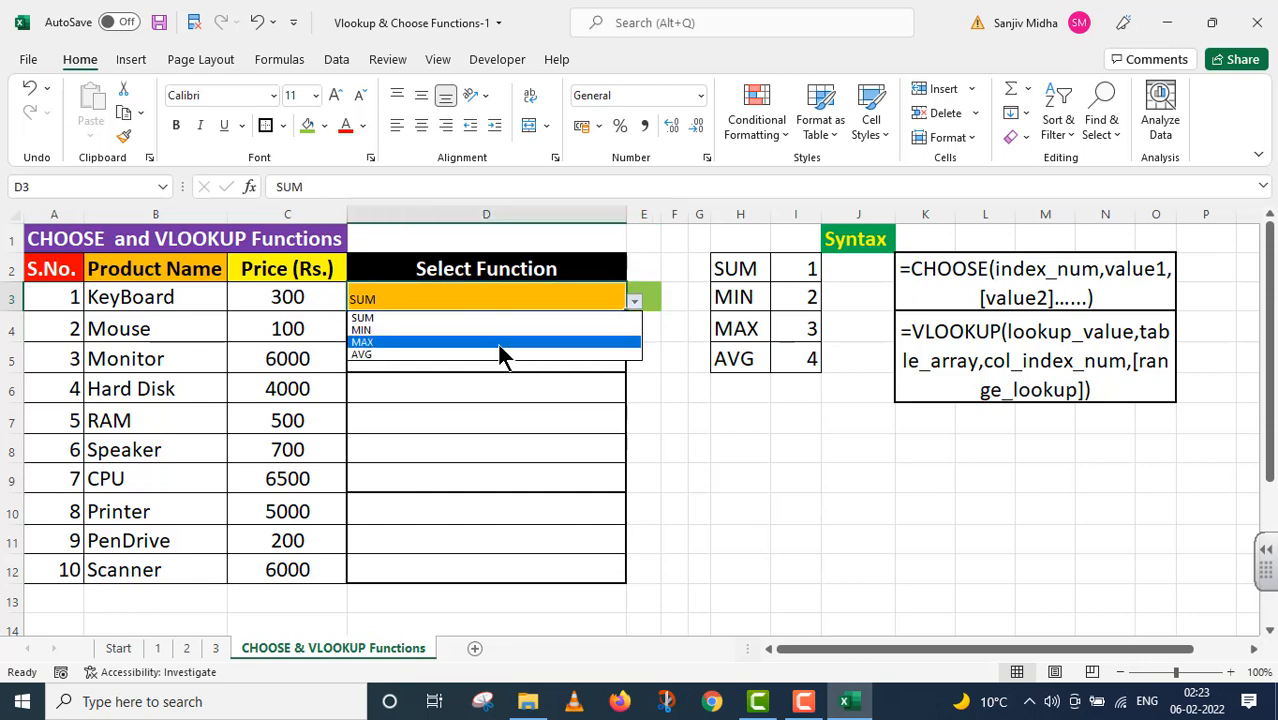
left_click(362, 342)
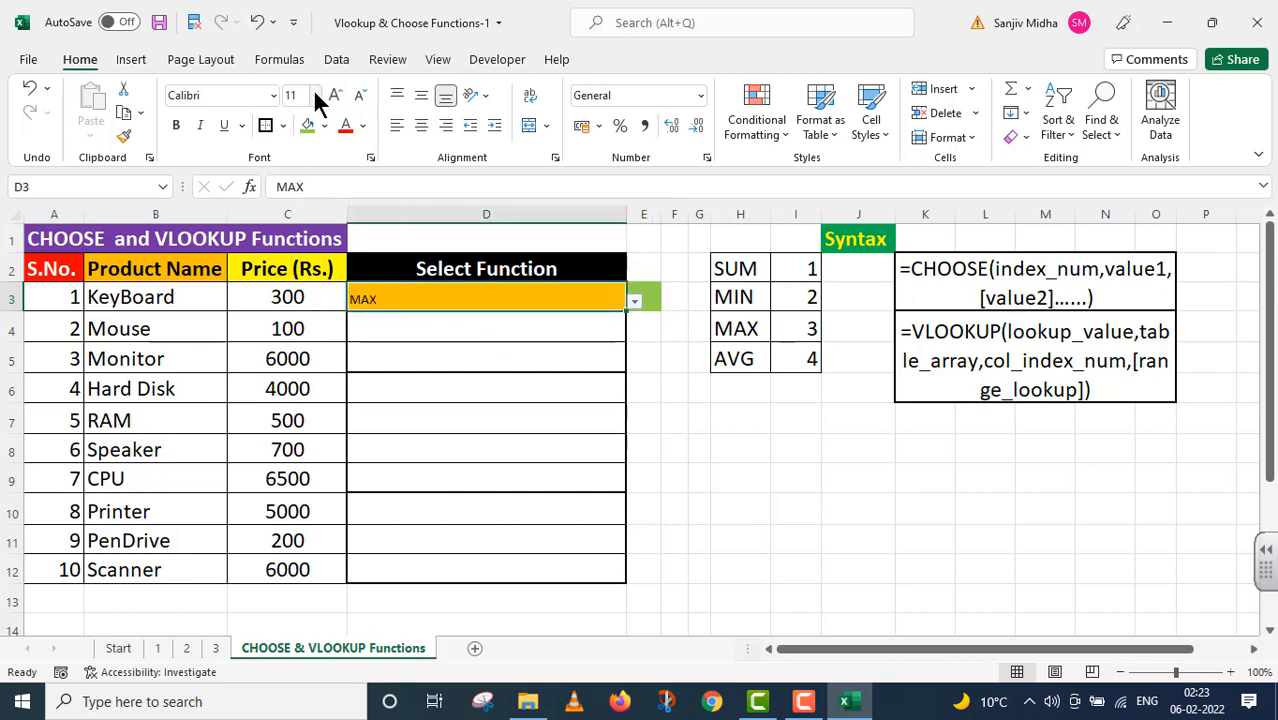
left_click(304, 96)
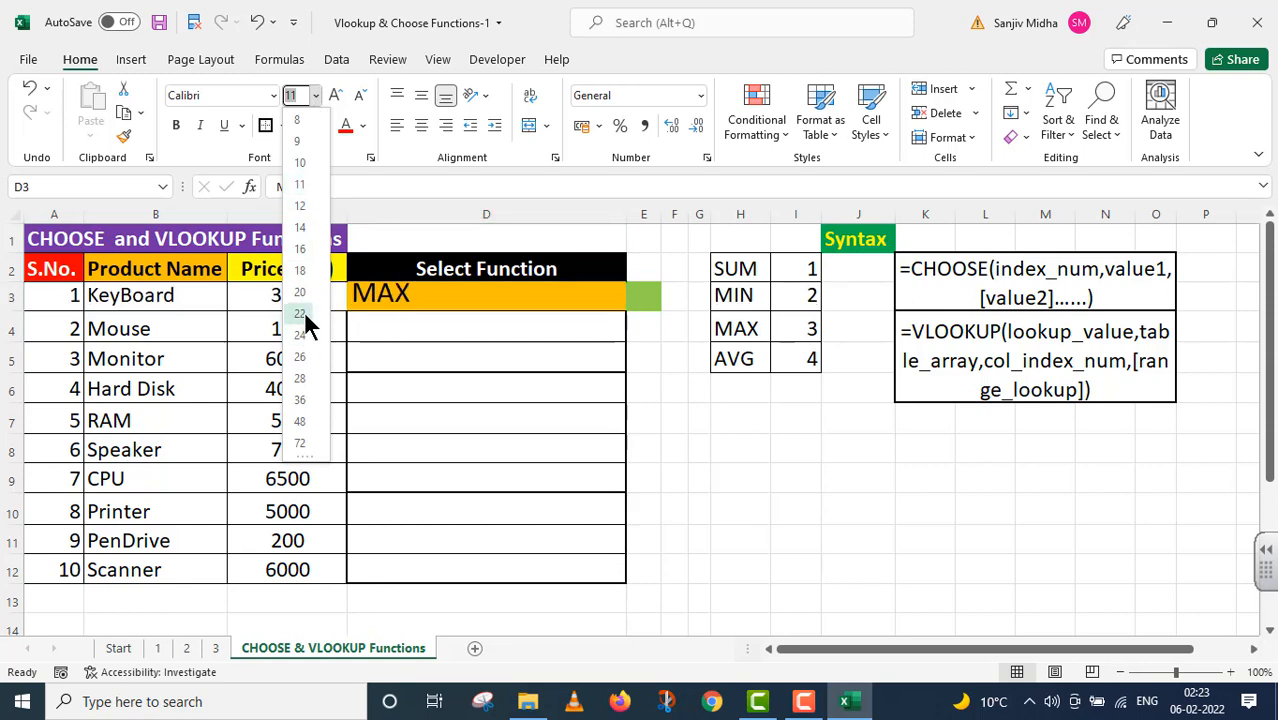
left_click(300, 292)
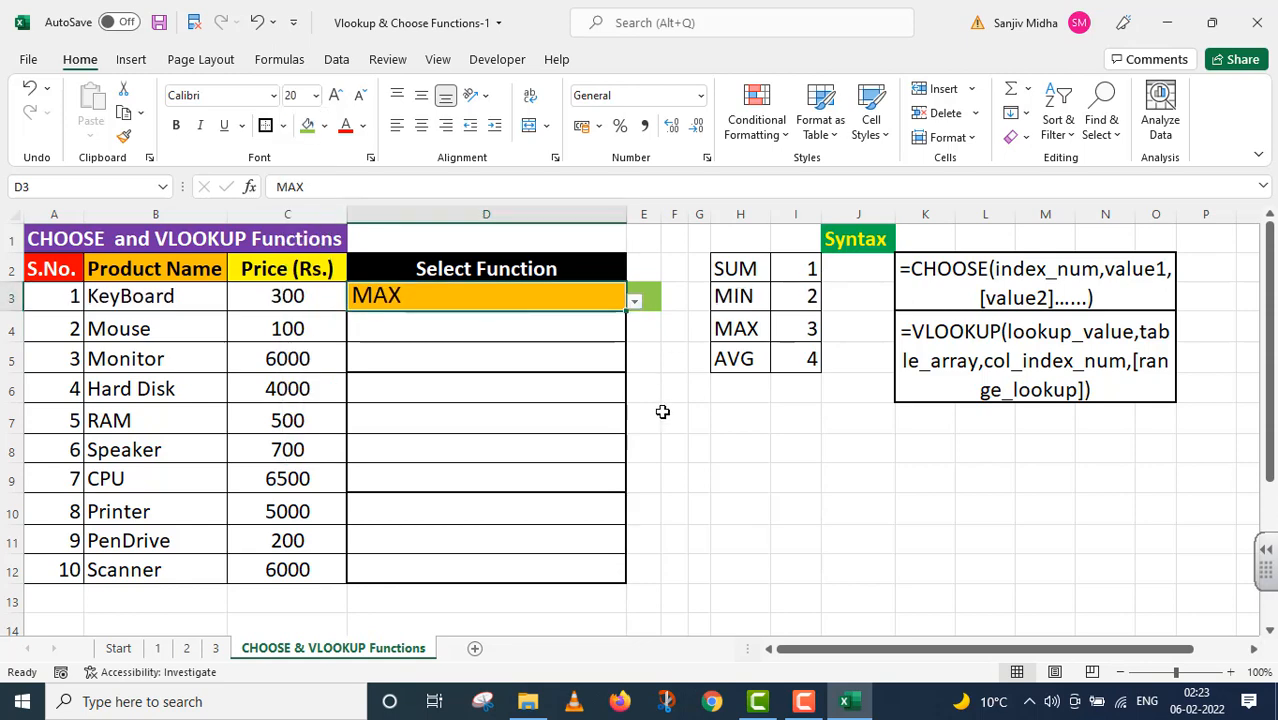
left_click(674, 420)
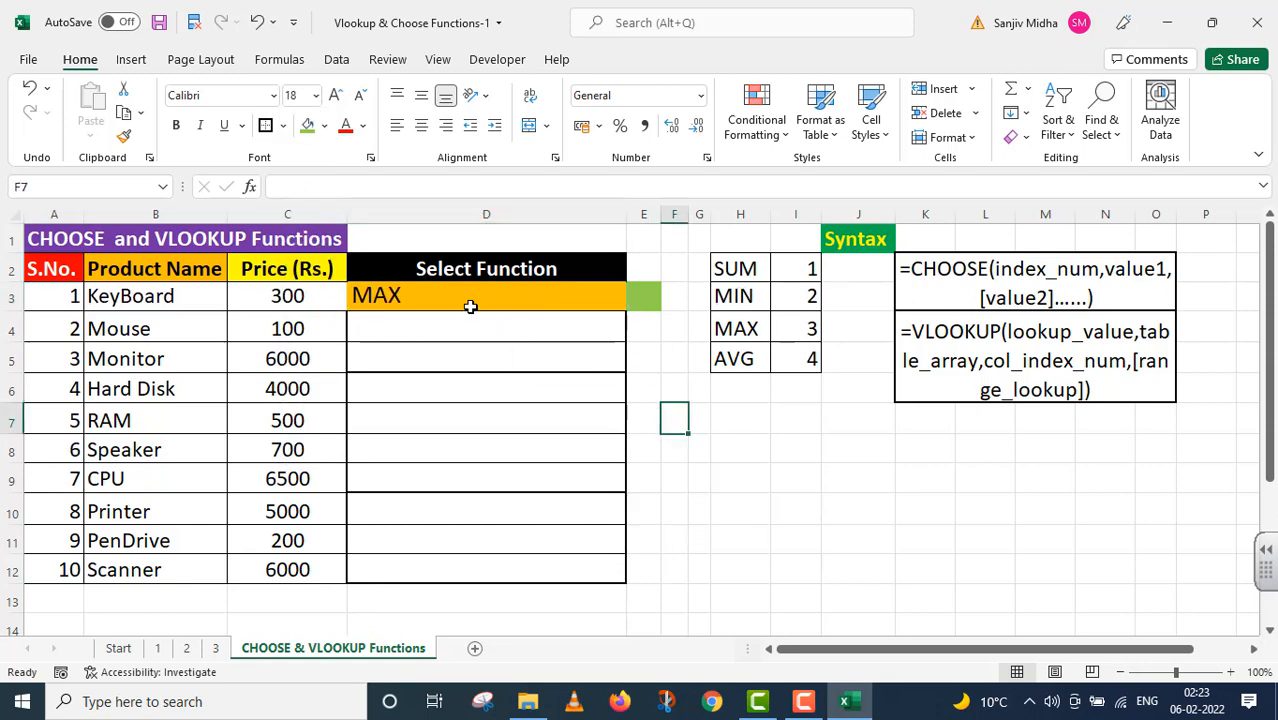
left_click(486, 296)
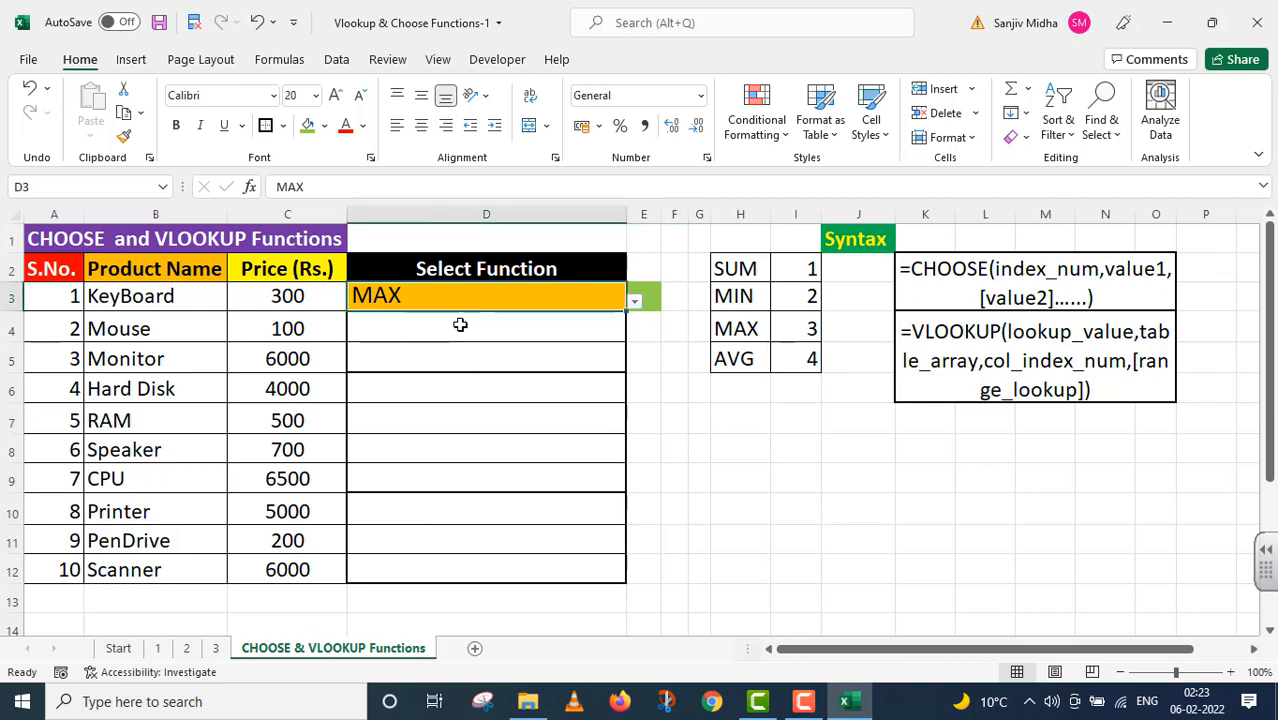
left_click(634, 300)
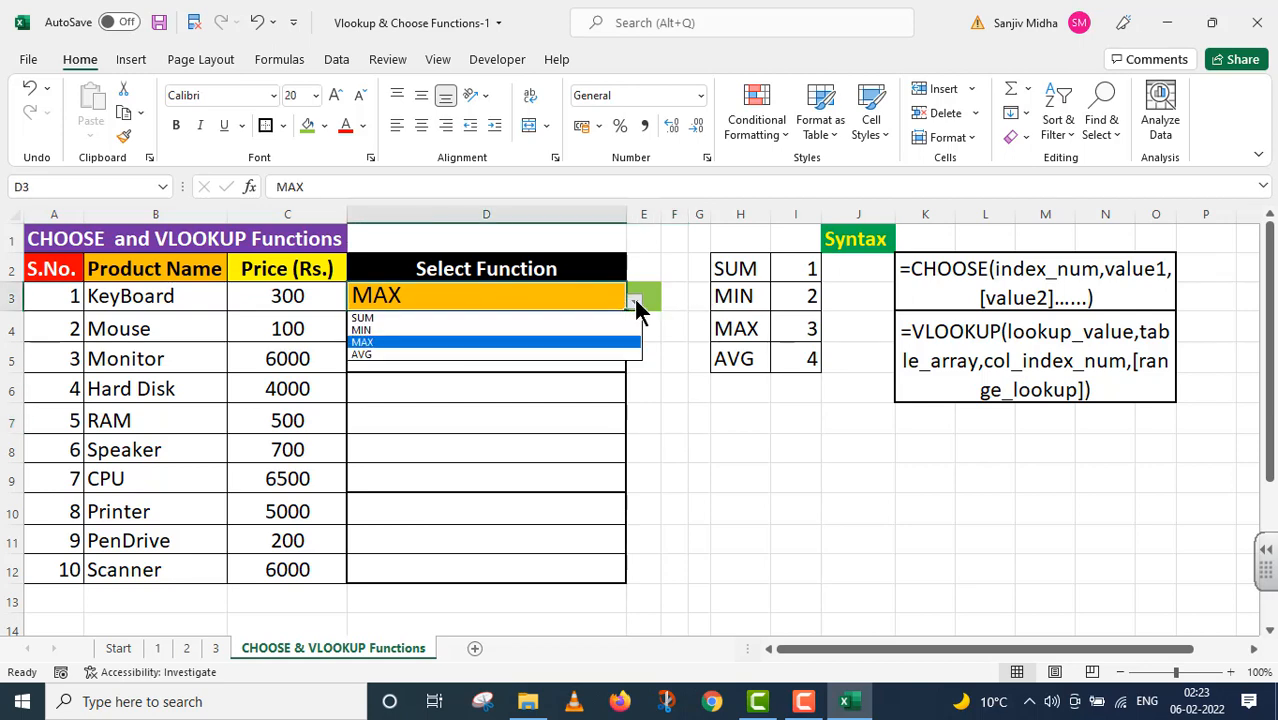
left_click(362, 318)
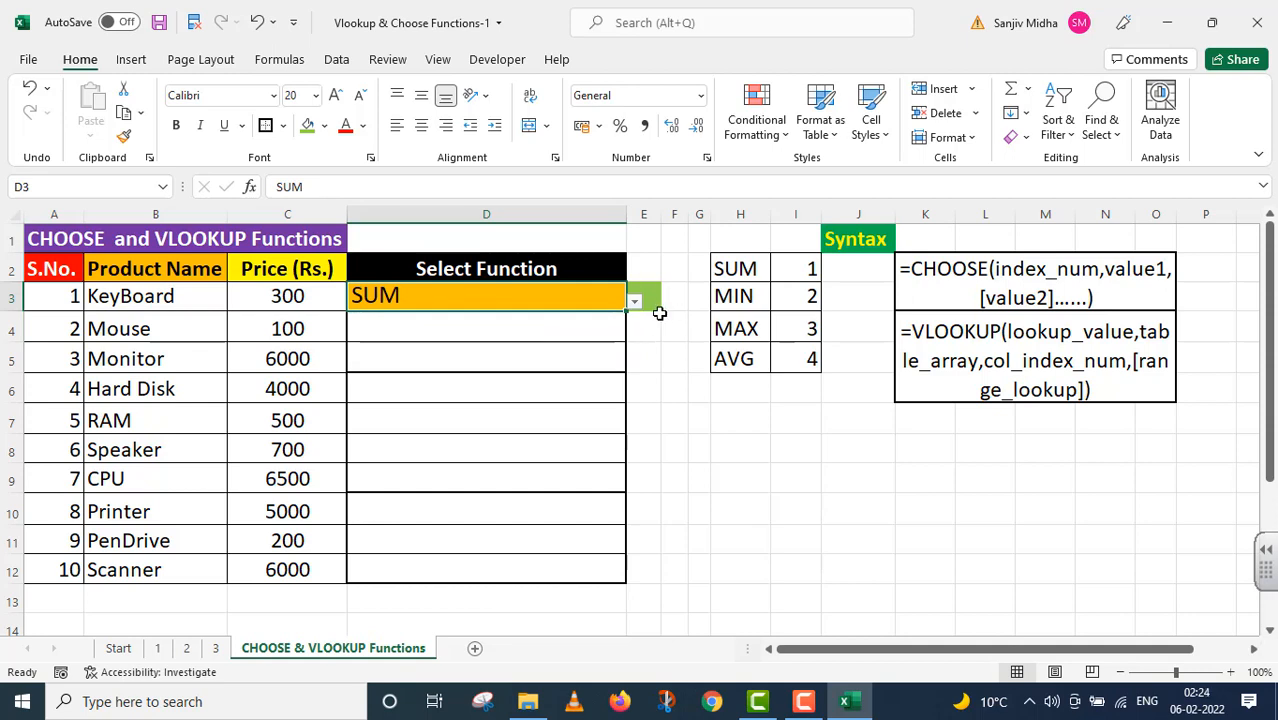
mouse_move(848, 360)
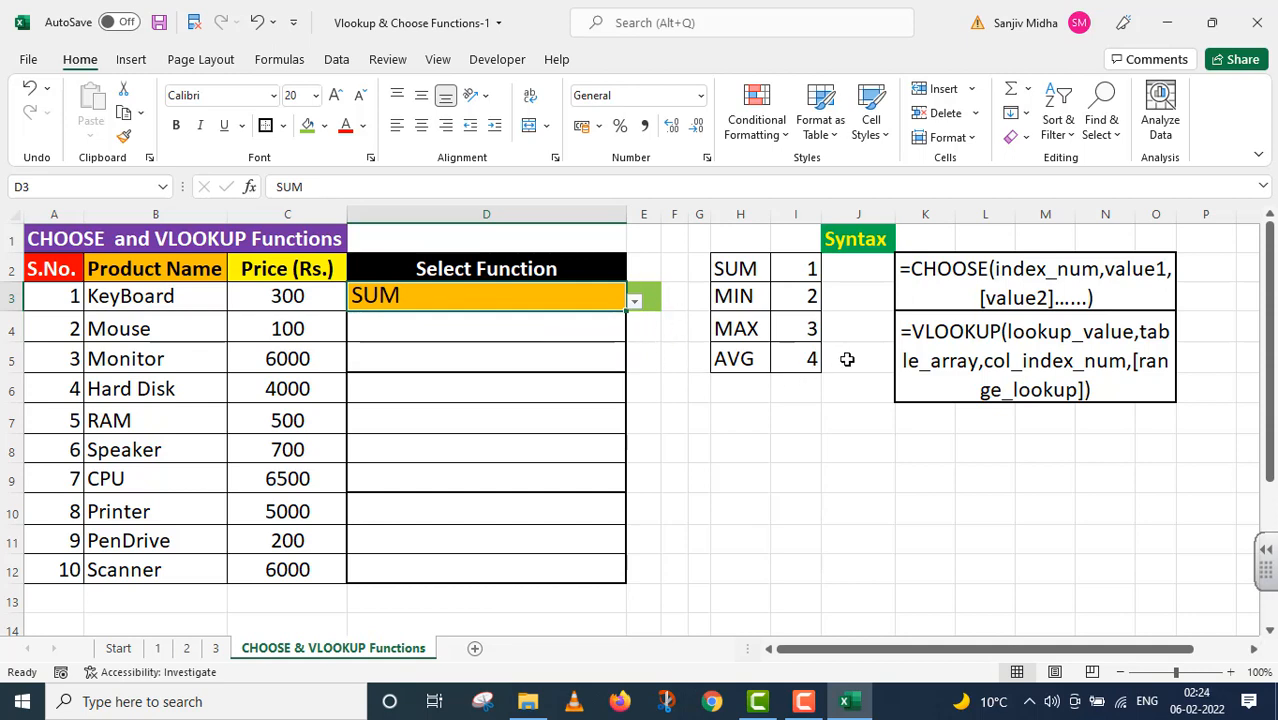
mouse_move(960, 288)
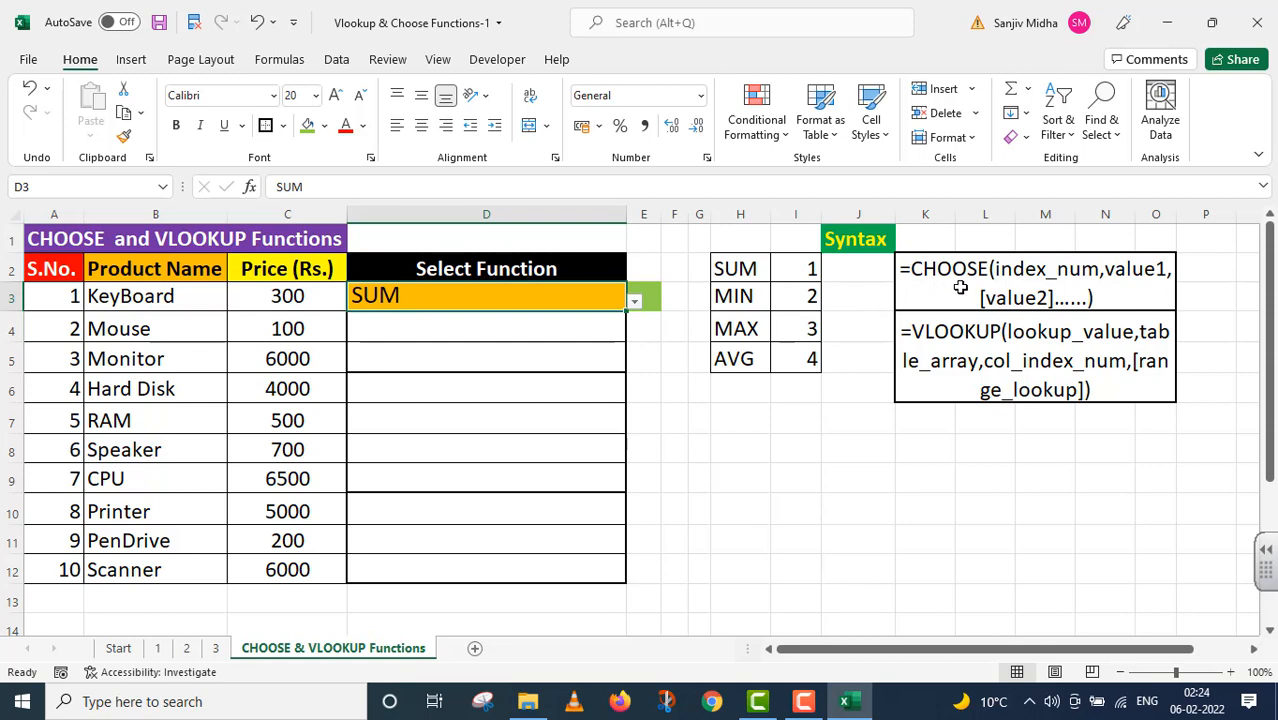
mouse_move(1016, 276)
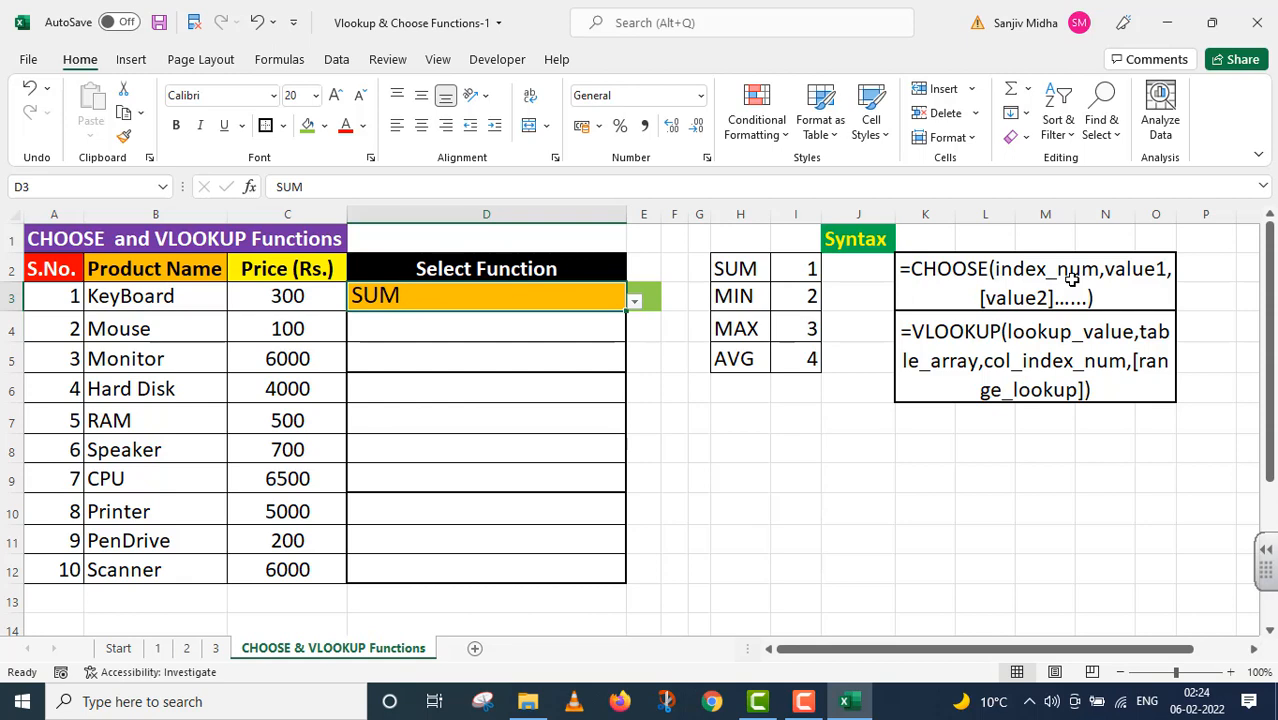
mouse_move(984, 336)
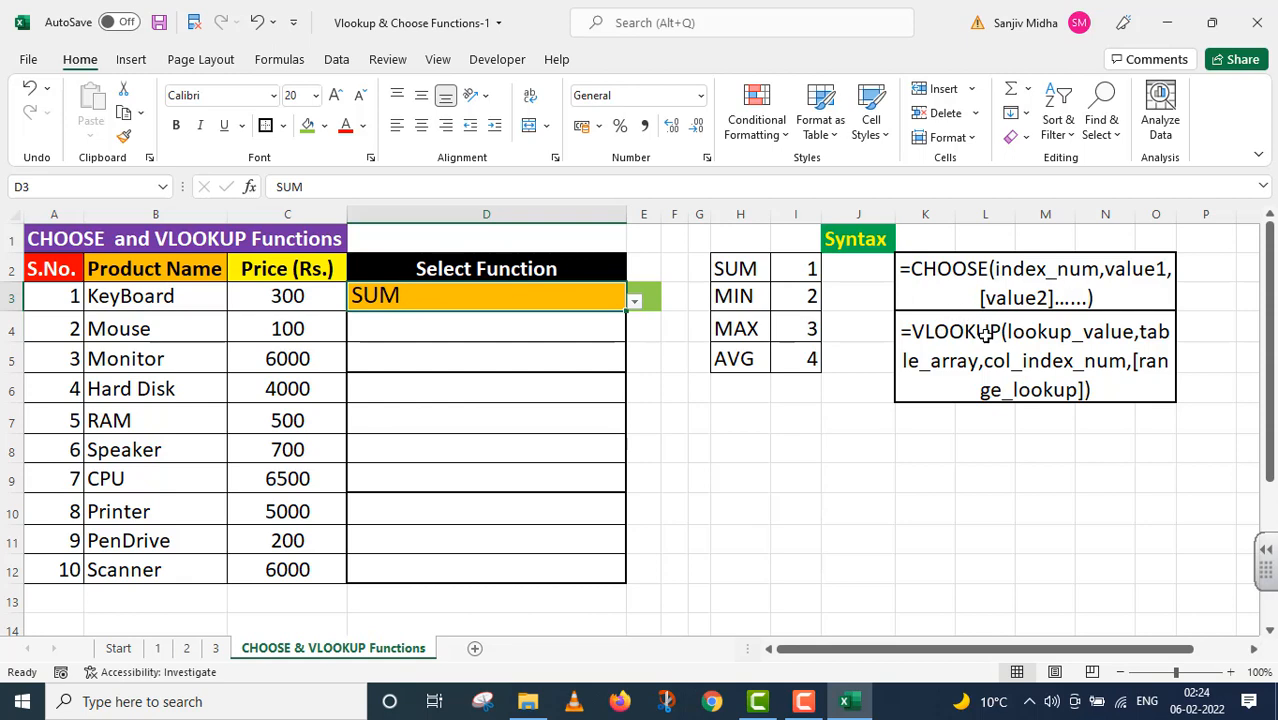
left_click(486, 388)
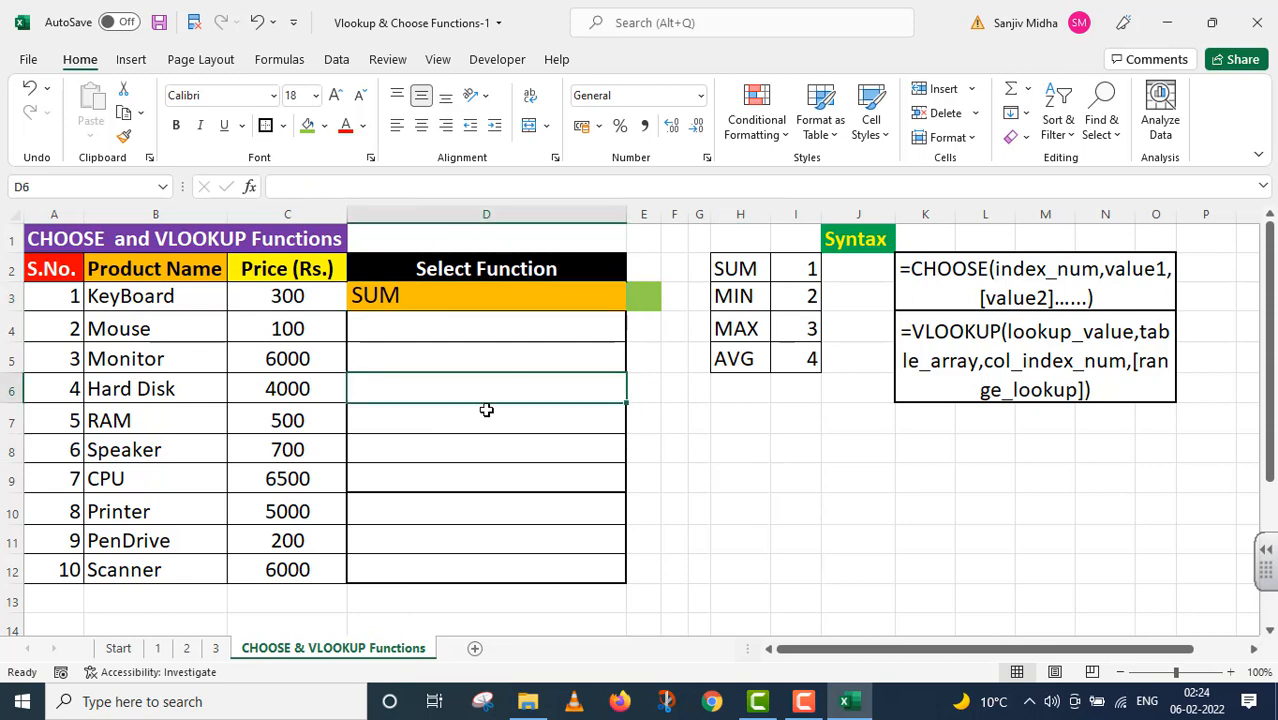
- Begin D6 with =CHOOSE( and start the nested VLOOKUP inside it
type("=")
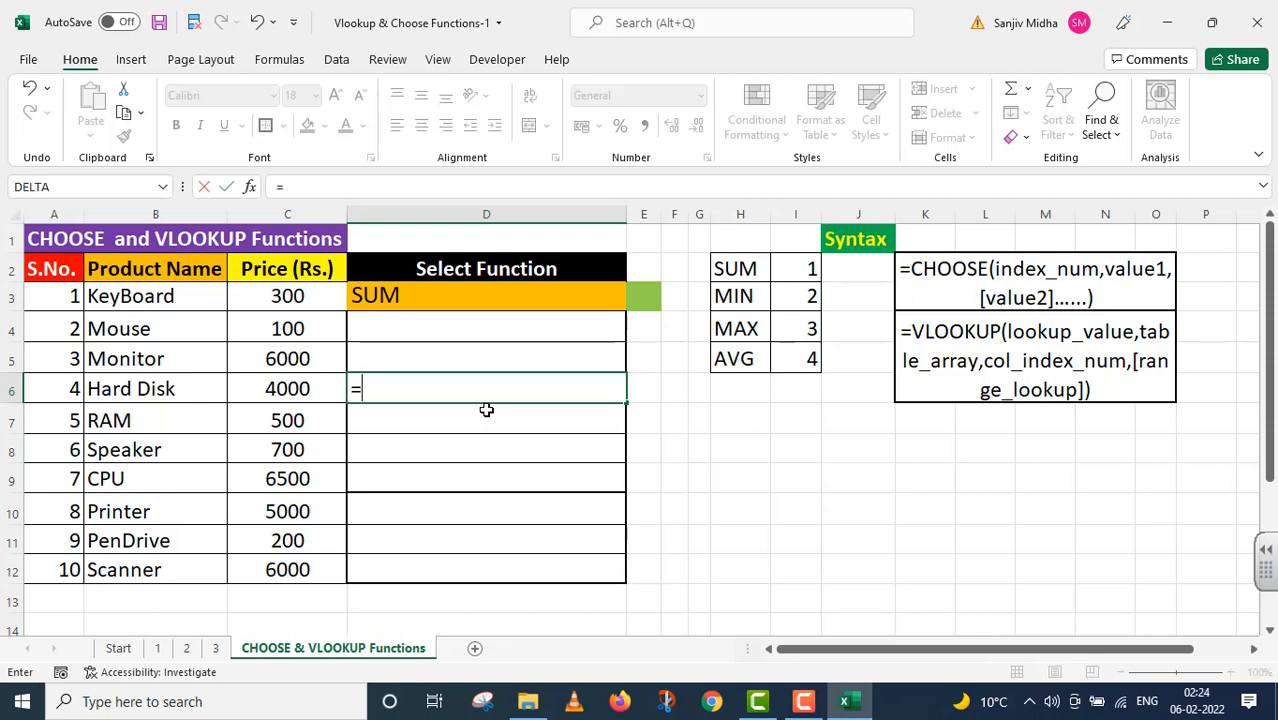
type("CHOOSE")
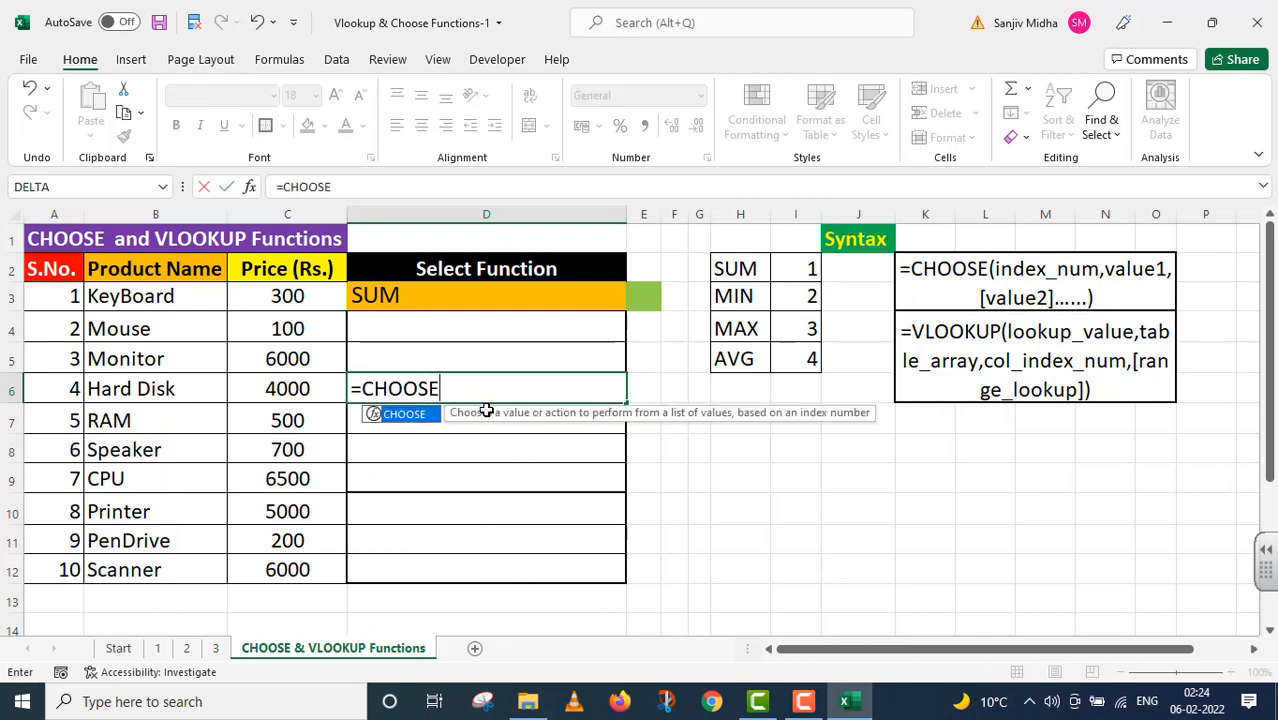
type("(")
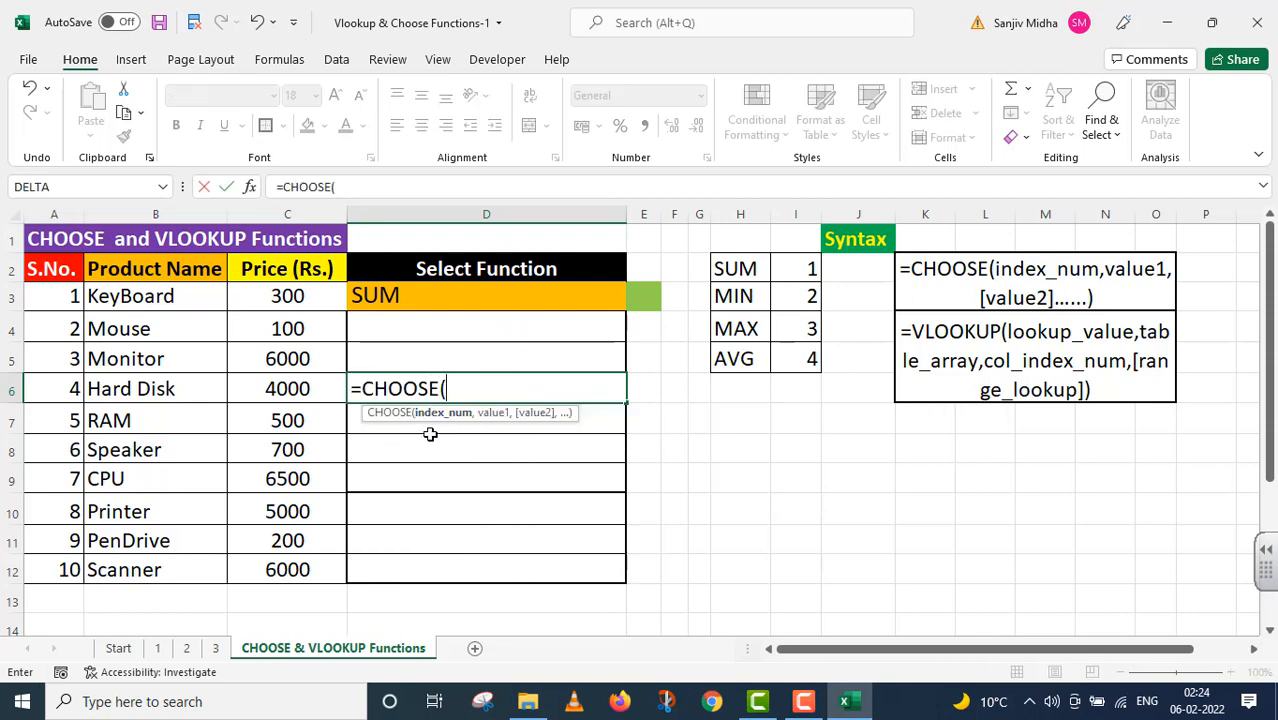
mouse_move(464, 424)
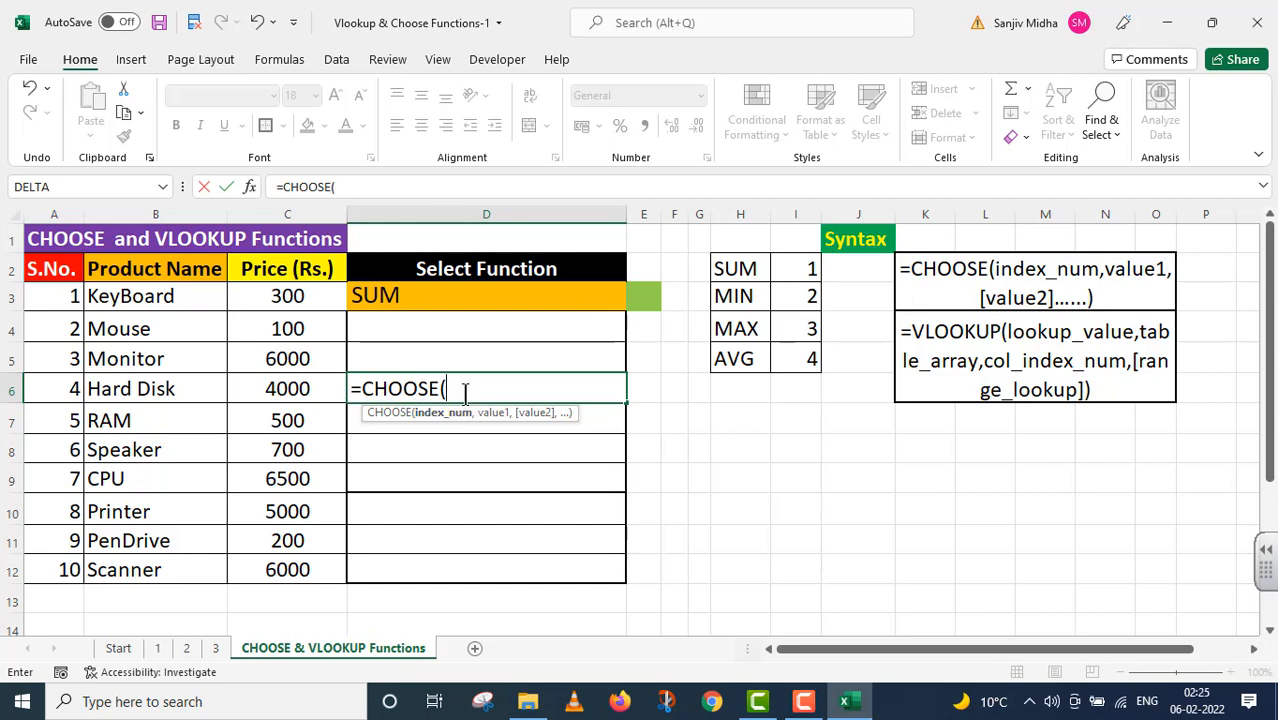
type("VLOOKUP(")
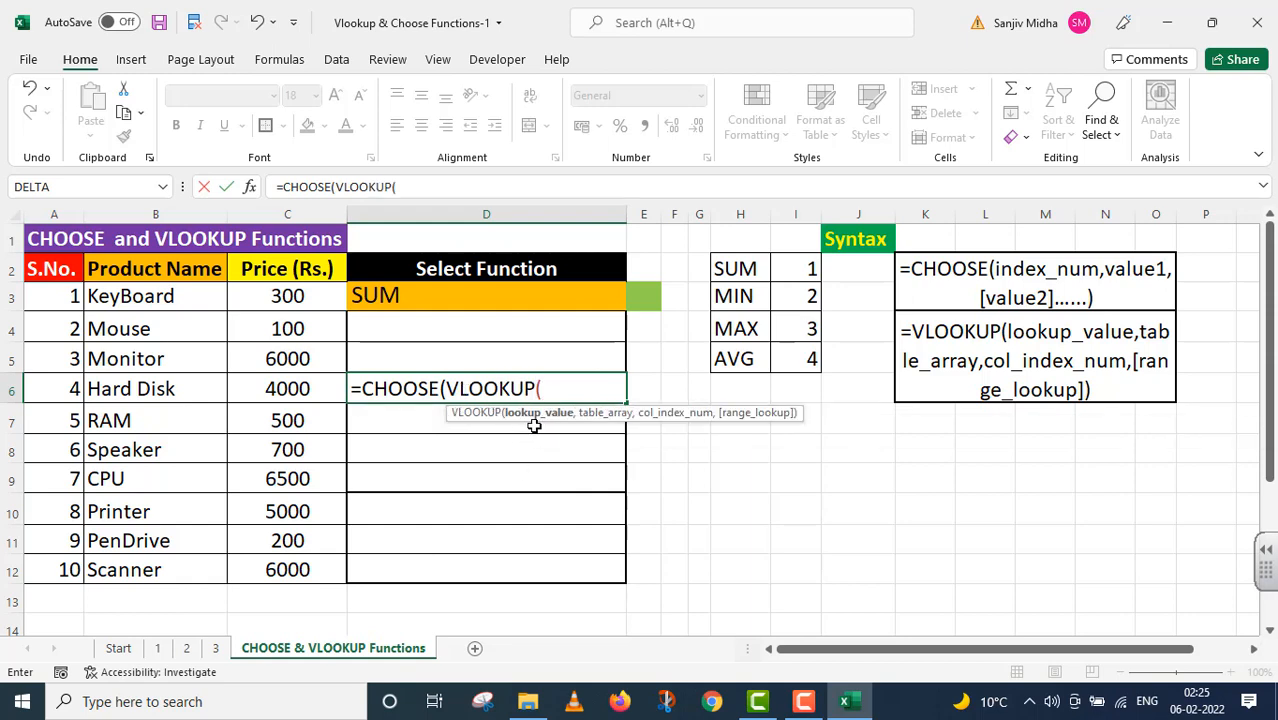
mouse_move(568, 428)
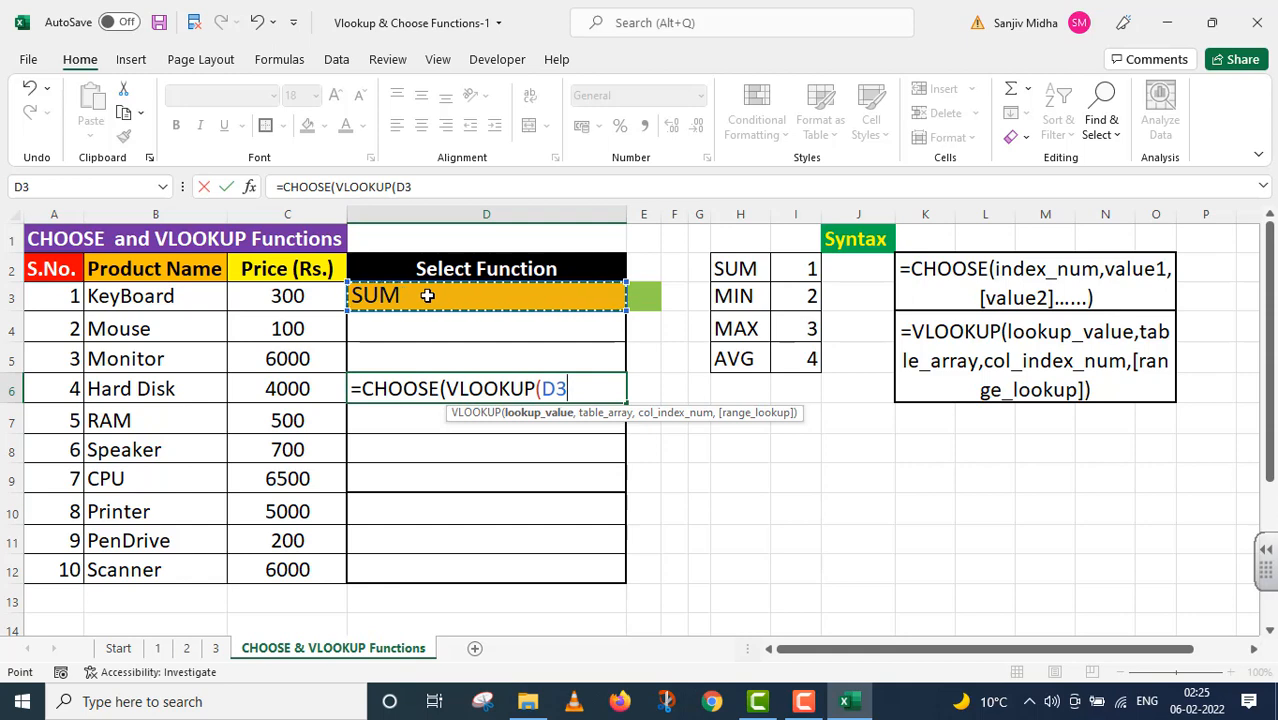
- Give the VLOOKUP the H2:I5 function table as range and column 2 as the return column
type(",H2:I2")
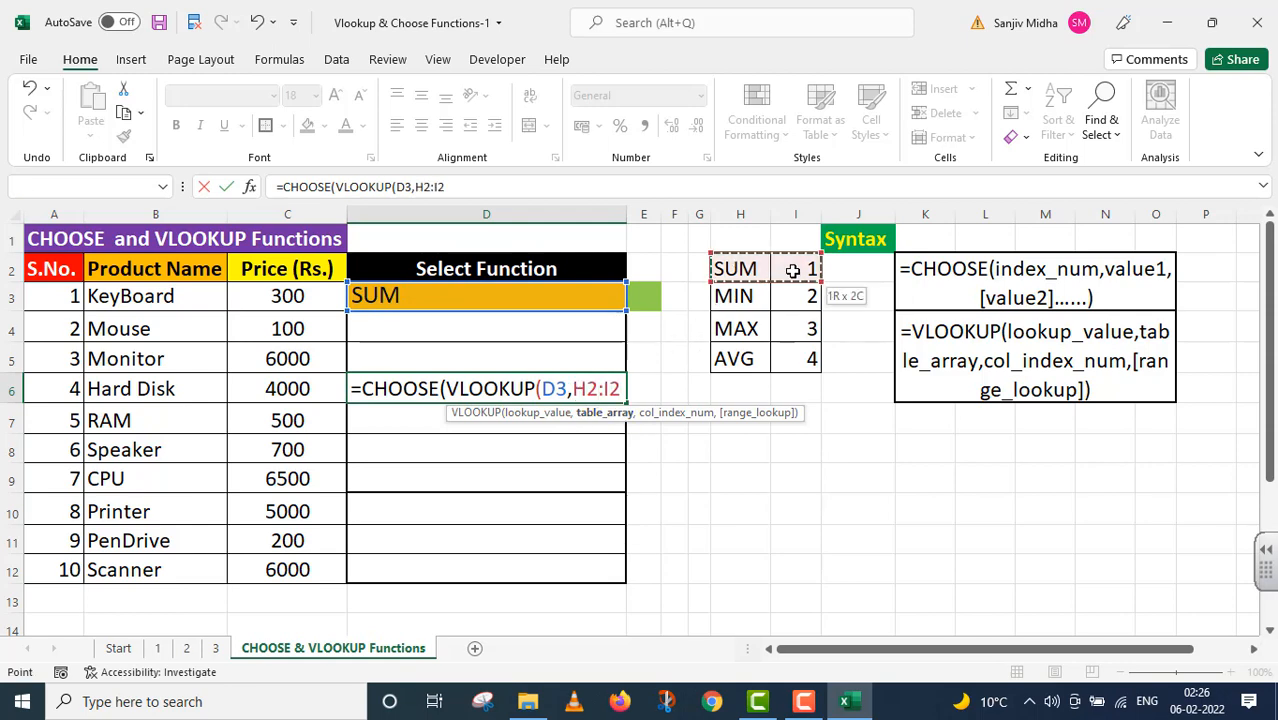
left_click_drag(796, 268, 796, 358)
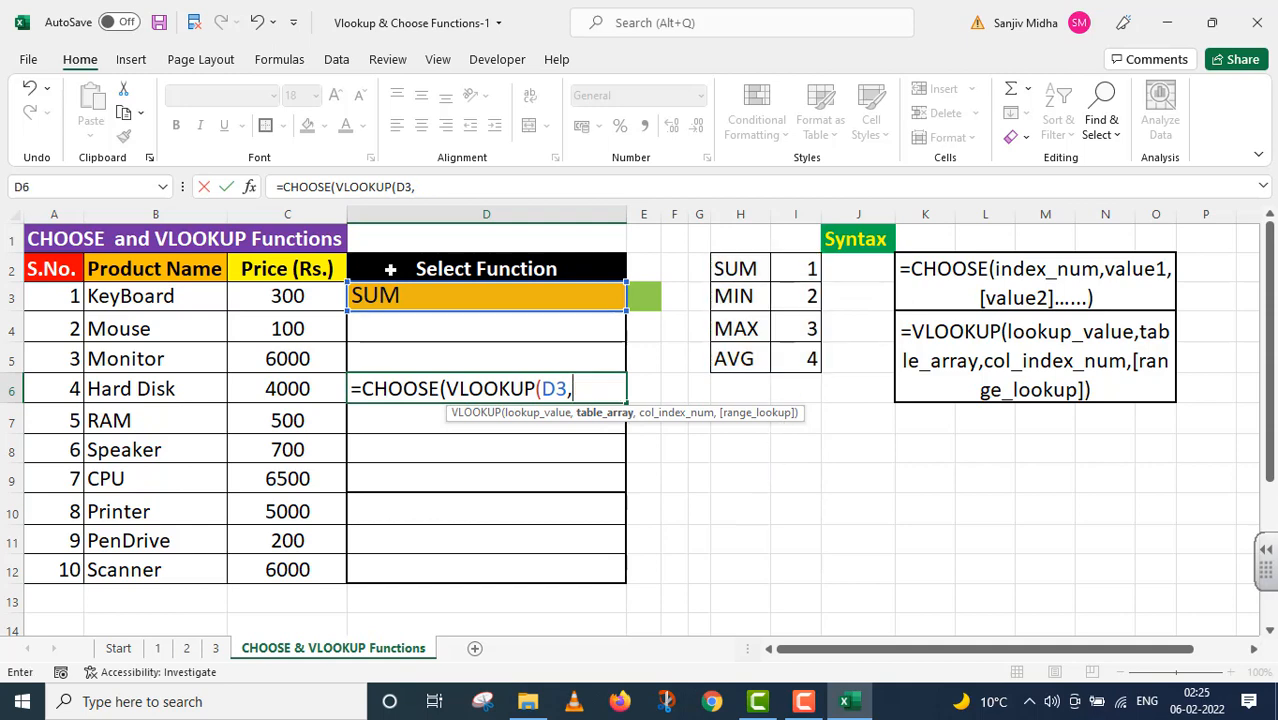
left_click_drag(736, 268, 812, 358)
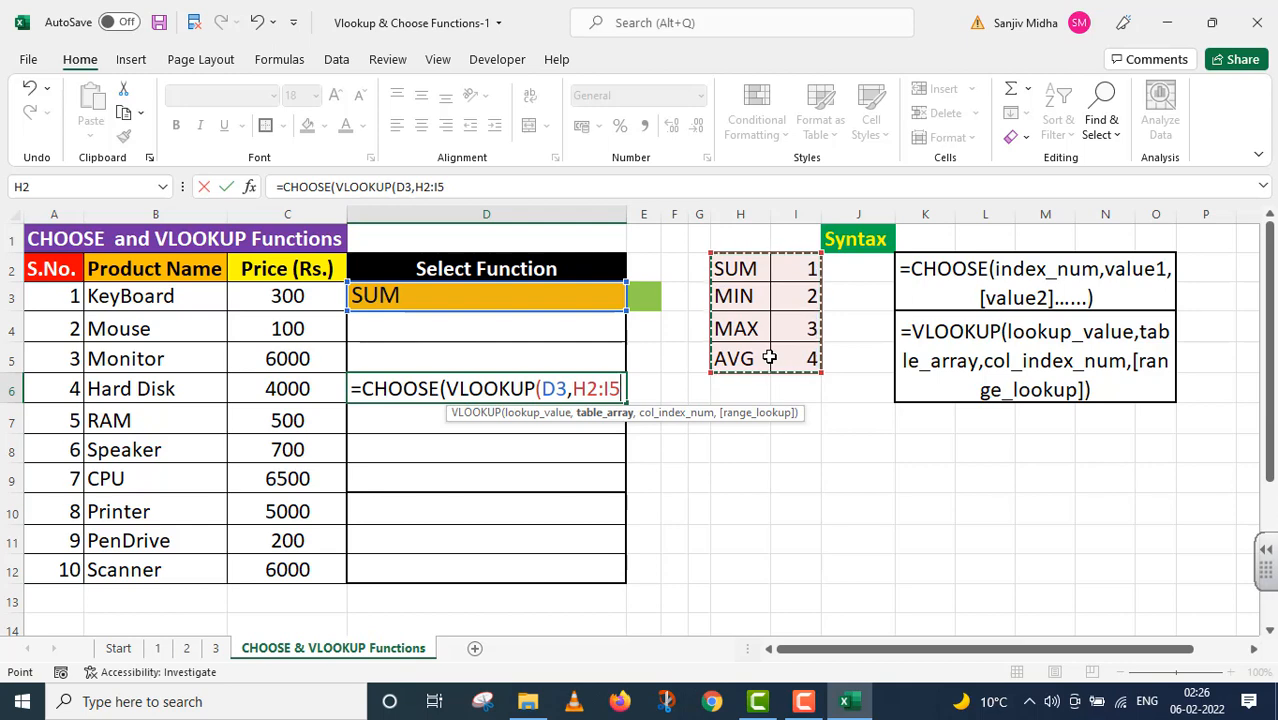
type(",")
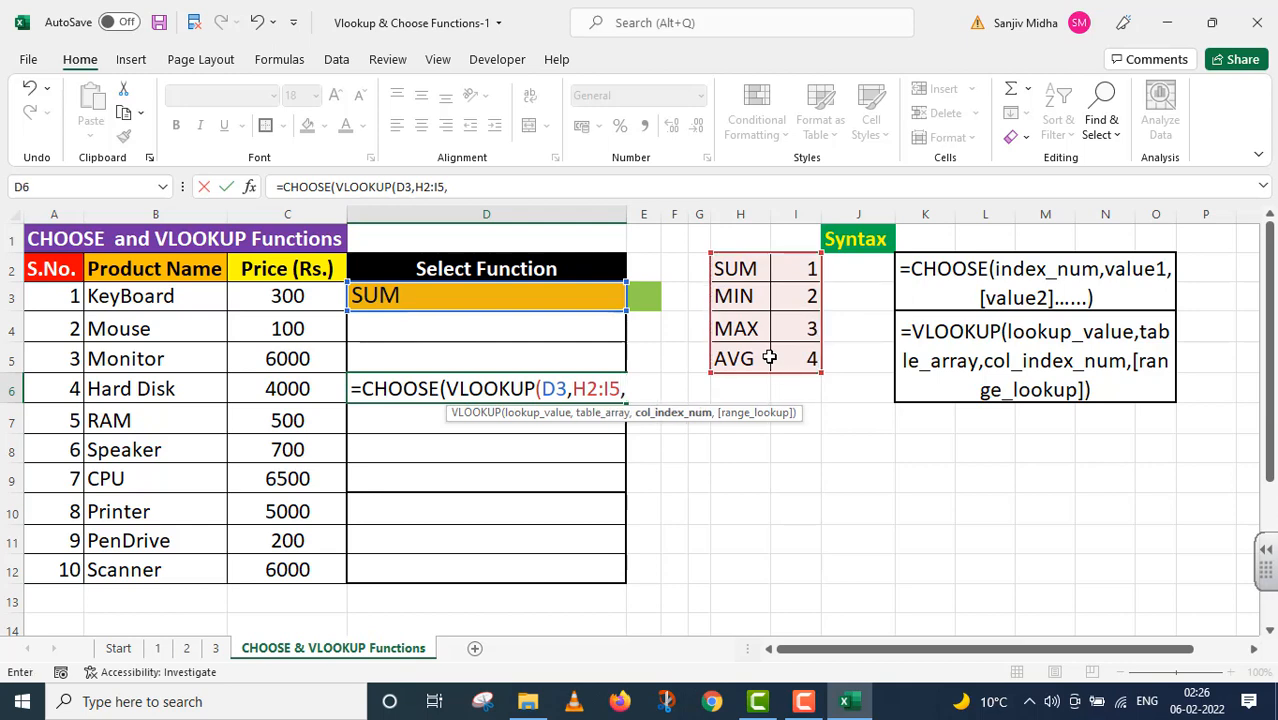
type("2,")
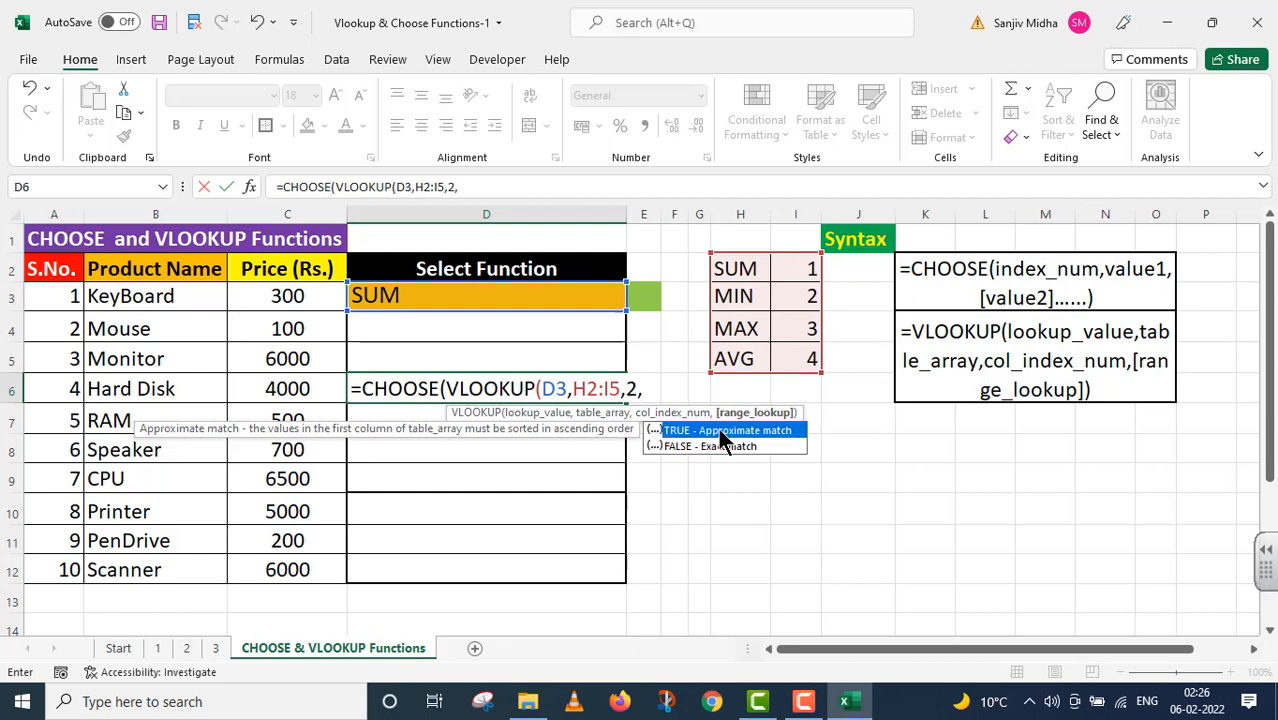
mouse_move(768, 432)
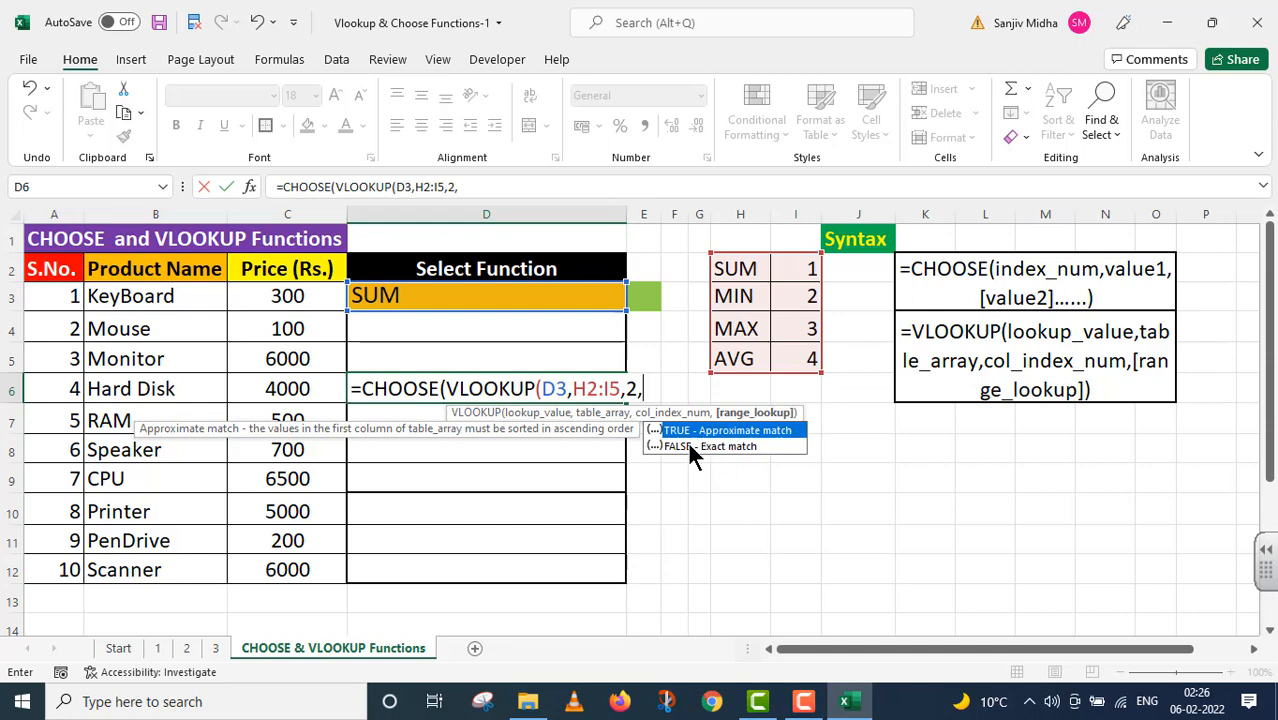
mouse_move(720, 448)
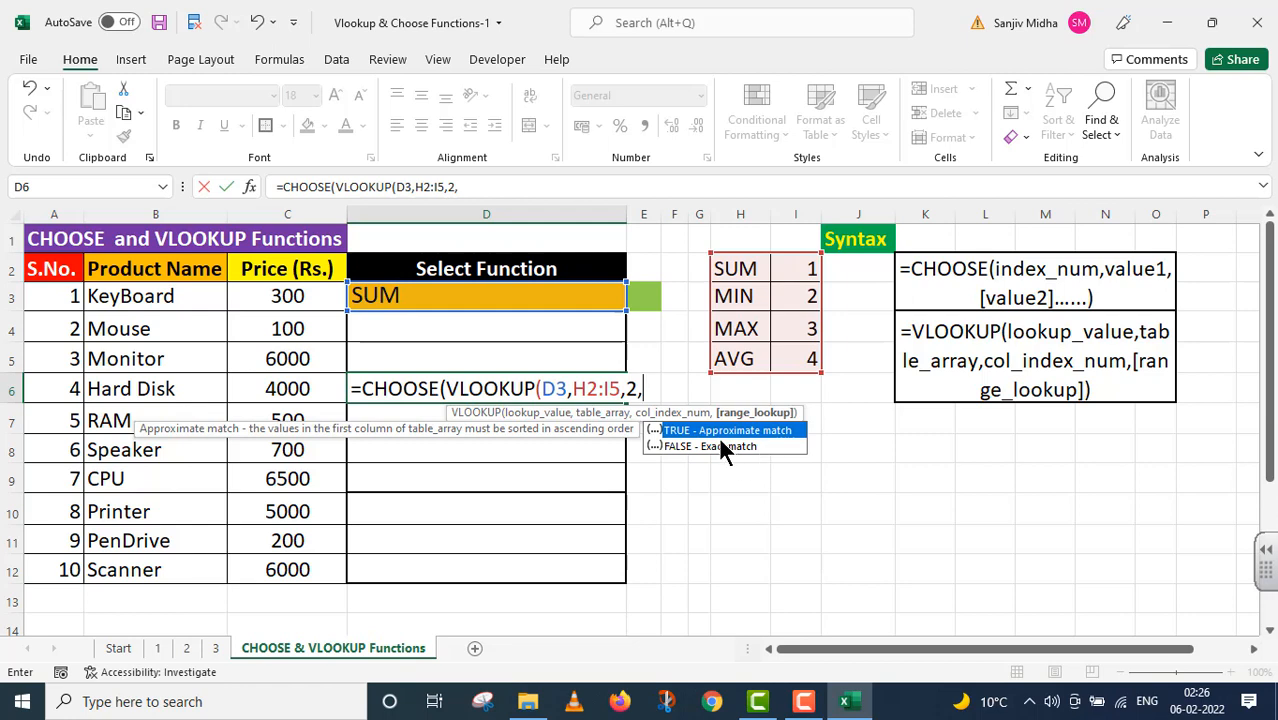
mouse_move(722, 452)
type("FALSE)")
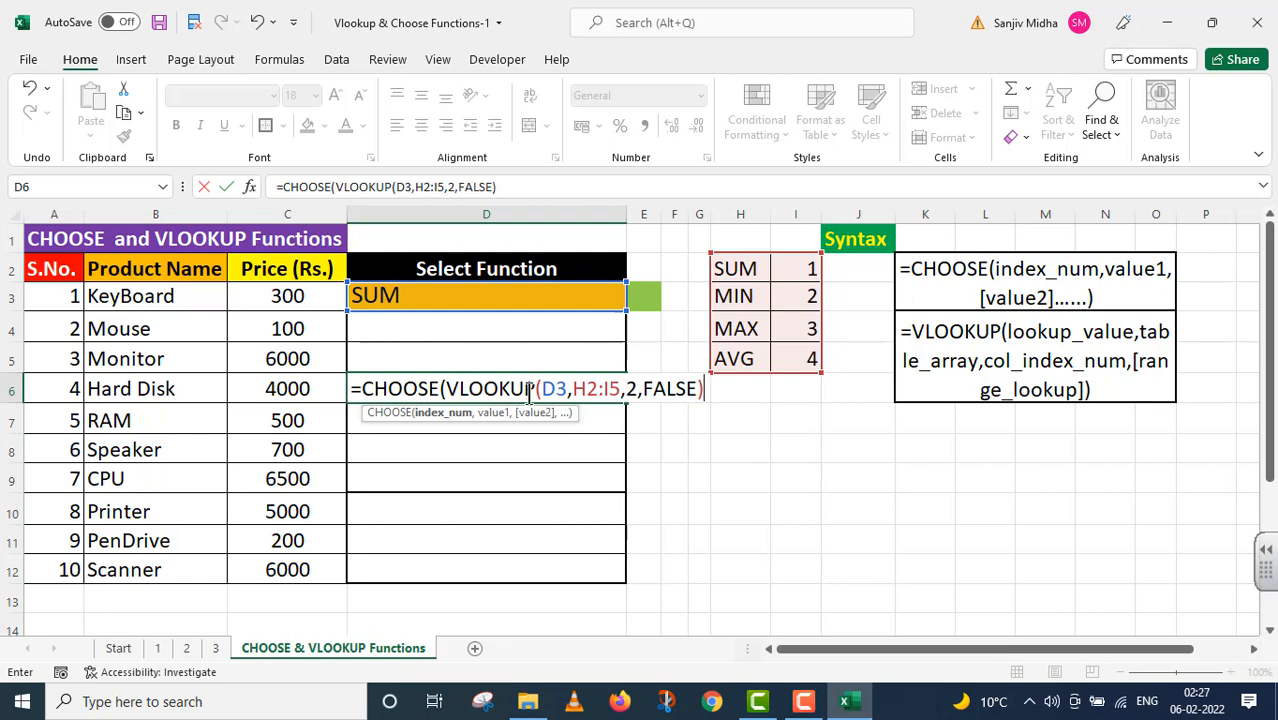
mouse_move(772, 308)
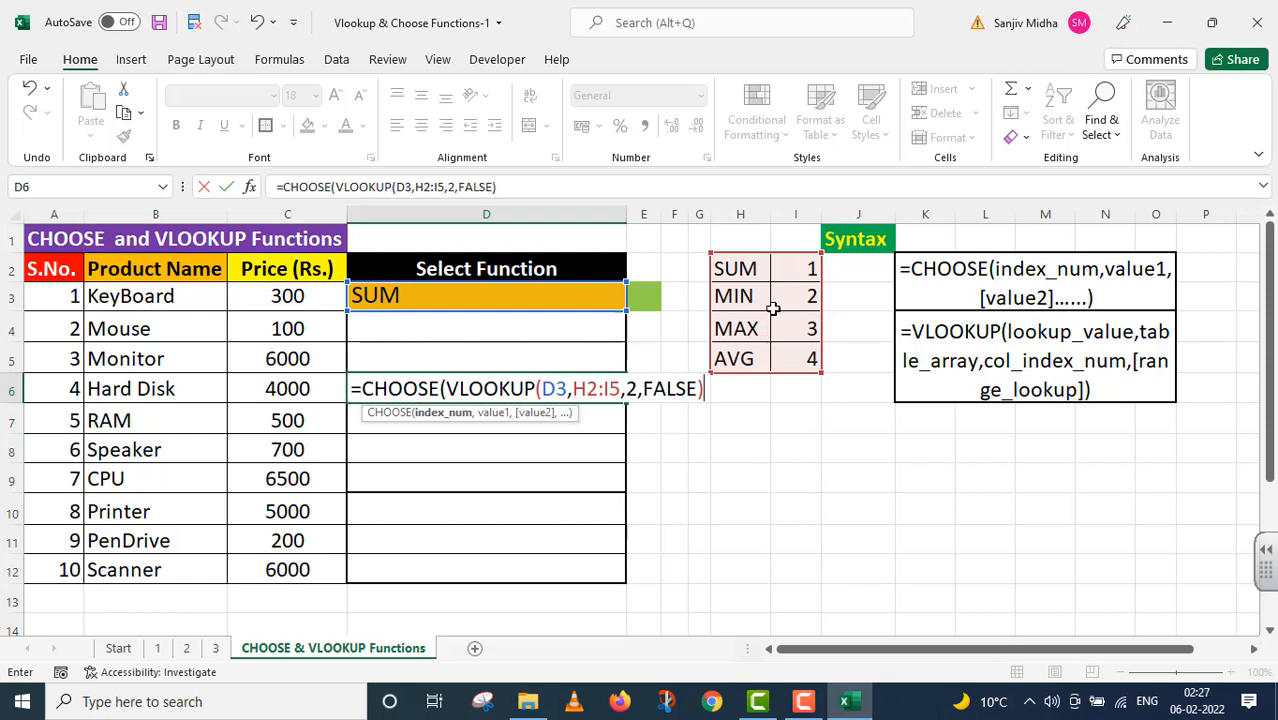
mouse_move(744, 420)
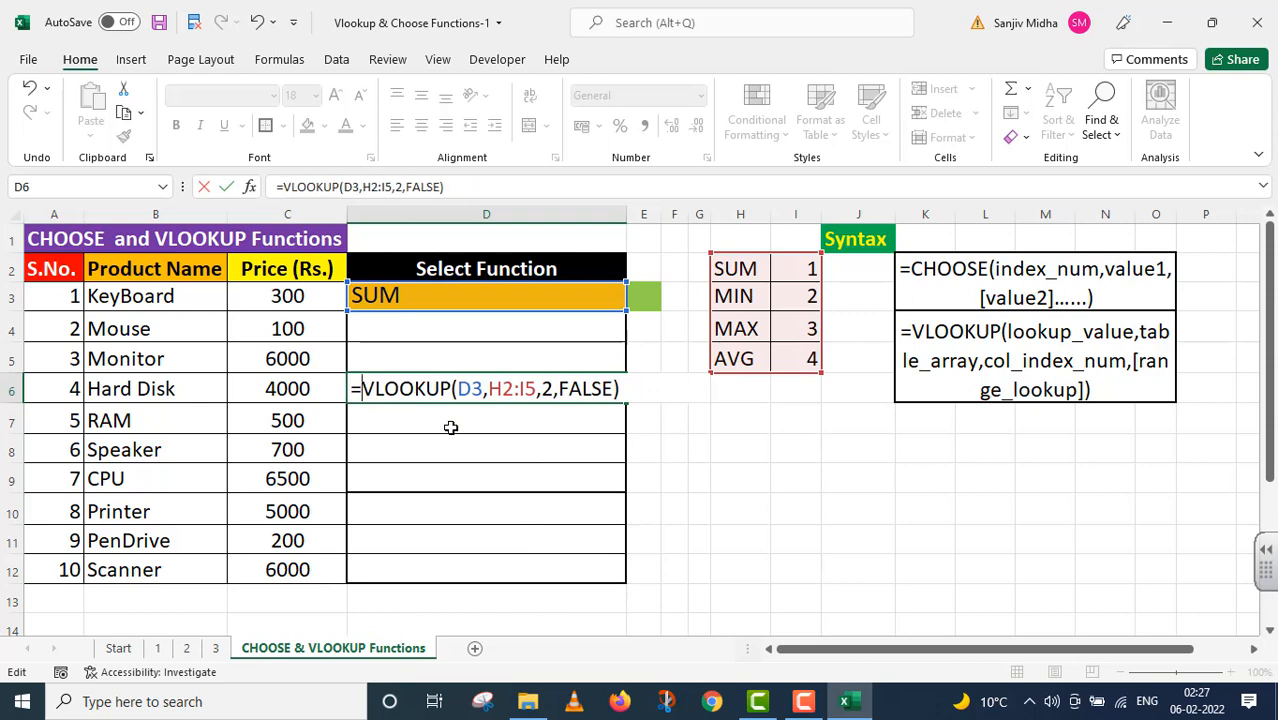
- Commit the D6 lookup, then pick MIN and MAX in D3 so D6 returns 2 then 3
key("Return")
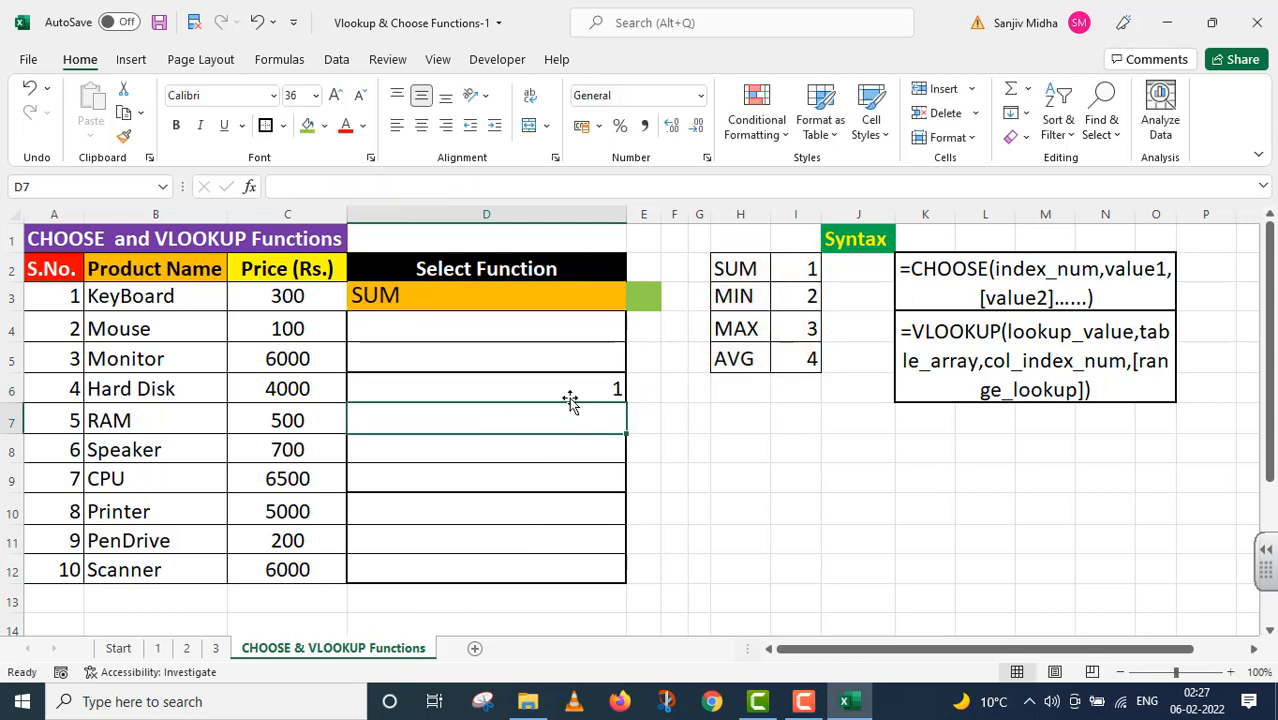
left_click(486, 388)
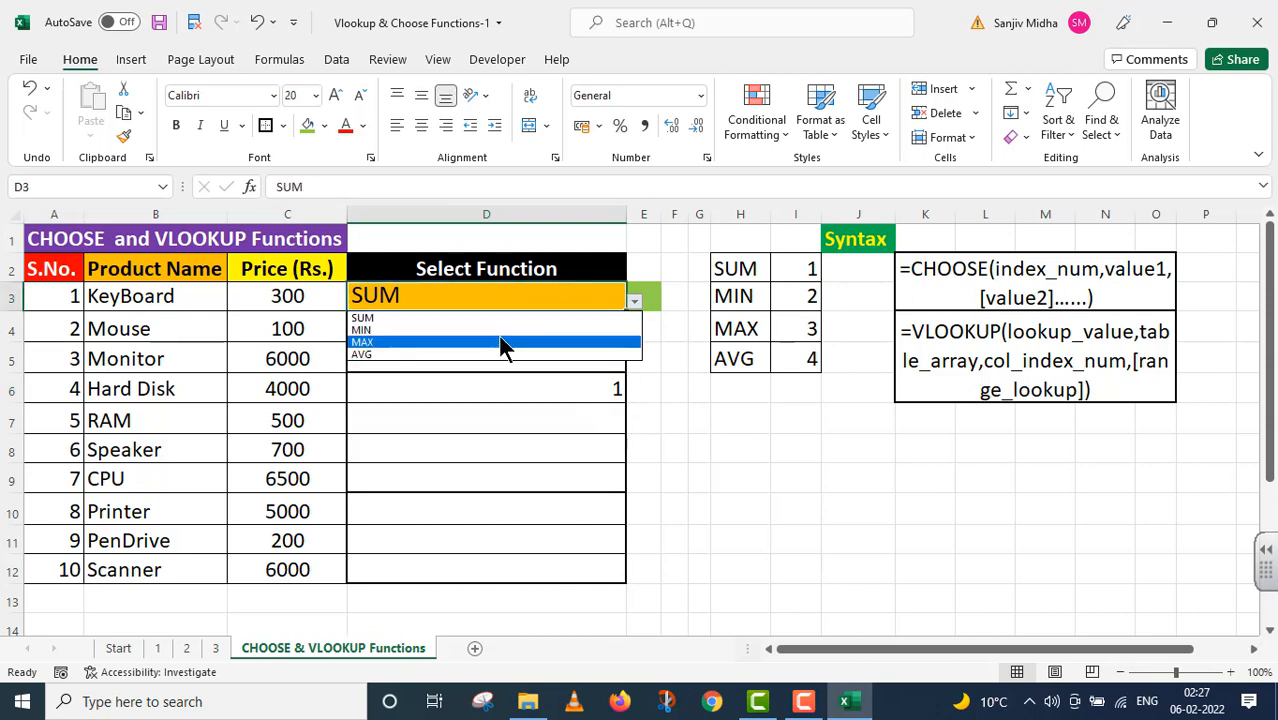
left_click(362, 330)
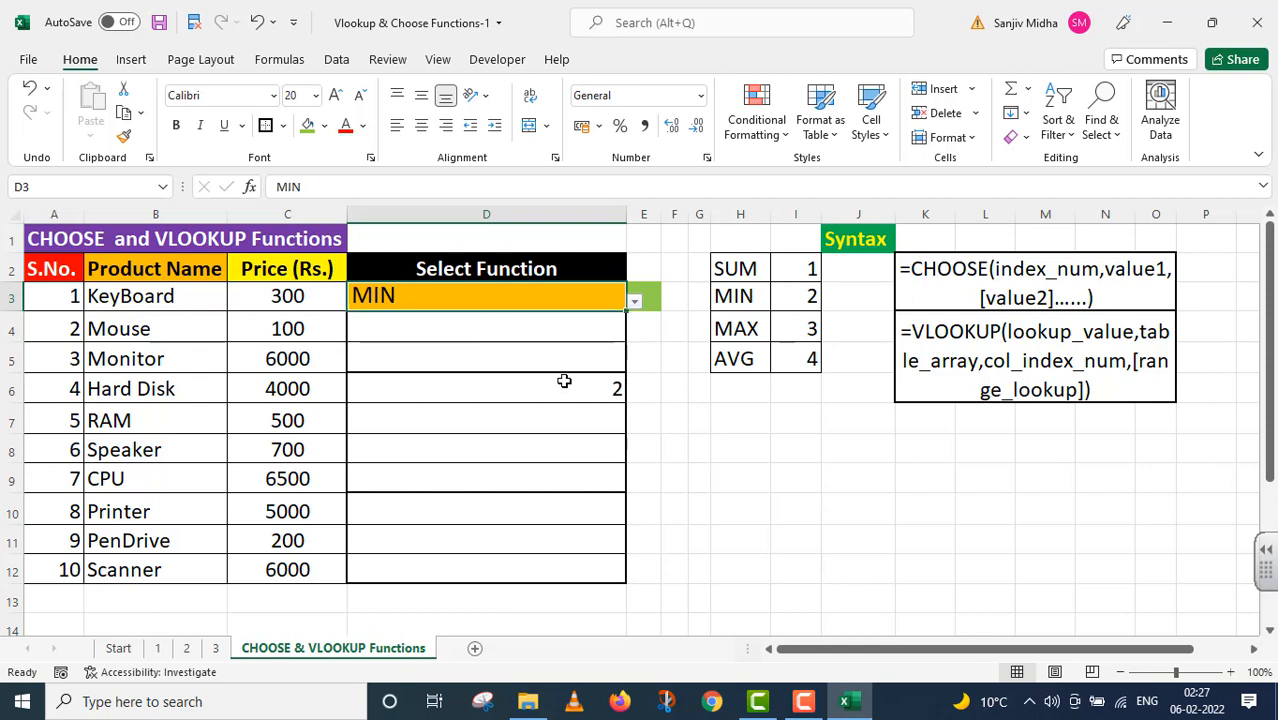
left_click(634, 300)
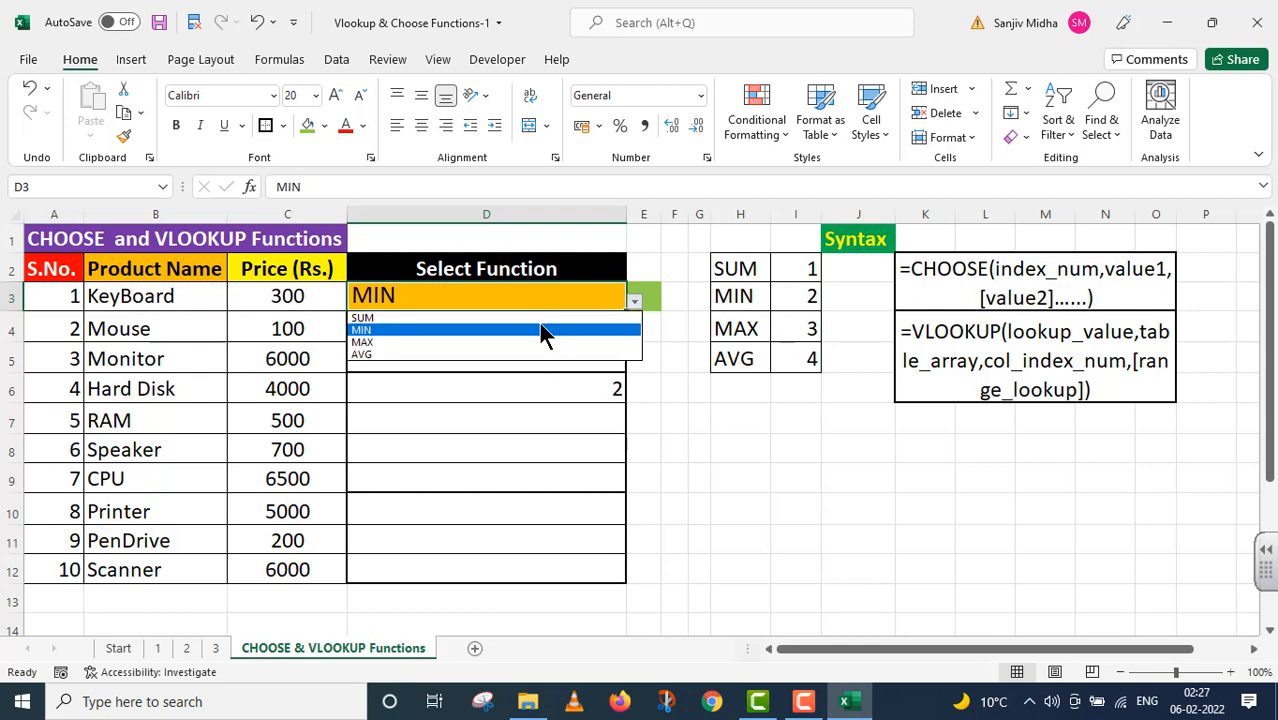
left_click(362, 342)
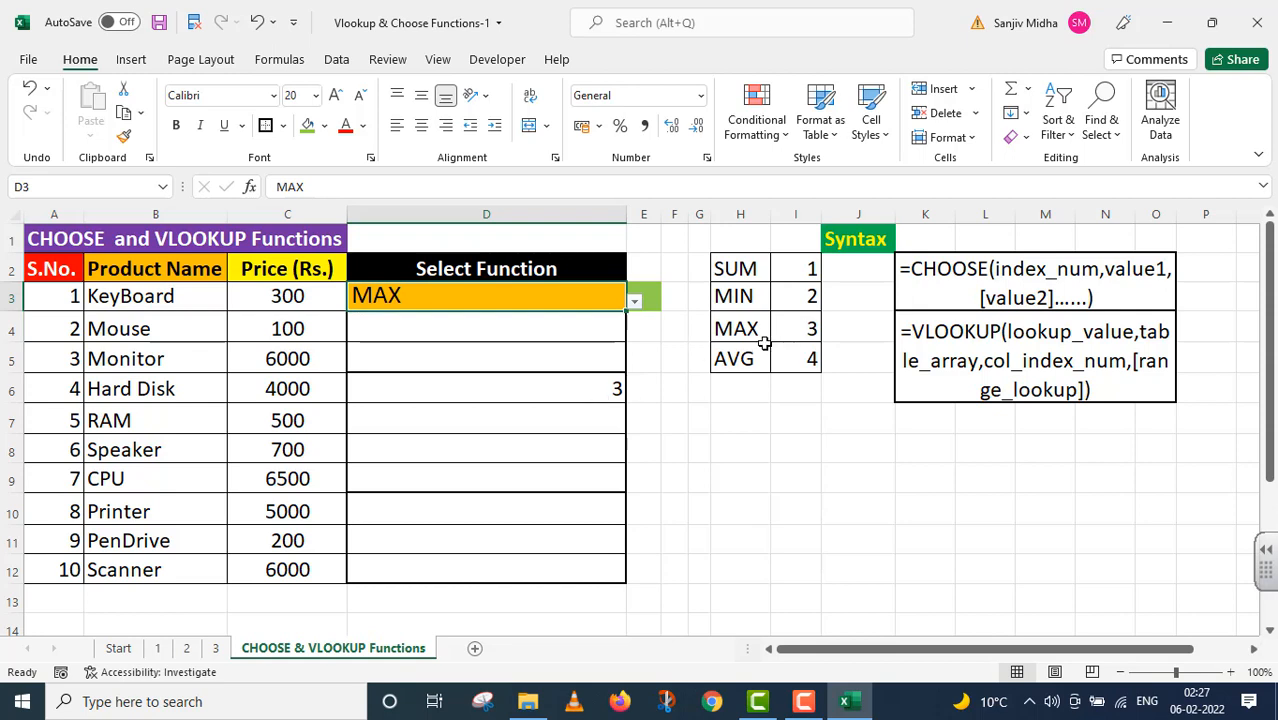
mouse_move(568, 384)
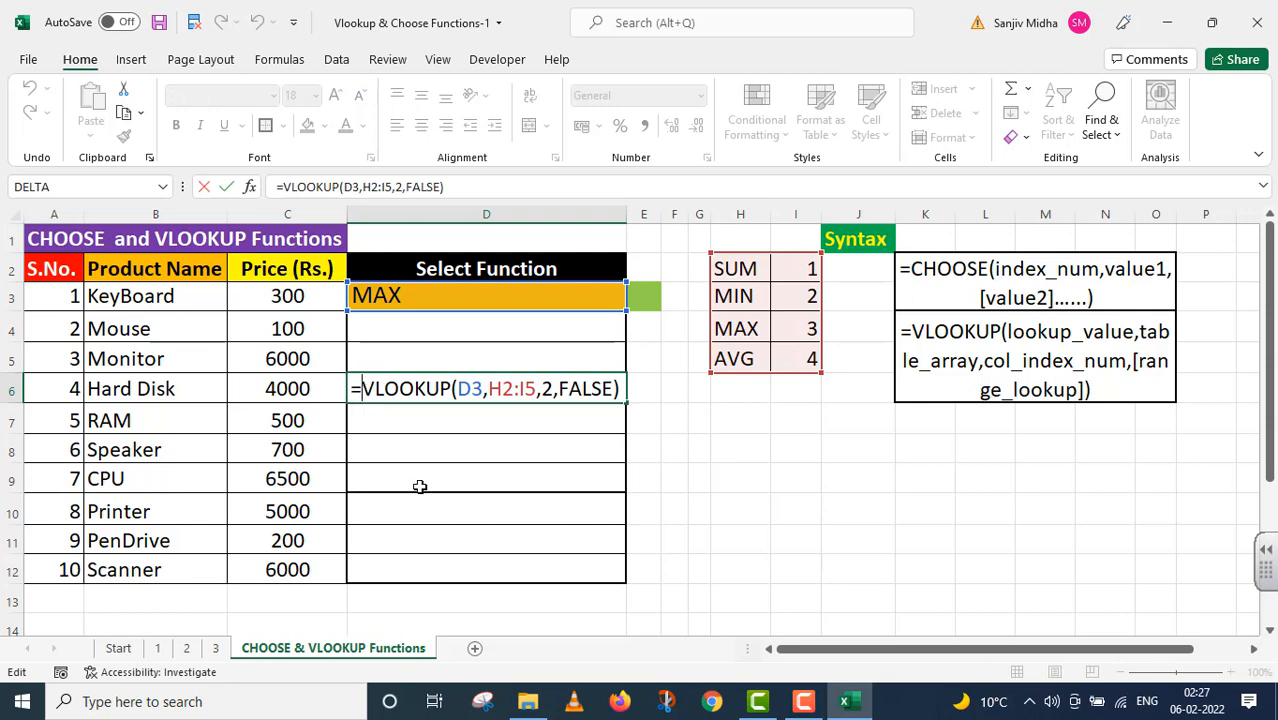
- Rebuild D6 as CHOOSE over the VLOOKUP with SUM(C3:C12) as its first value
type("C")
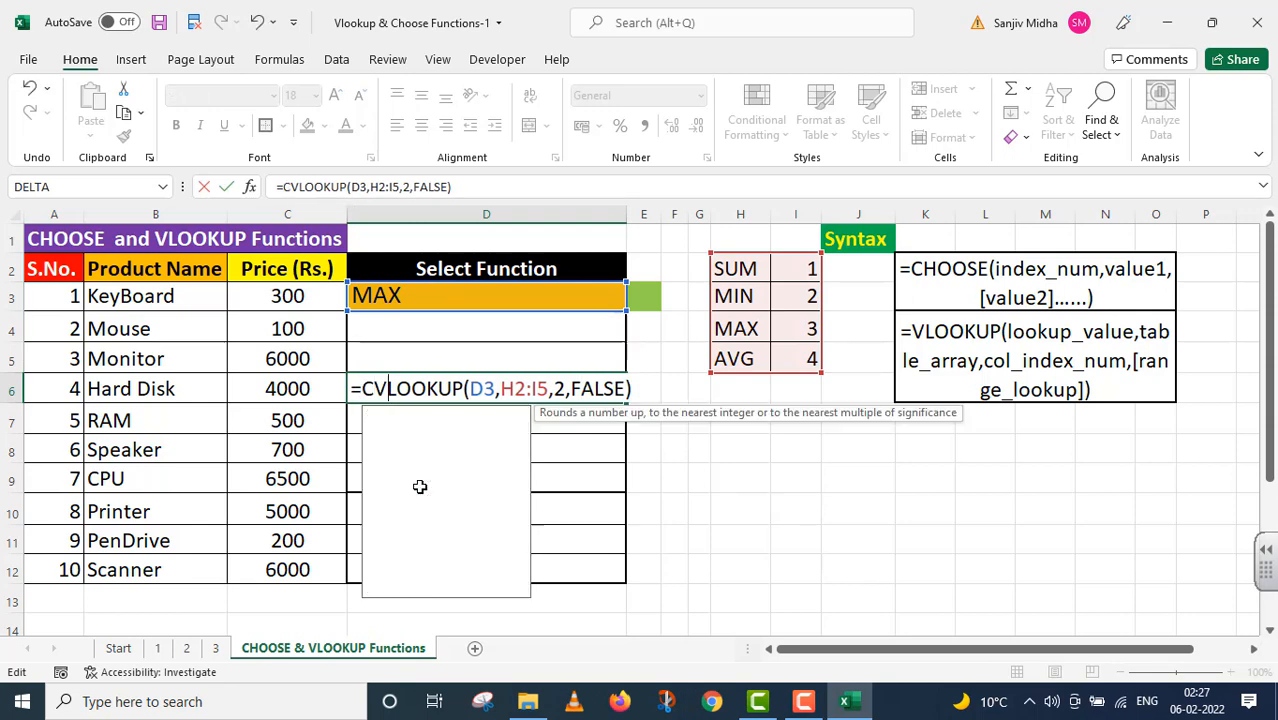
type("HOOSE(")
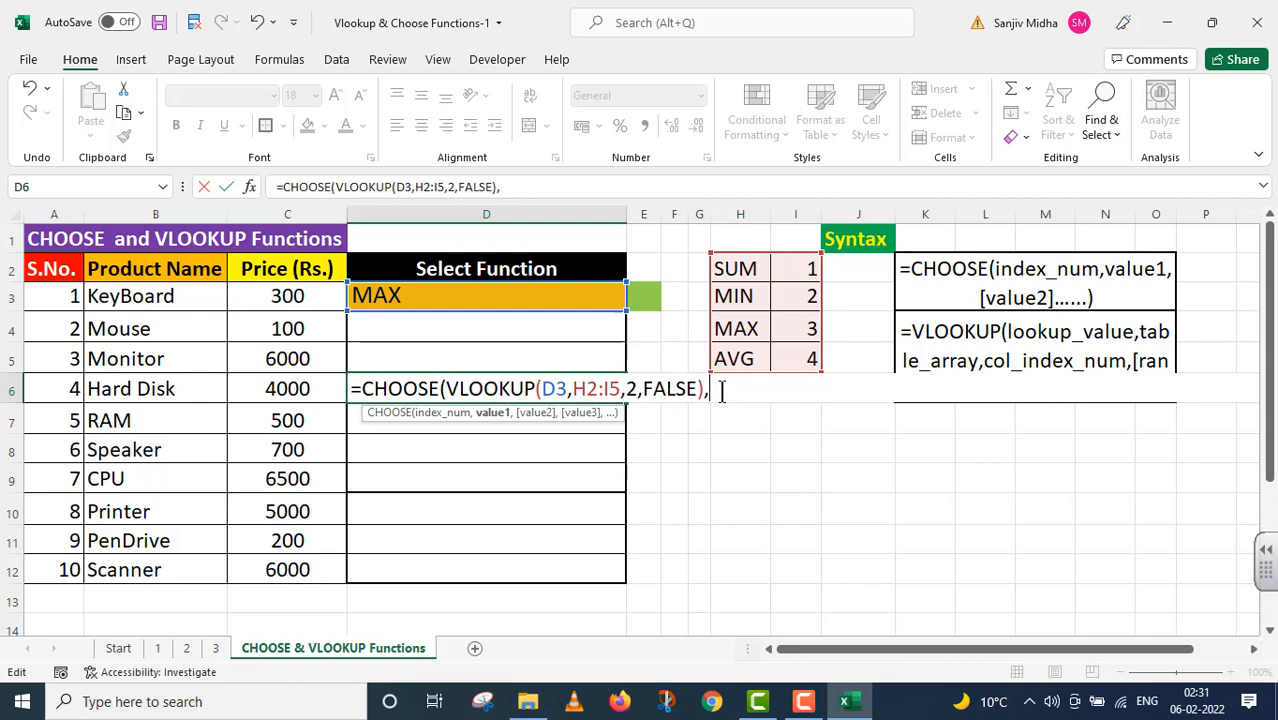
type("SUM(")
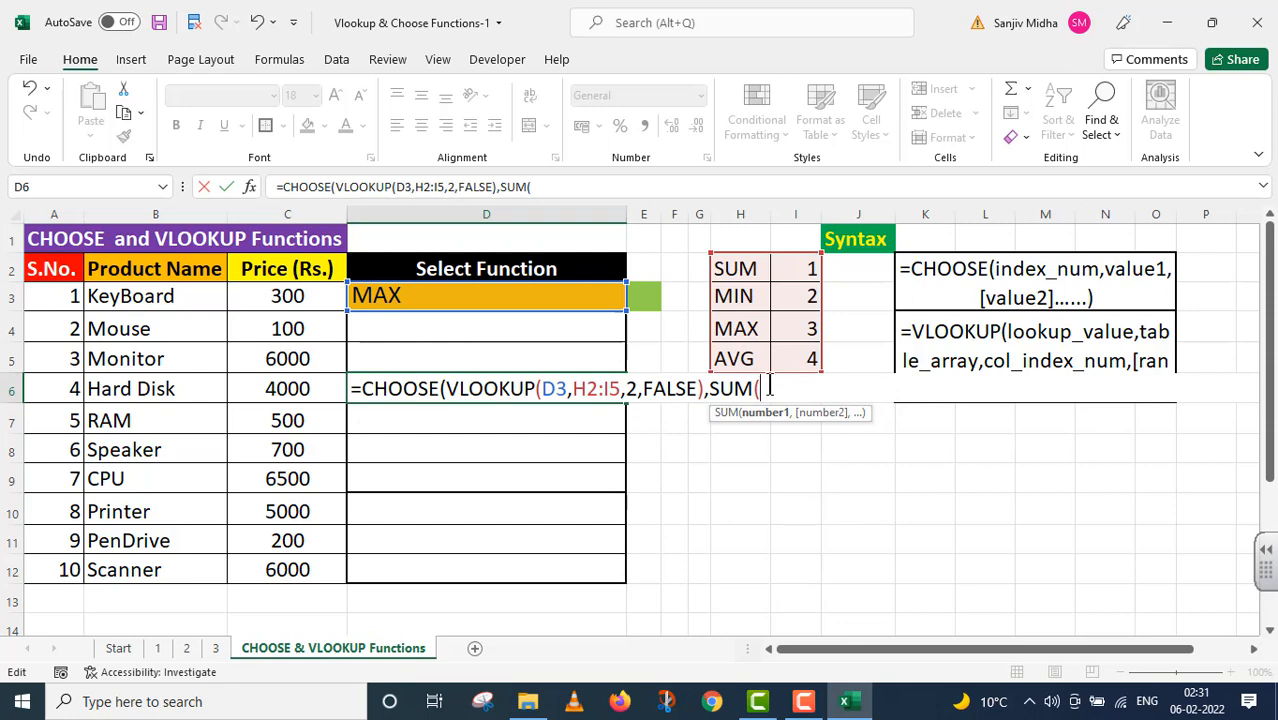
left_click_drag(288, 296, 288, 328)
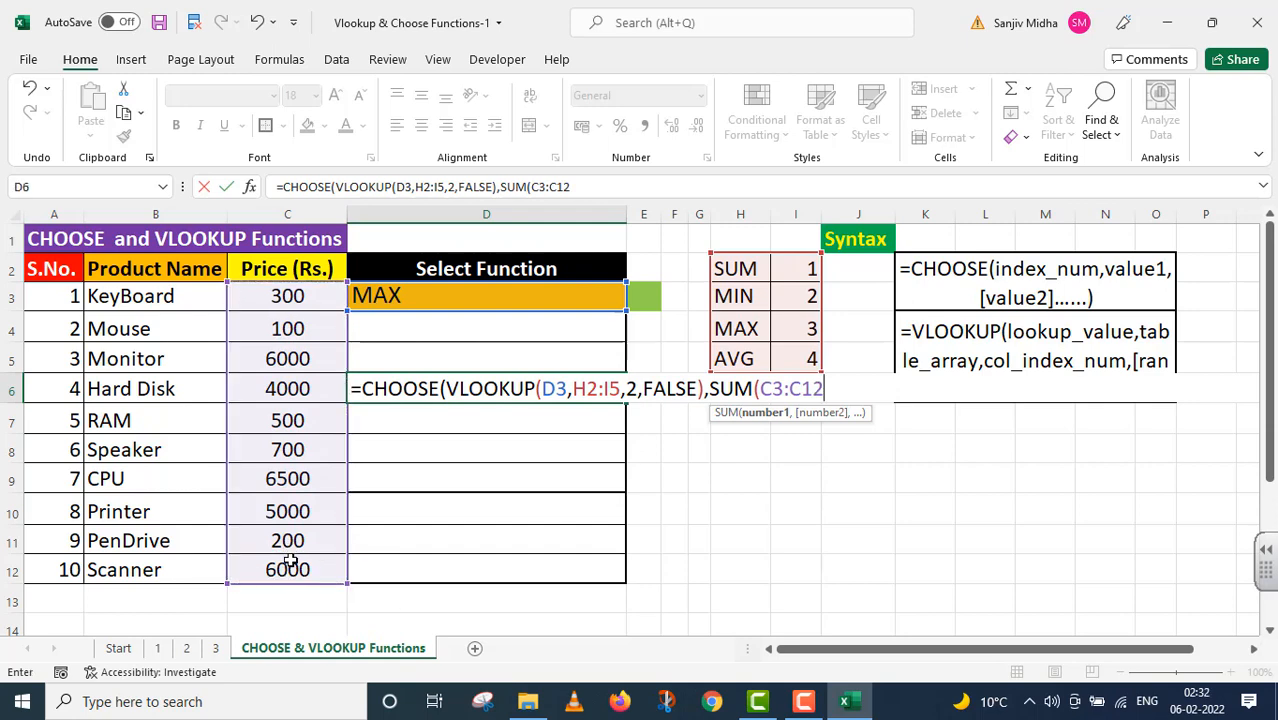
type("),")
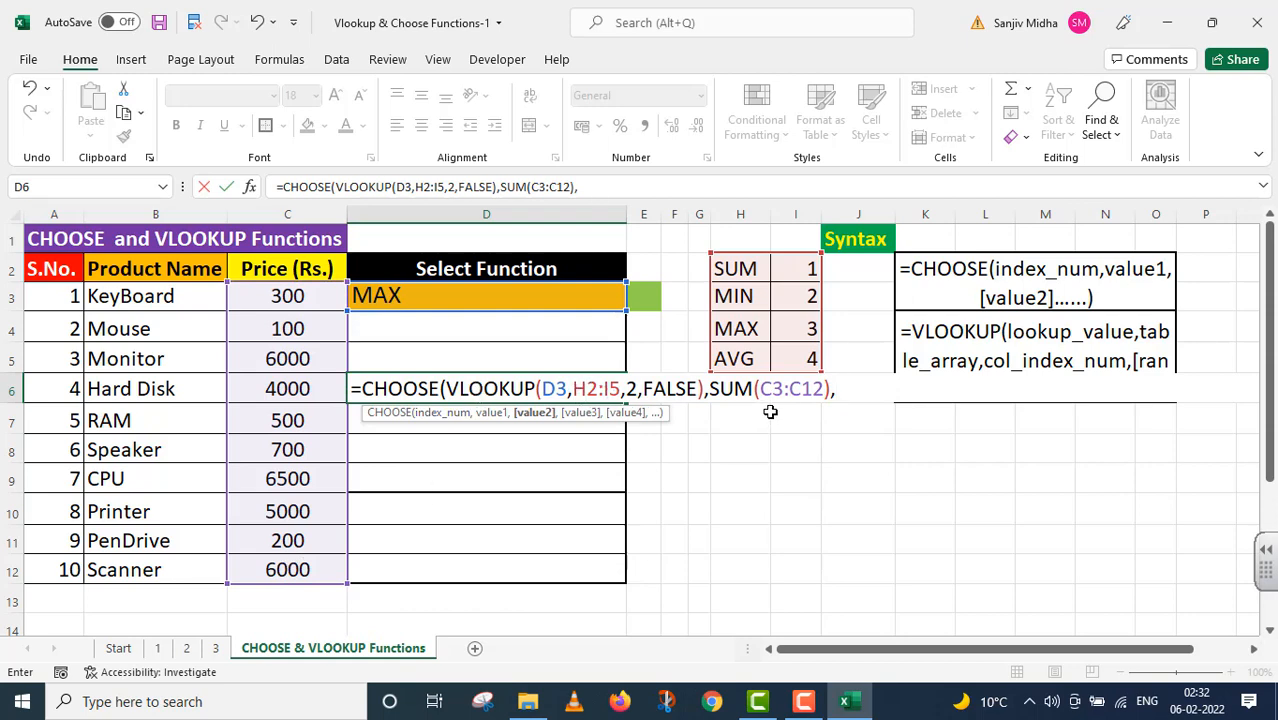
- Add MIN(C3:C12) and MAX(C3:C12) as the second and third CHOOSE values
type("MIN(C3:C8")
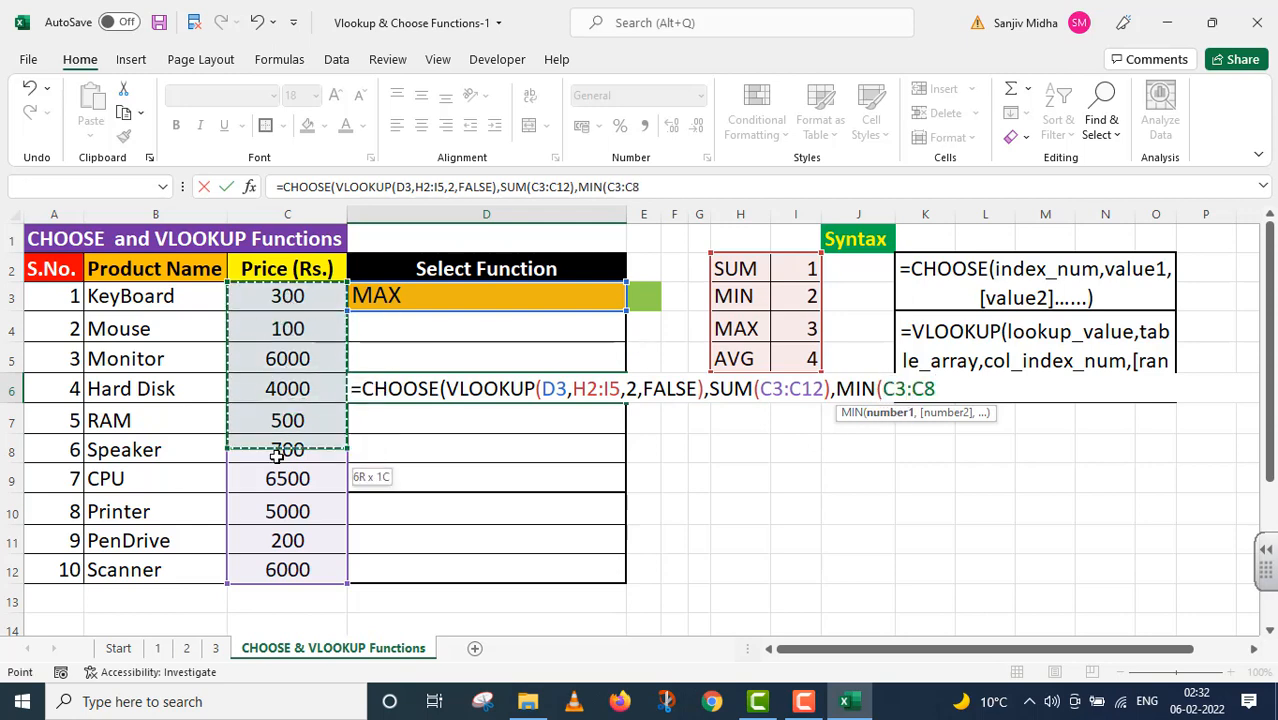
left_click_drag(288, 448, 288, 568)
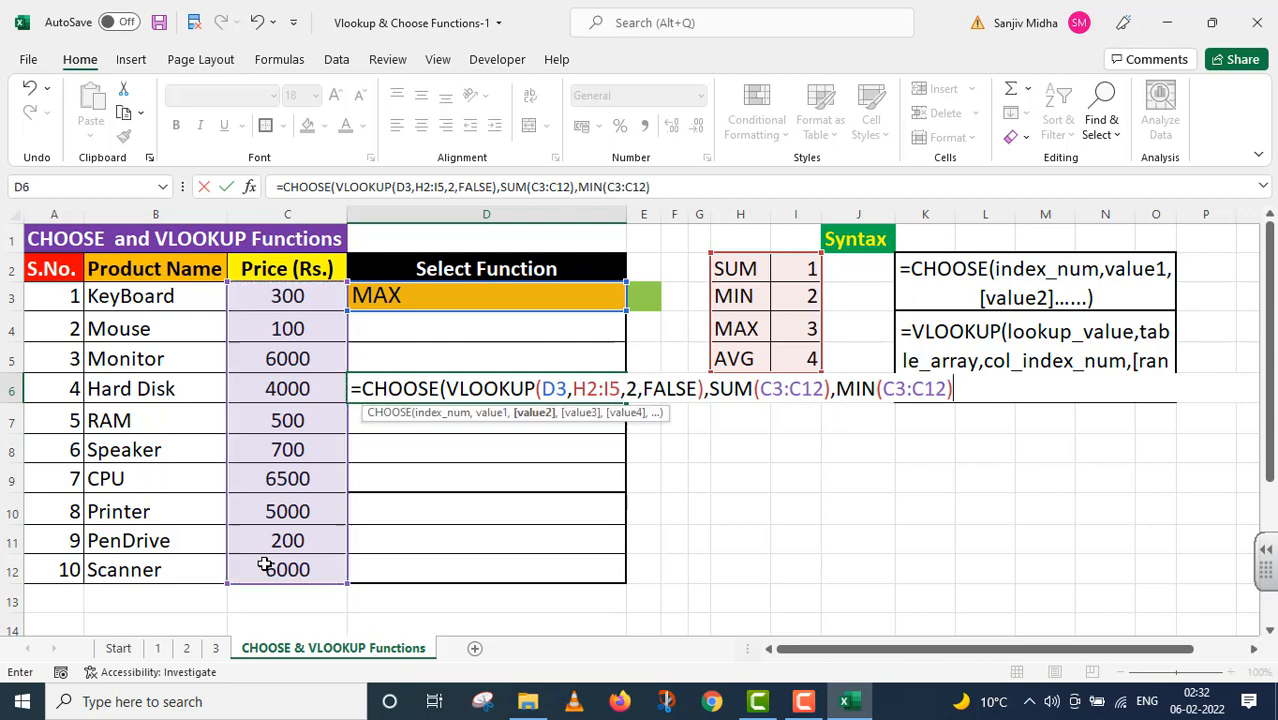
type(",")
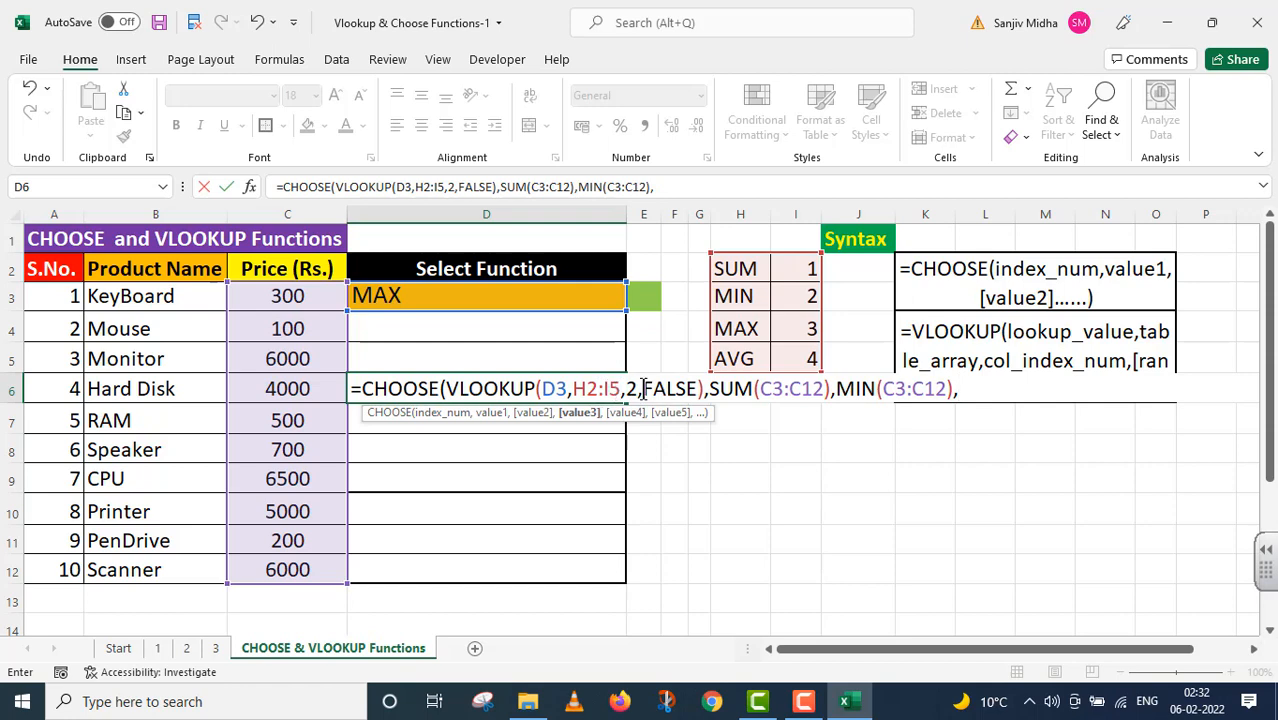
mouse_move(736, 414)
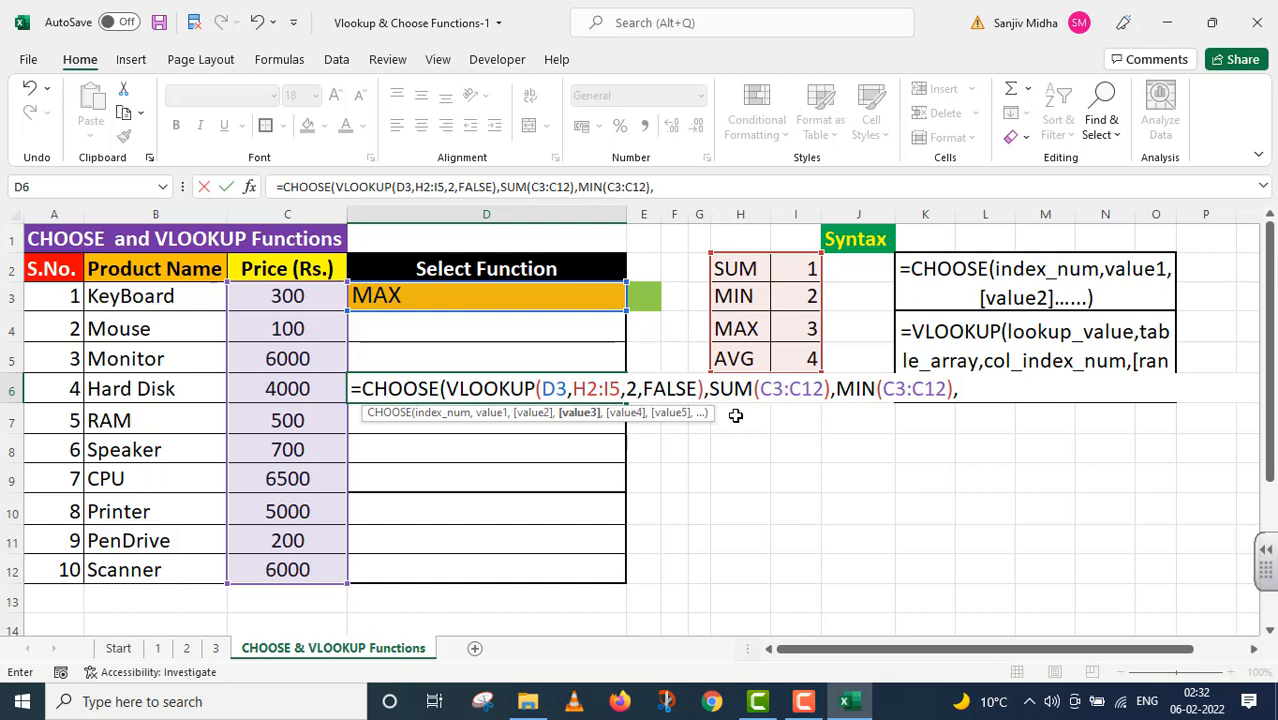
type("MAX(")
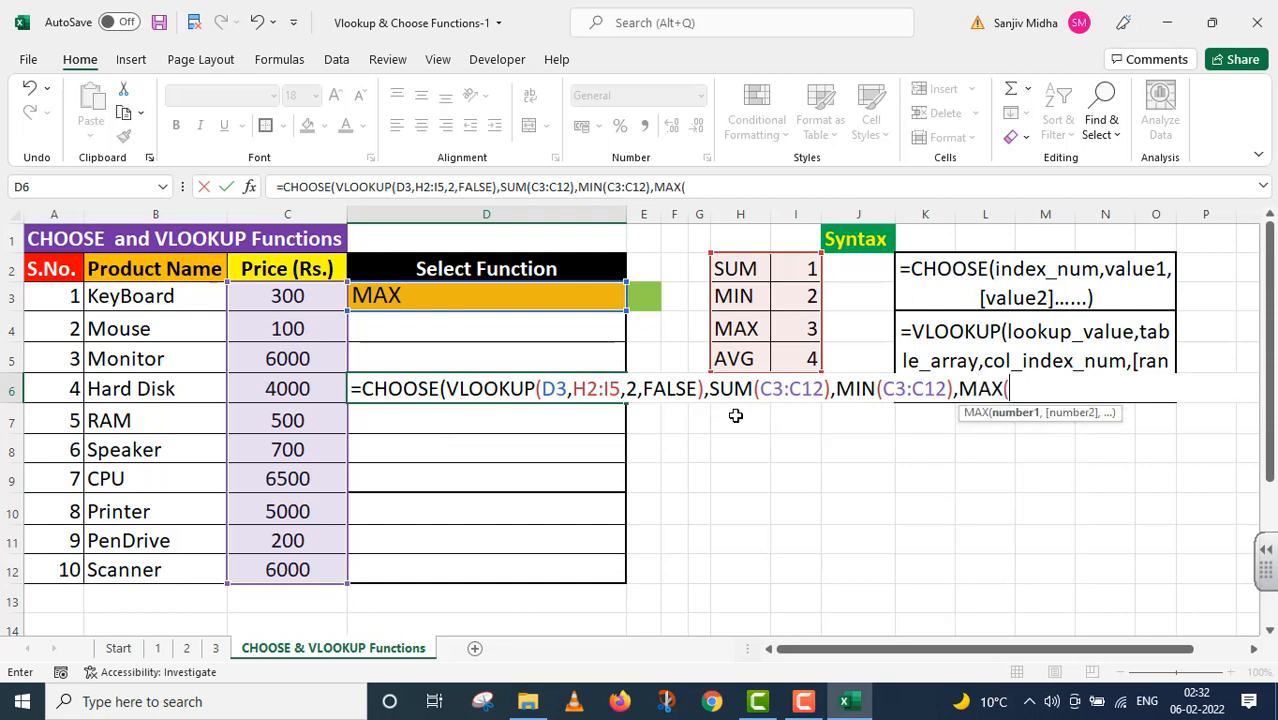
mouse_move(360, 318)
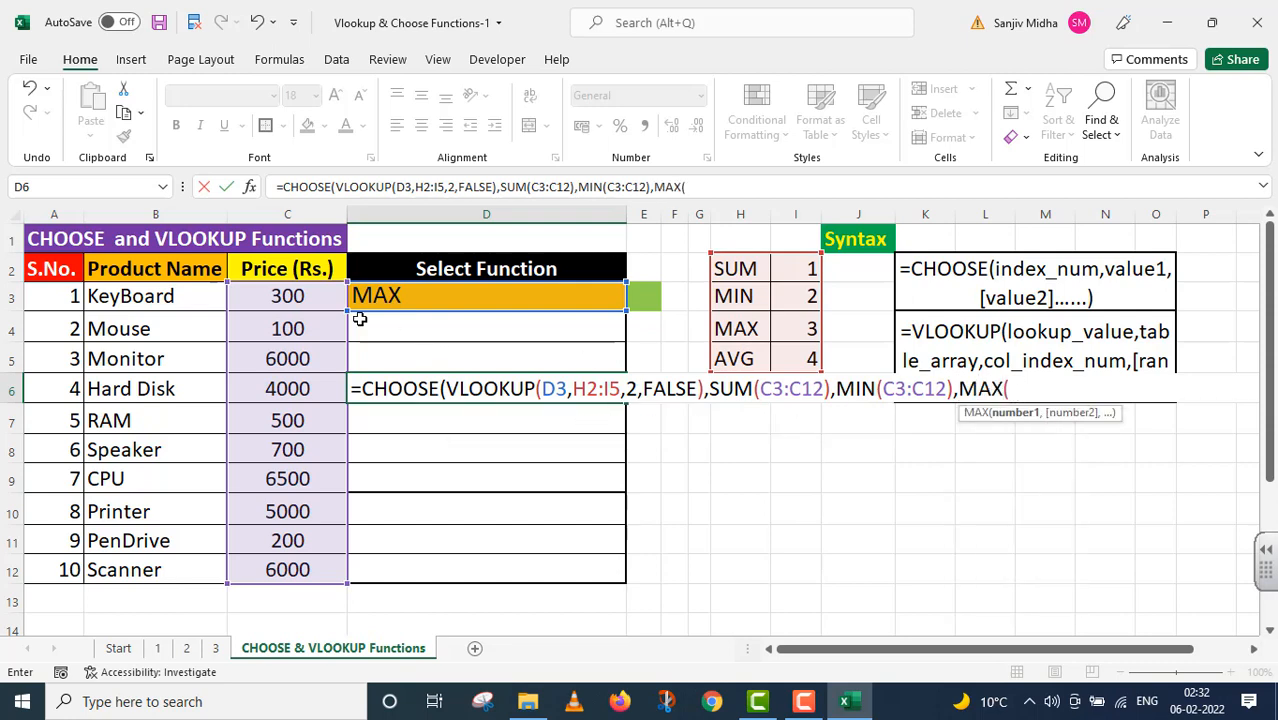
left_click_drag(288, 296, 288, 540)
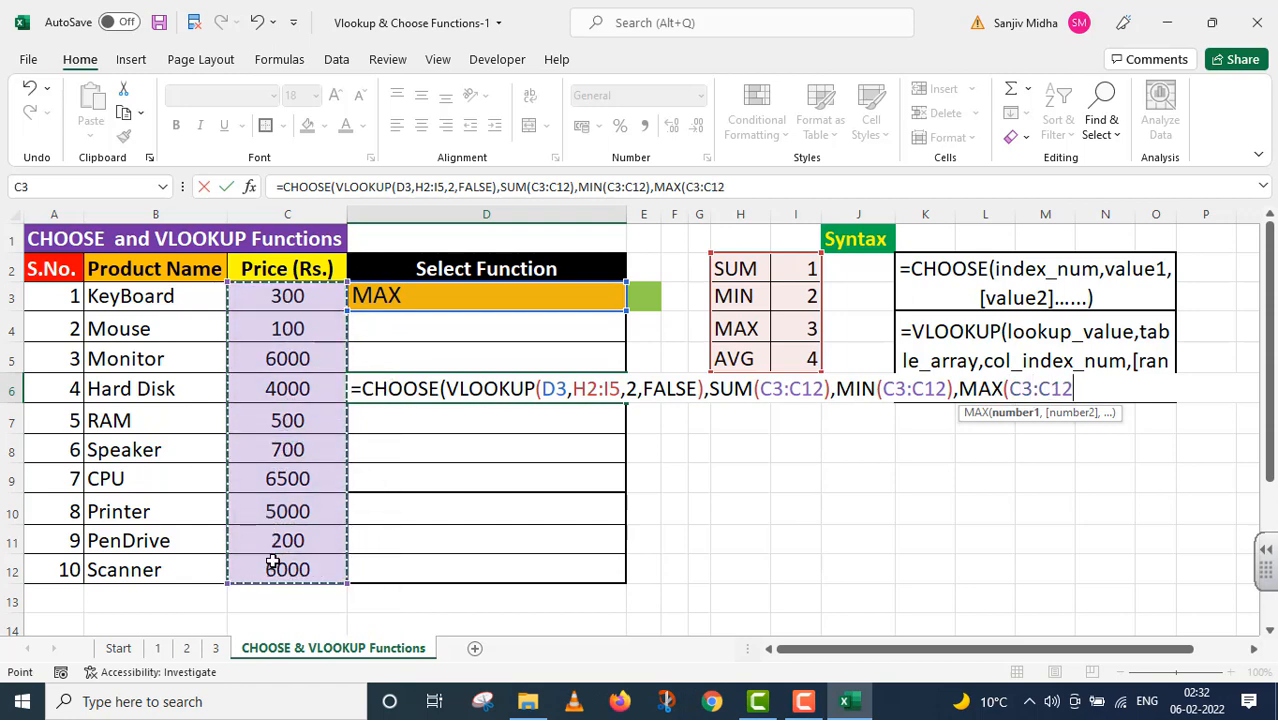
type("),")
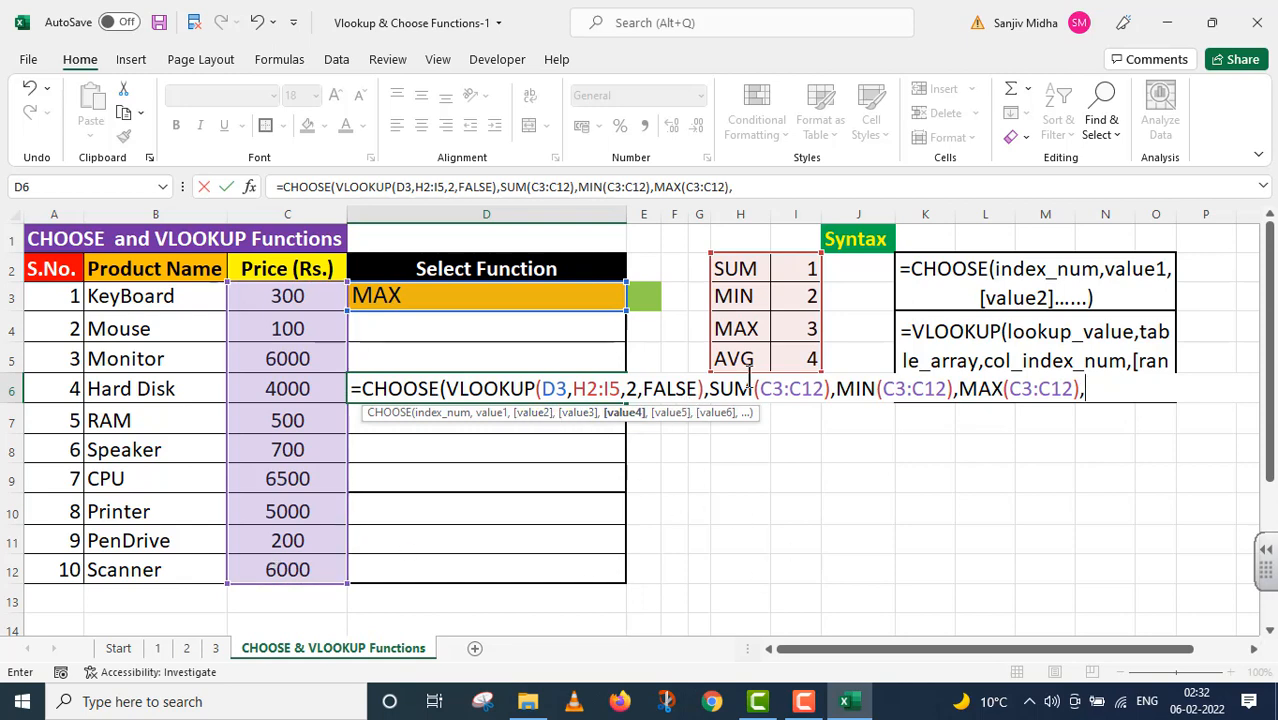
mouse_move(824, 462)
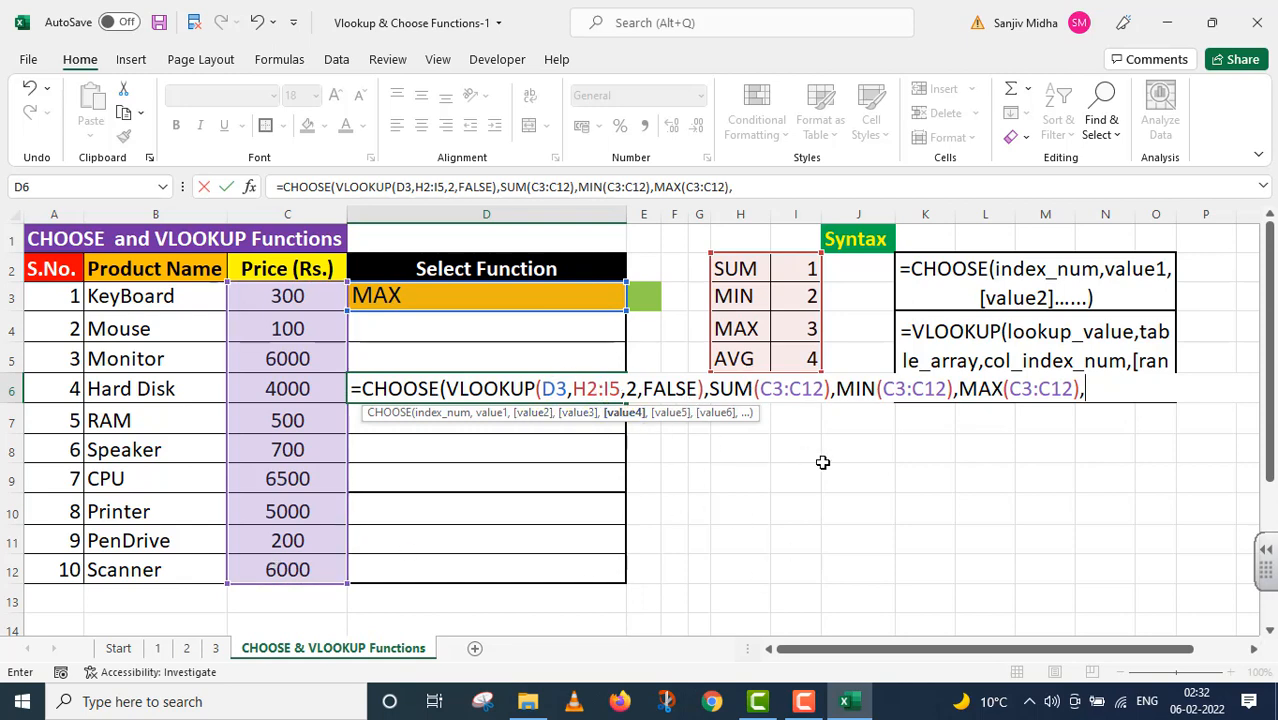
mouse_move(804, 458)
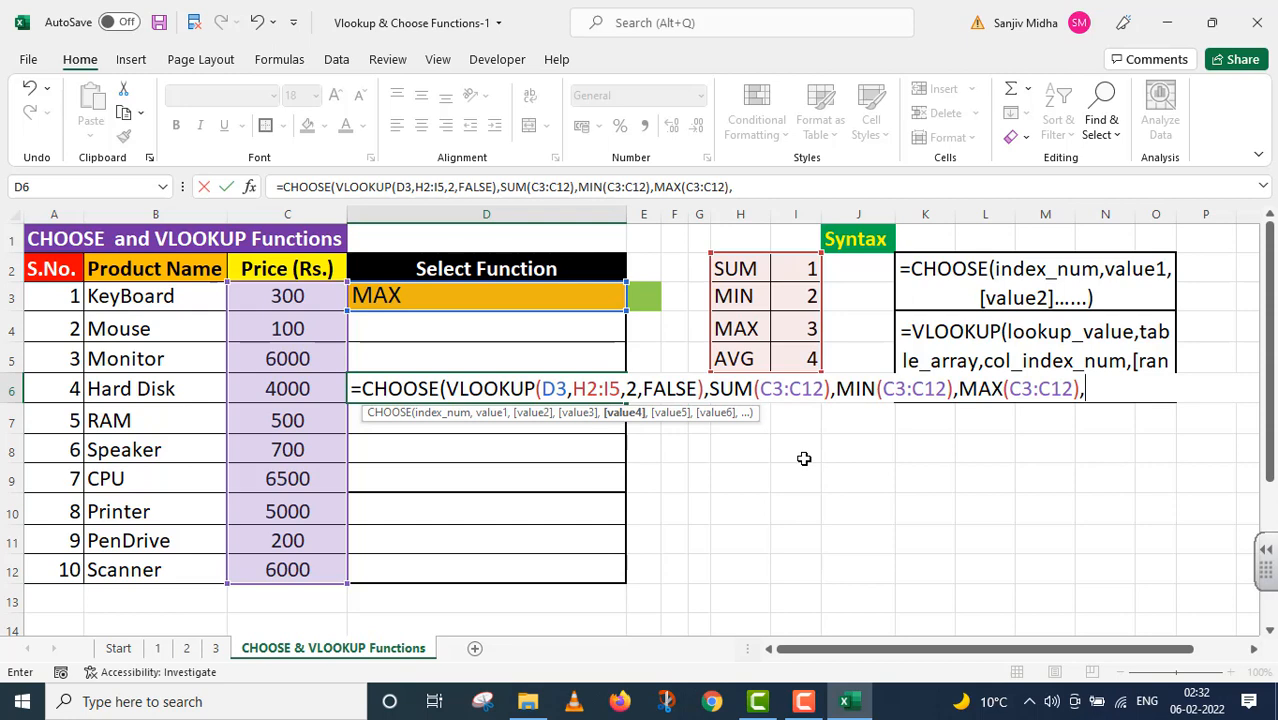
- Add AVERAGE(C3:C12) as the last value and commit, so D6 shows 6500 for MAX
type("A")
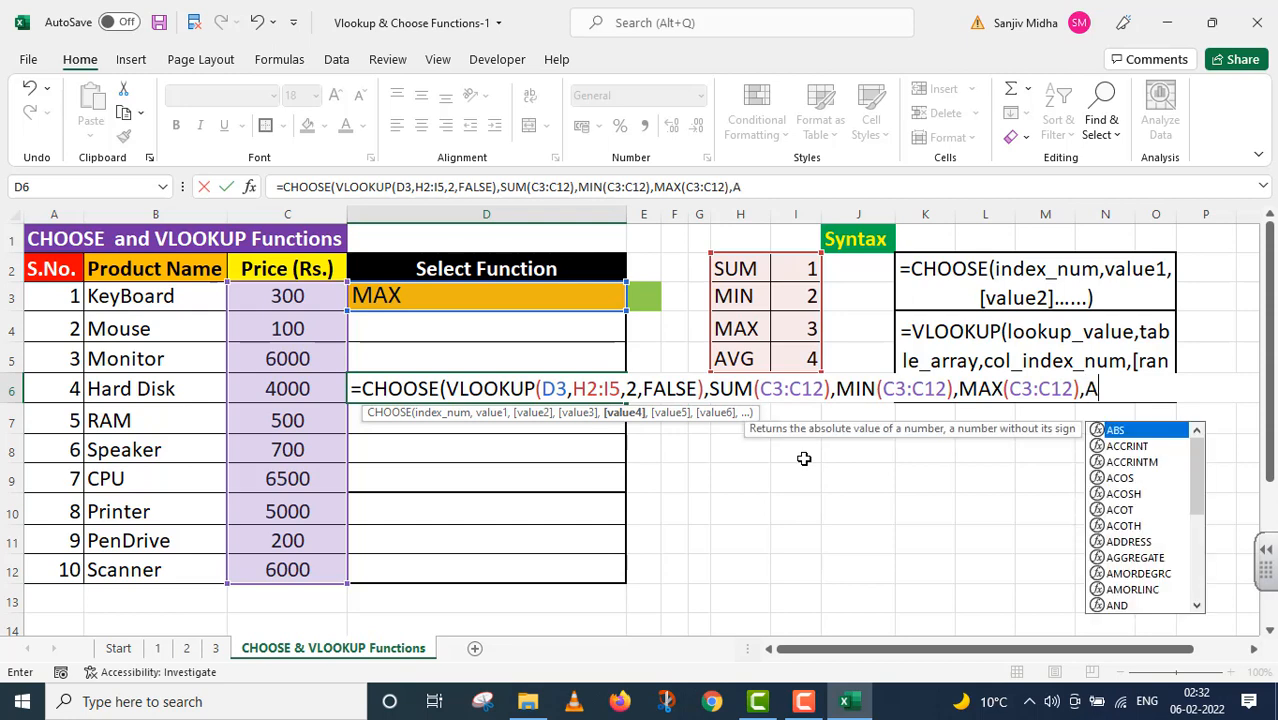
type("VERAGE(C3:C12")
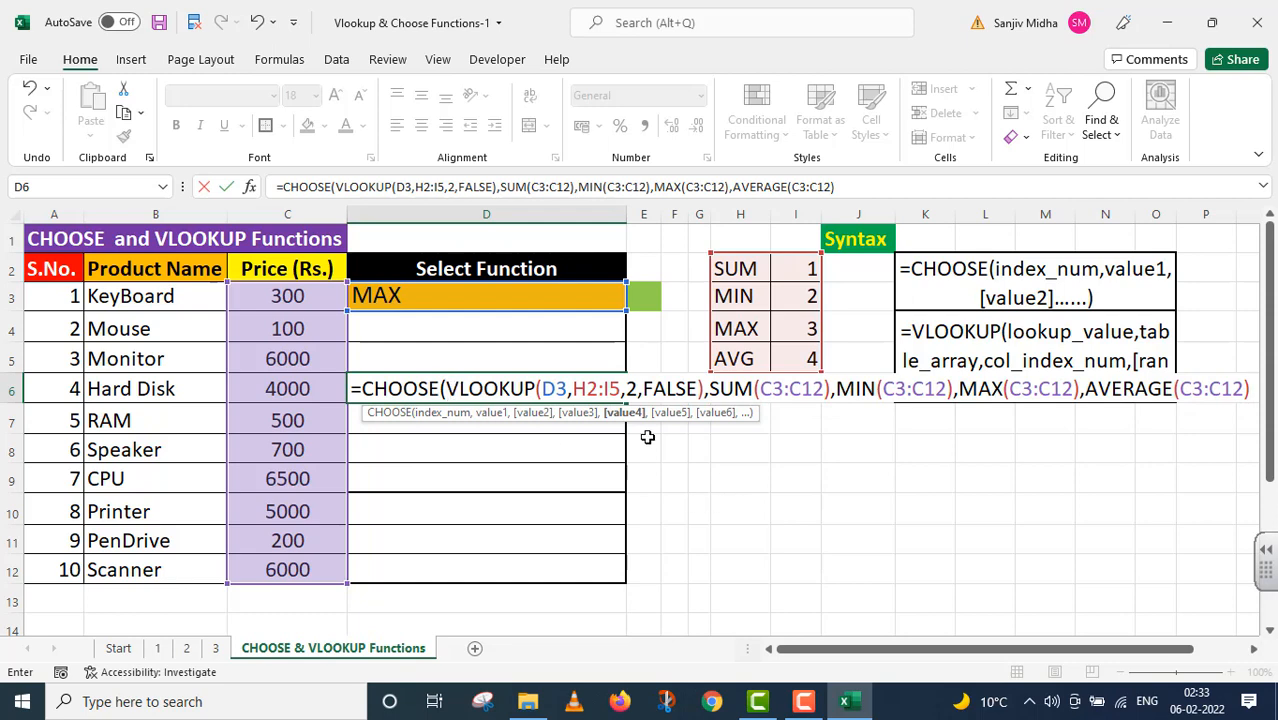
mouse_move(700, 458)
type(")")
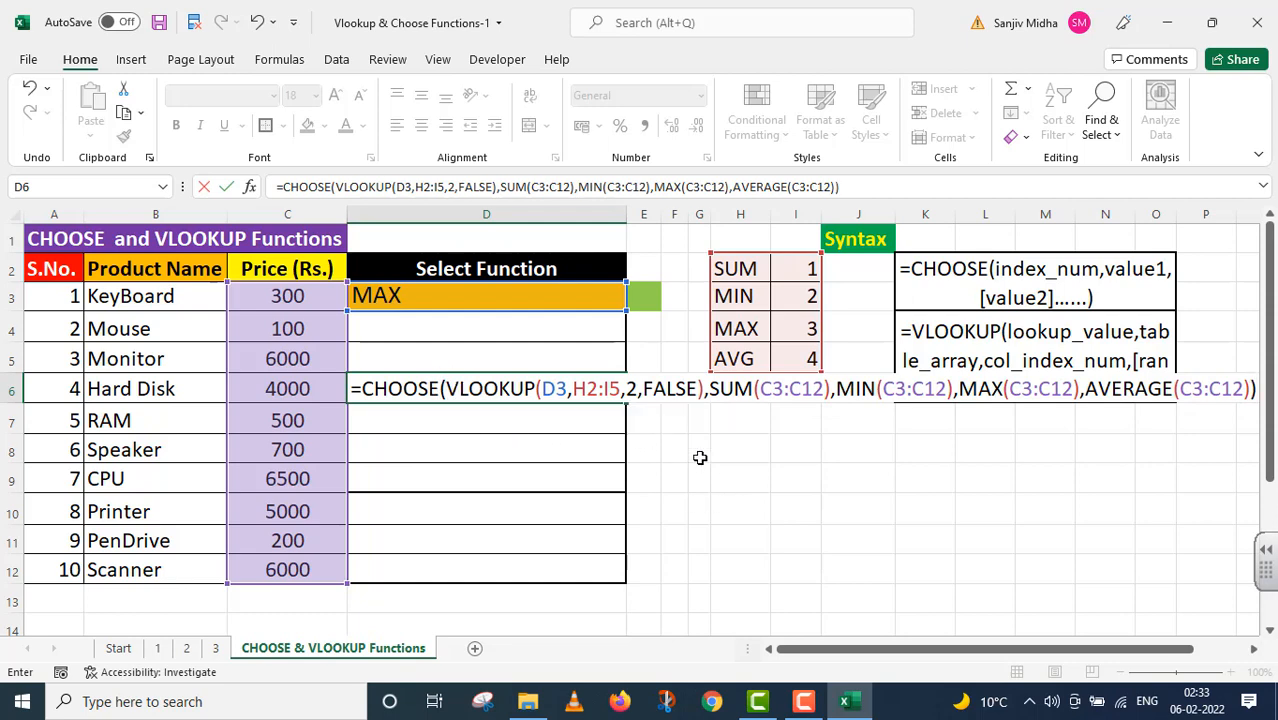
key("Return")
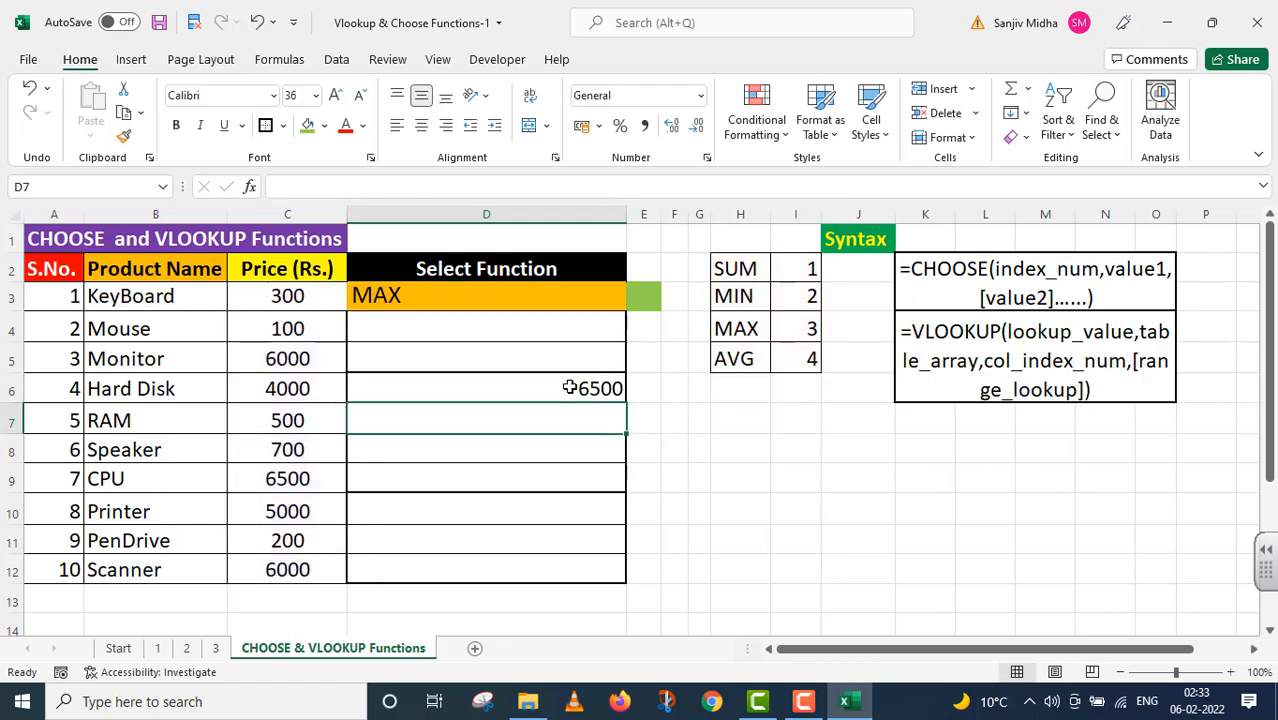
- Merge D3:D5 into one centered MAX label with a larger font
left_click(486, 388)
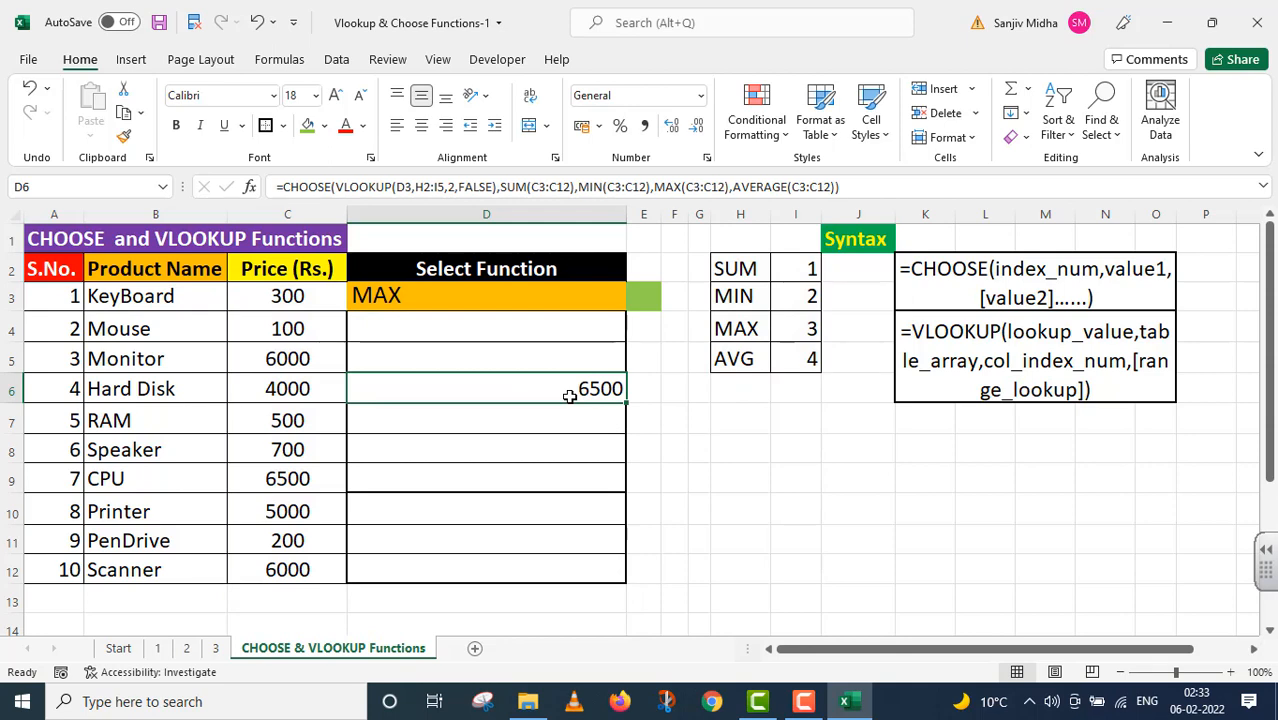
mouse_move(552, 390)
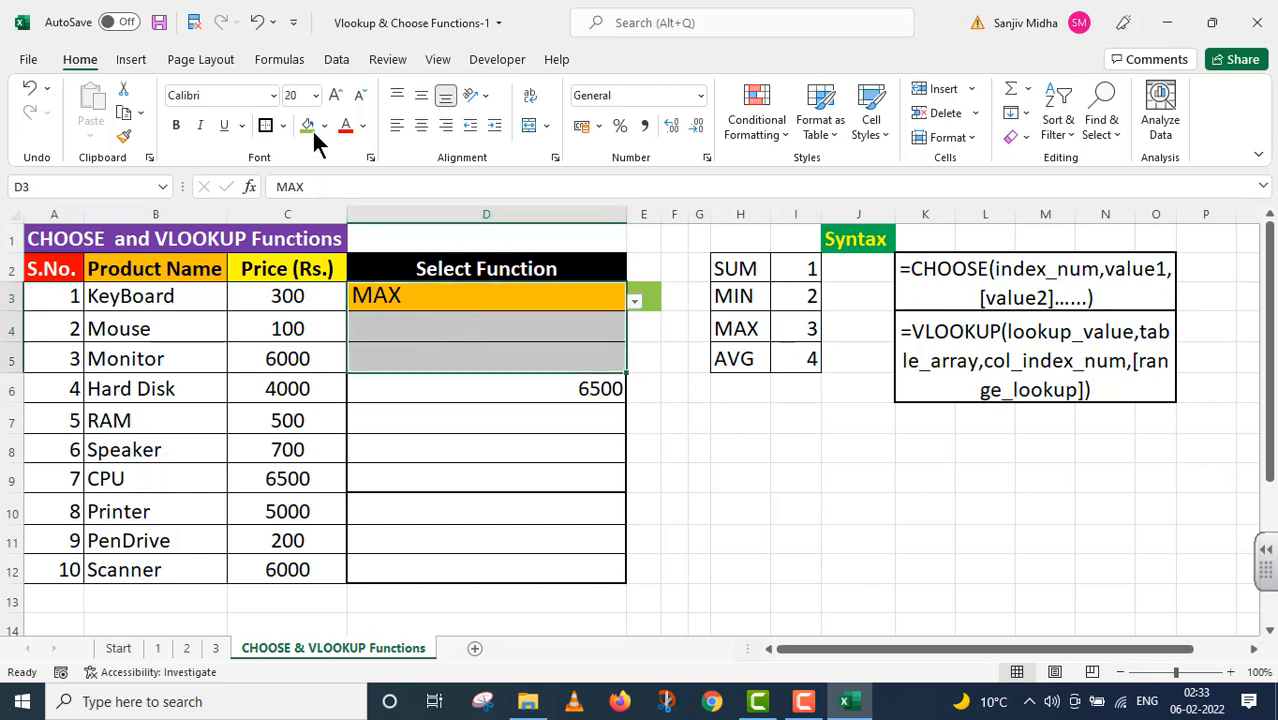
left_click(326, 124)
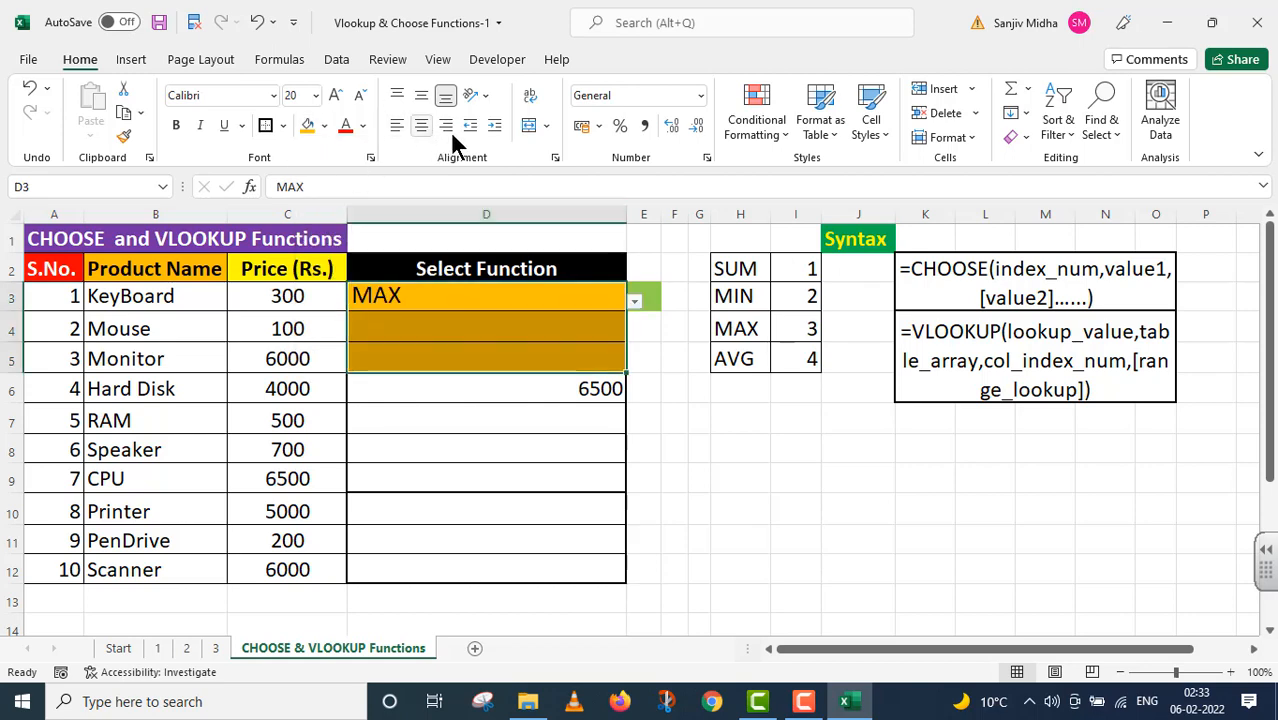
left_click(530, 124)
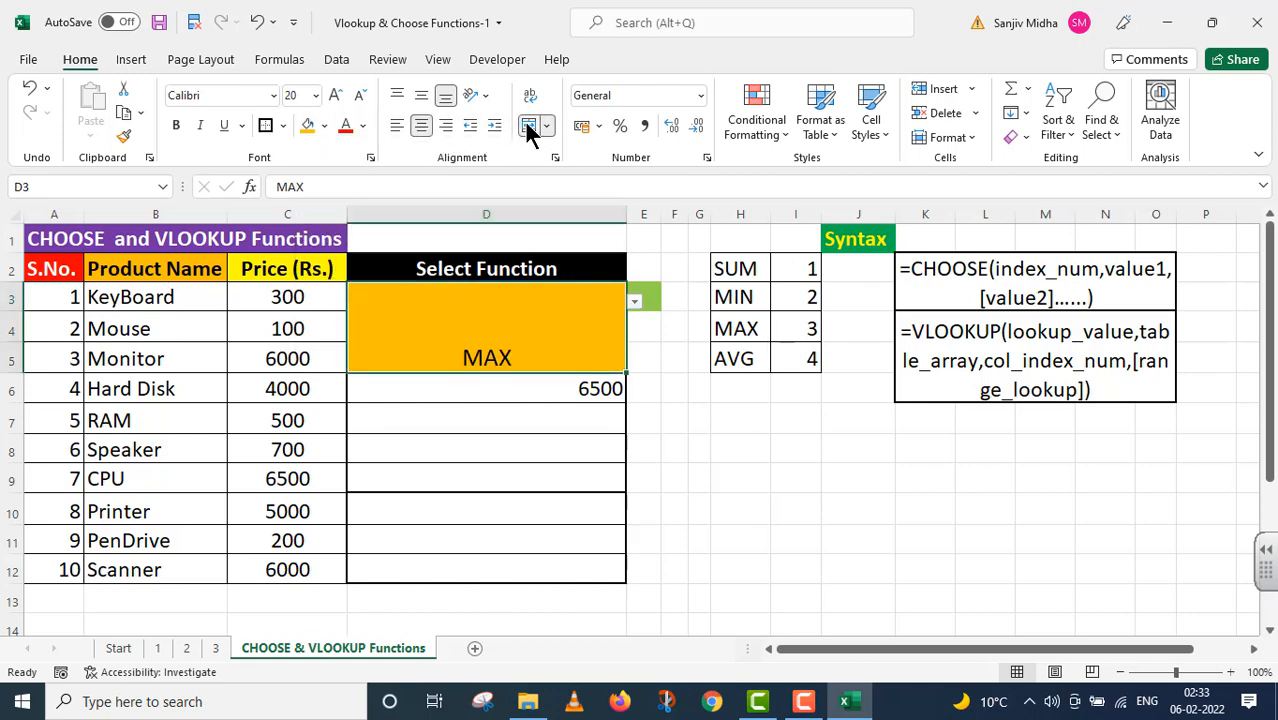
left_click(316, 96)
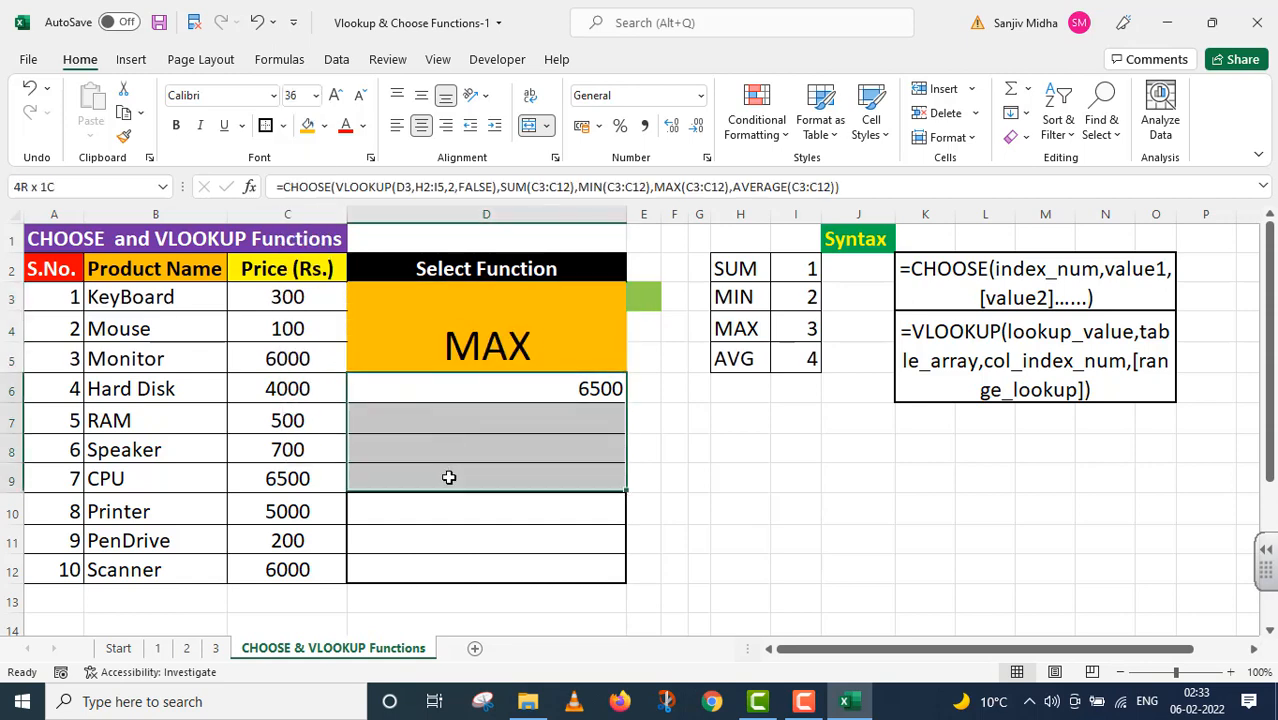
- Merge D6:D9 into one cell and enlarge the 6500 result text
left_click(486, 388)
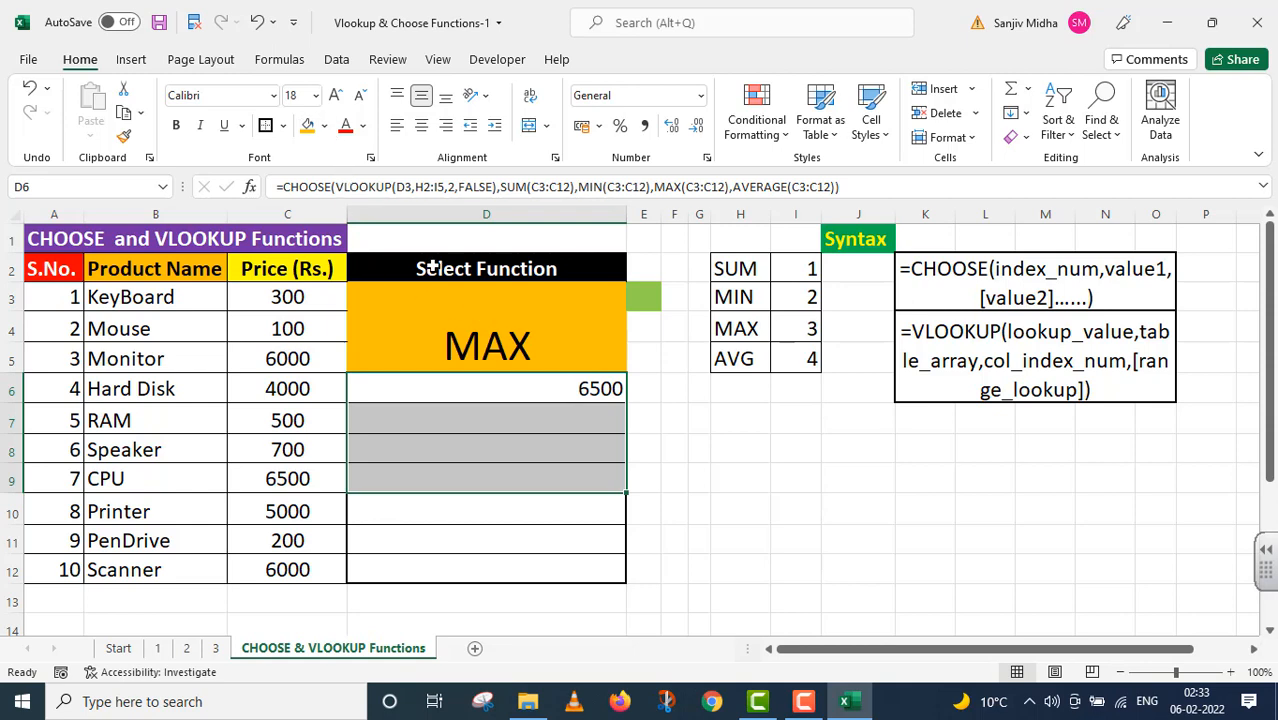
left_click(530, 124)
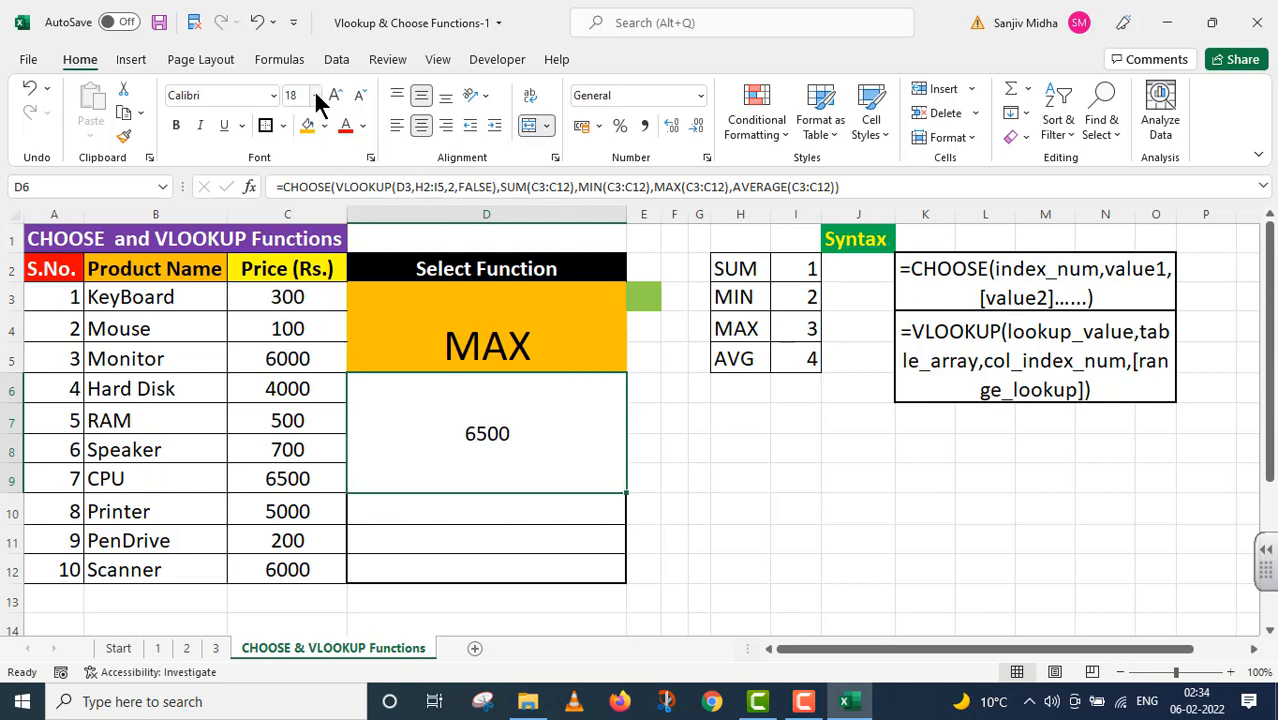
left_click(314, 96)
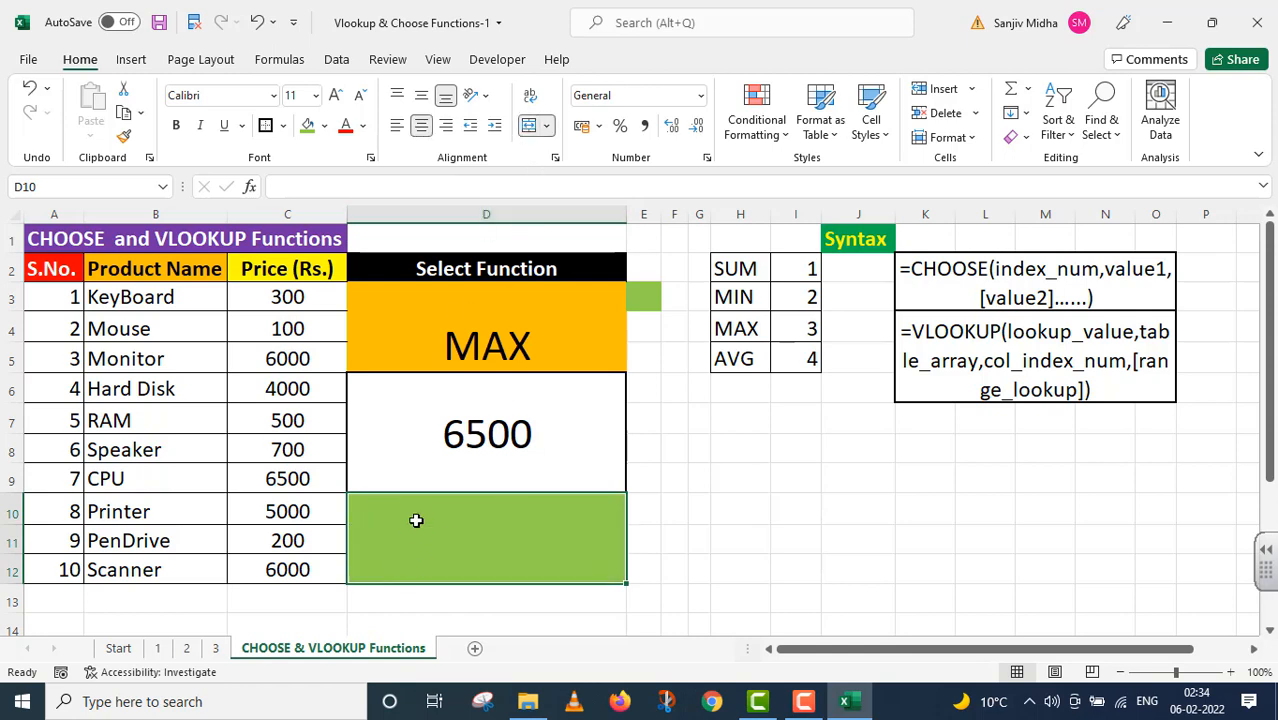
mouse_move(528, 112)
type("=CHOOSE(VLOOKUP(D3,H2:I5,2,FALSE),SUM(C3:C12),MIN(C3:C12),MAX(C3:C12),AVERAGE(C3:C12))")
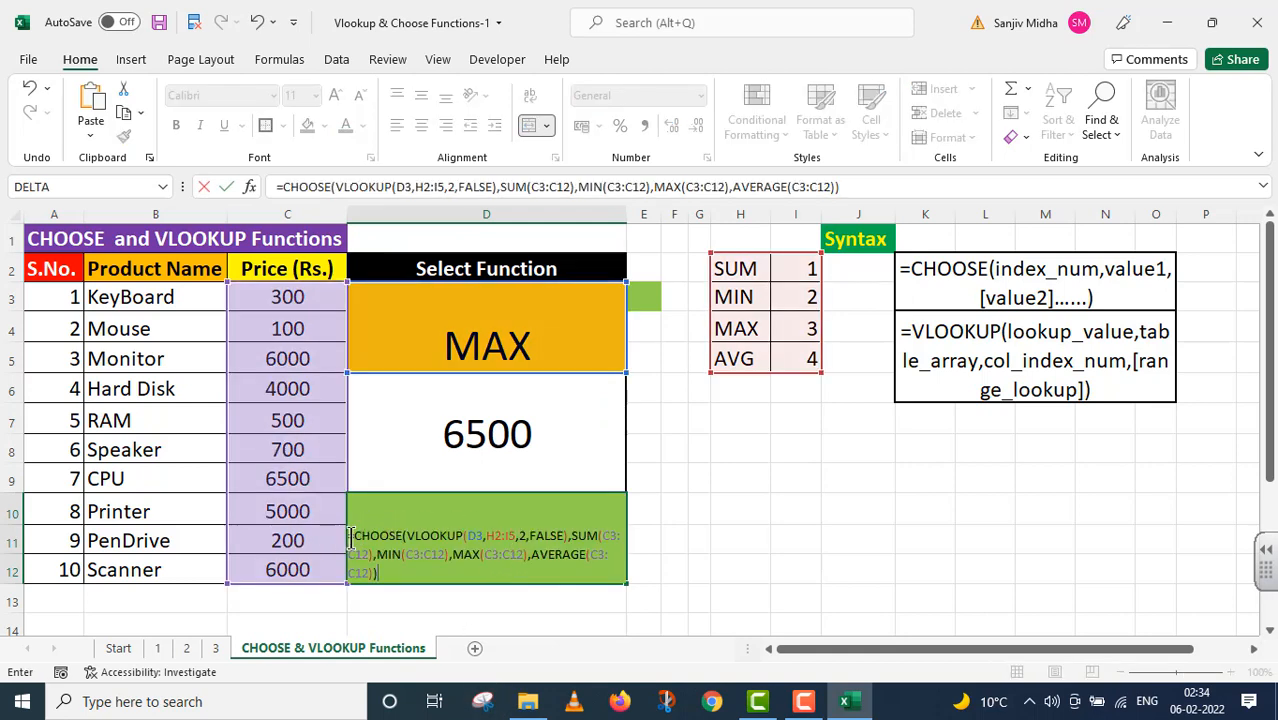
- Finish the CHOOSE(VLOOKUP) formula text in D10 and enlarge its font
left_click(464, 584)
type("'")
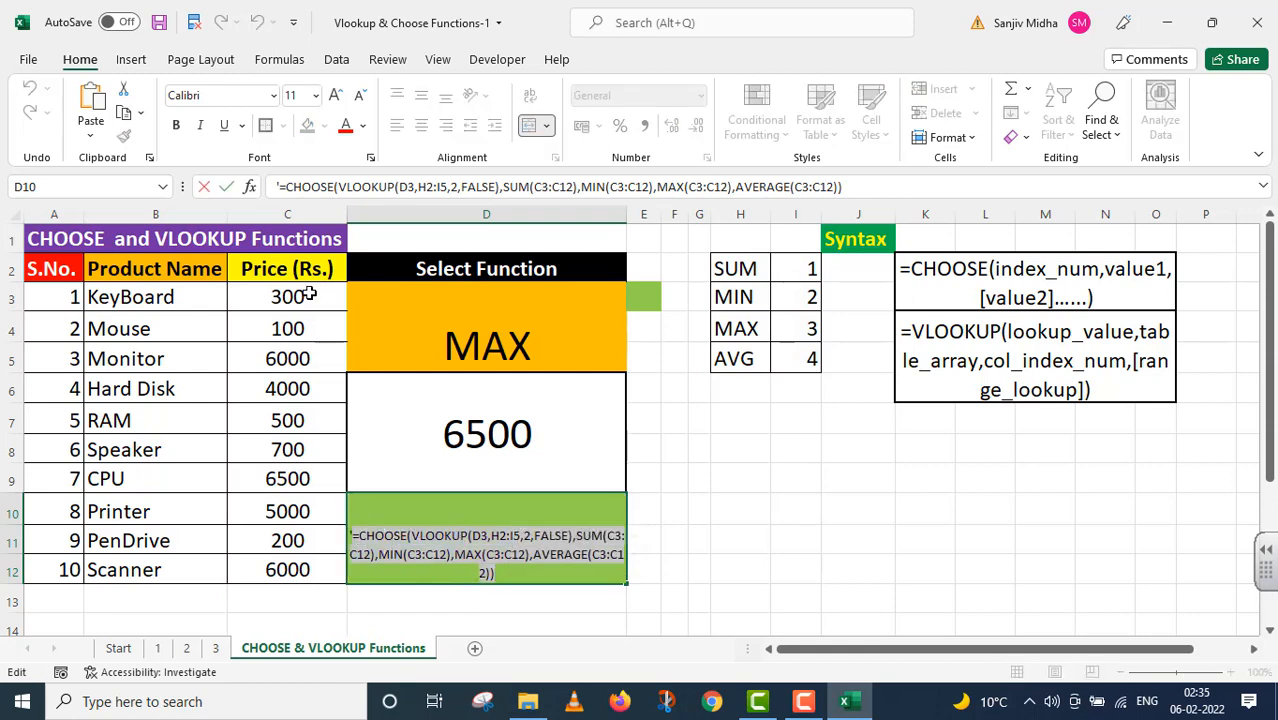
left_click(316, 96)
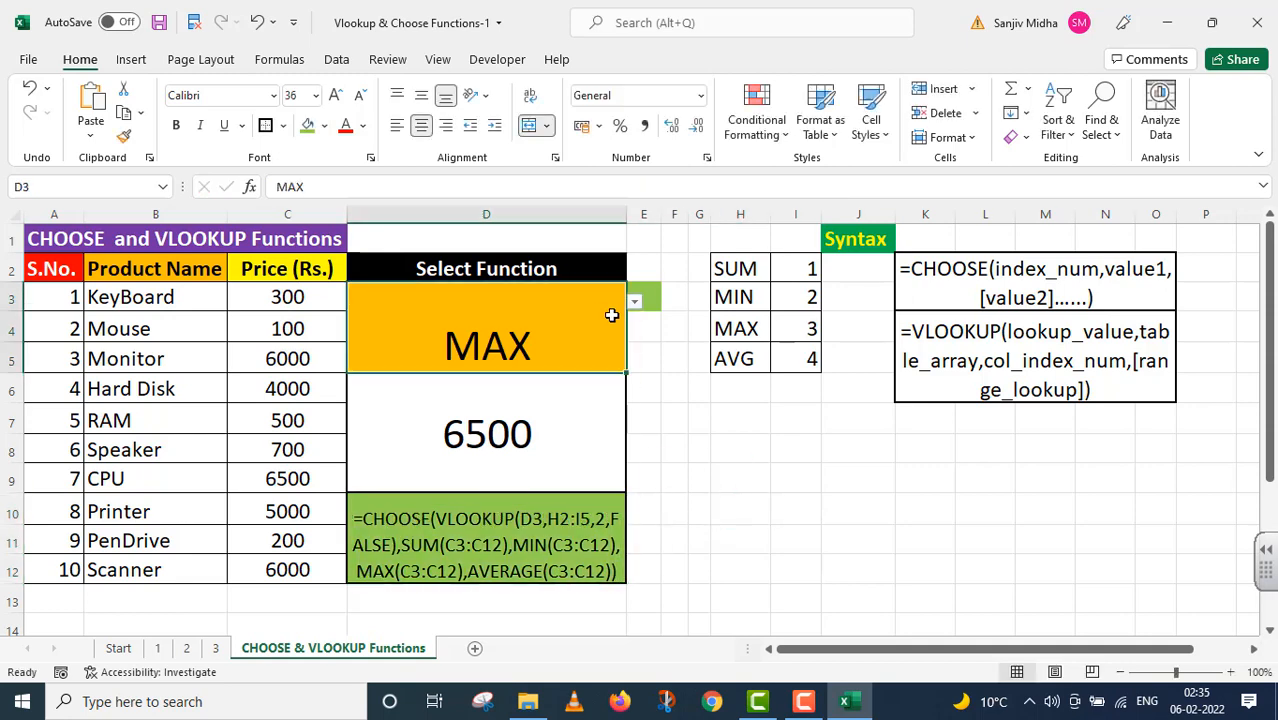
- Cycle the D3 drop-down through SUM, MIN and MAX, ending on AVG showing 2930
left_click(634, 300)
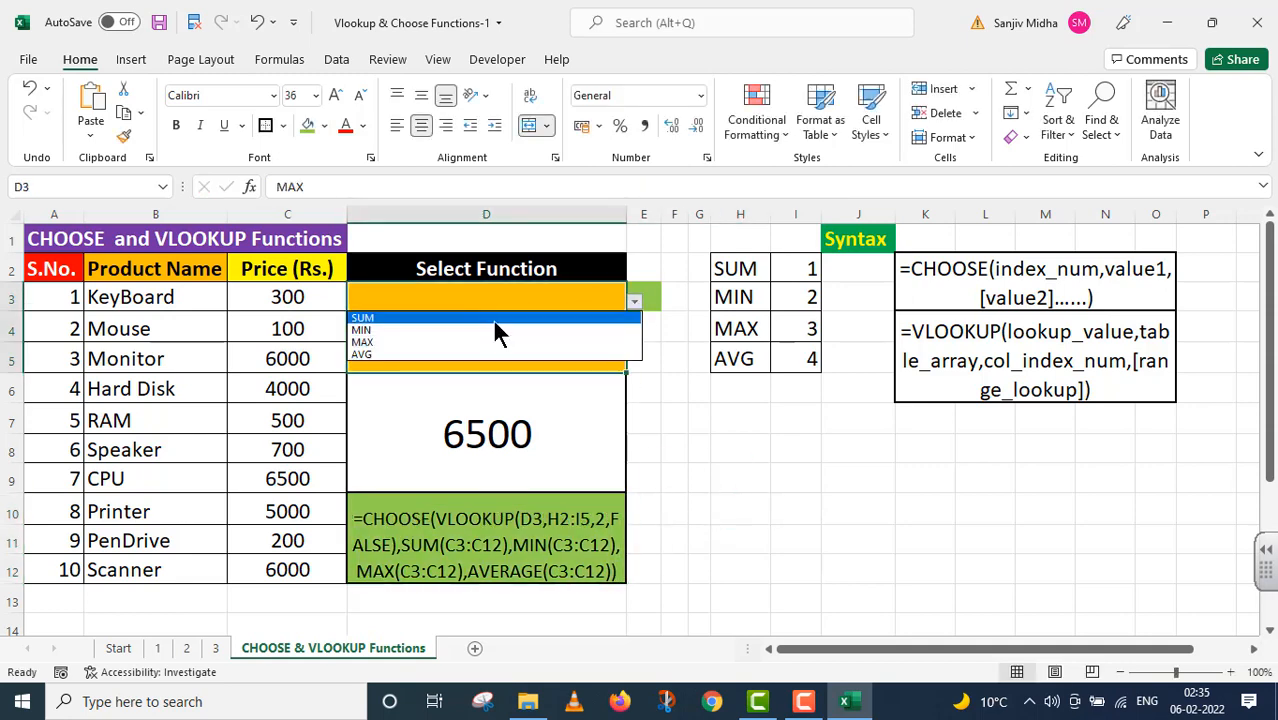
left_click(362, 316)
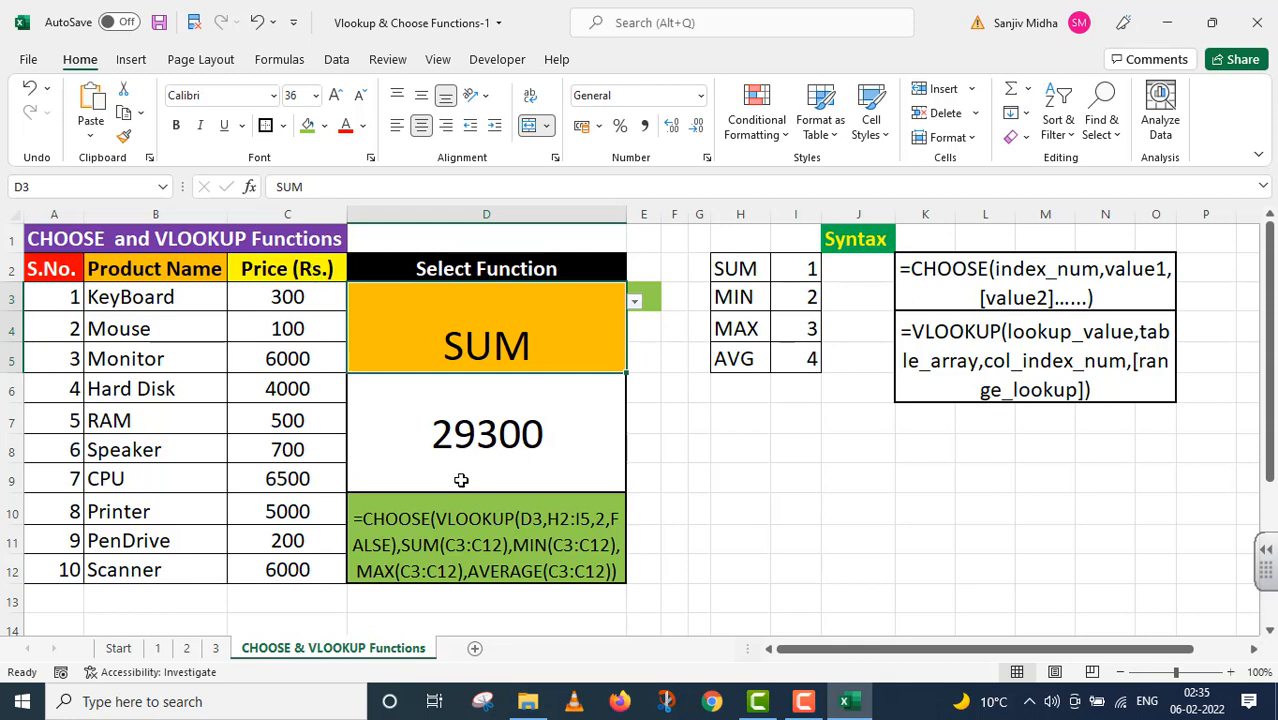
left_click(634, 300)
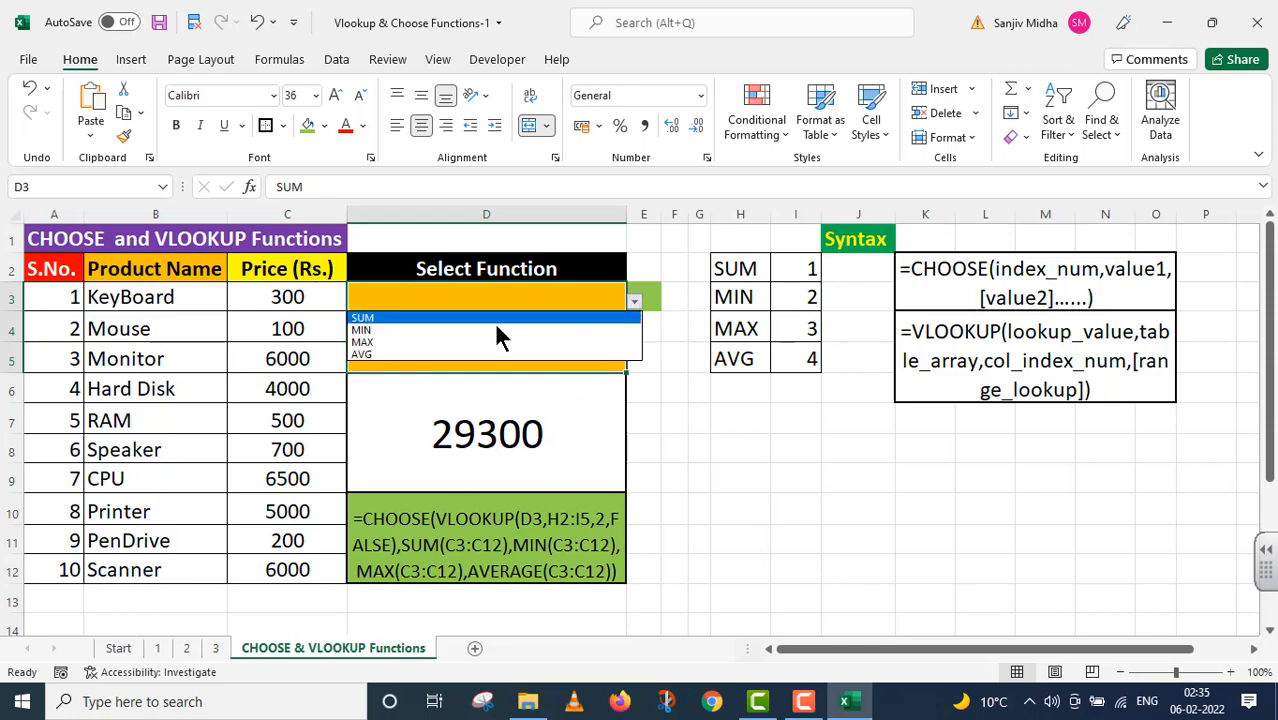
left_click(362, 328)
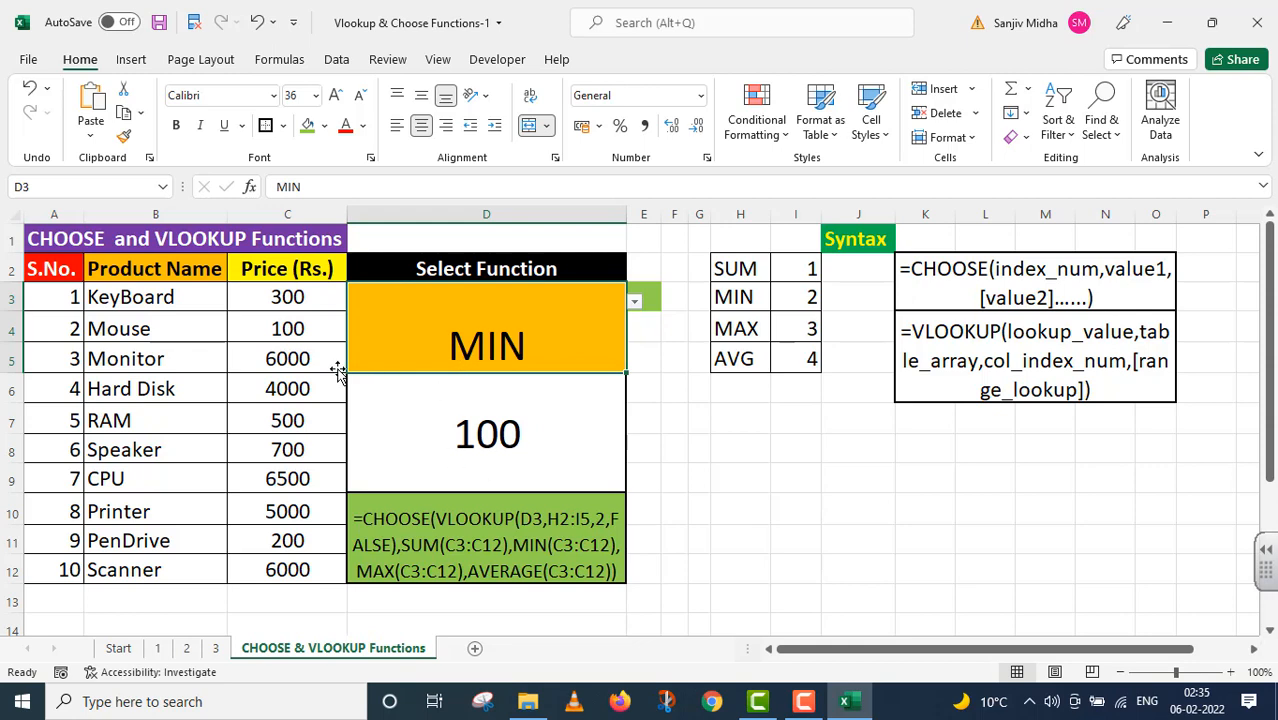
mouse_move(308, 296)
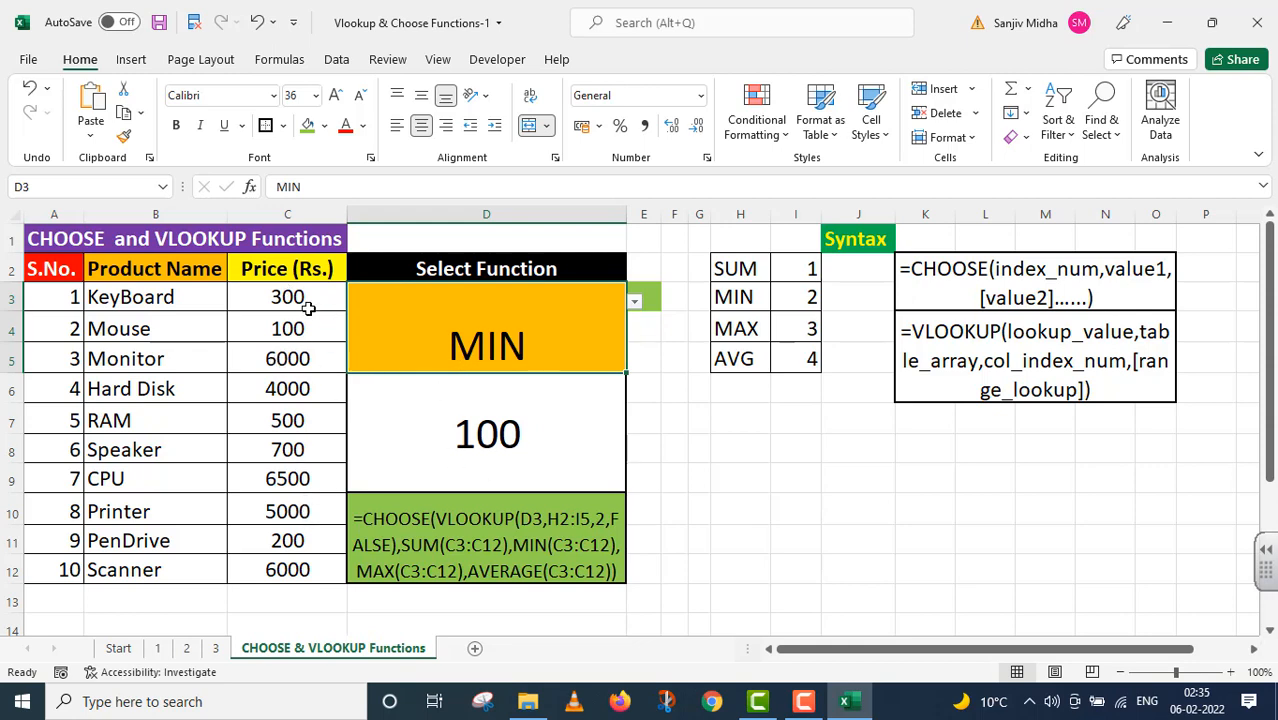
mouse_move(628, 320)
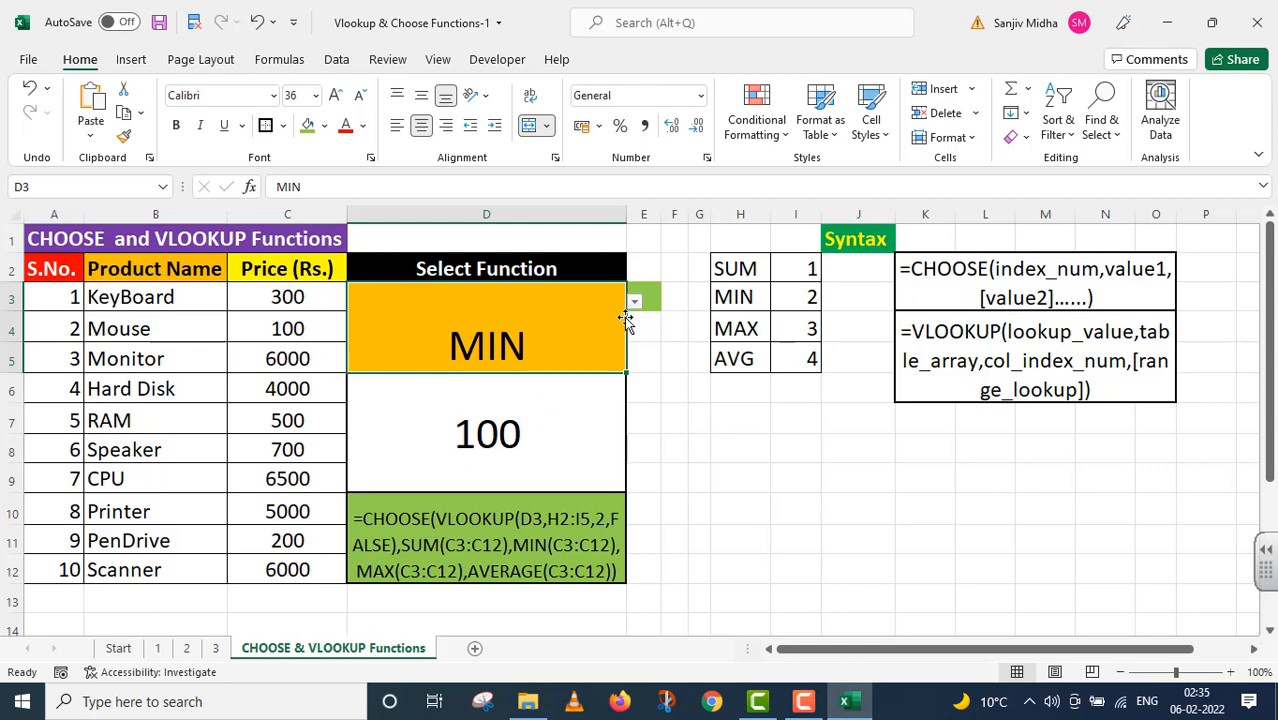
left_click(634, 300)
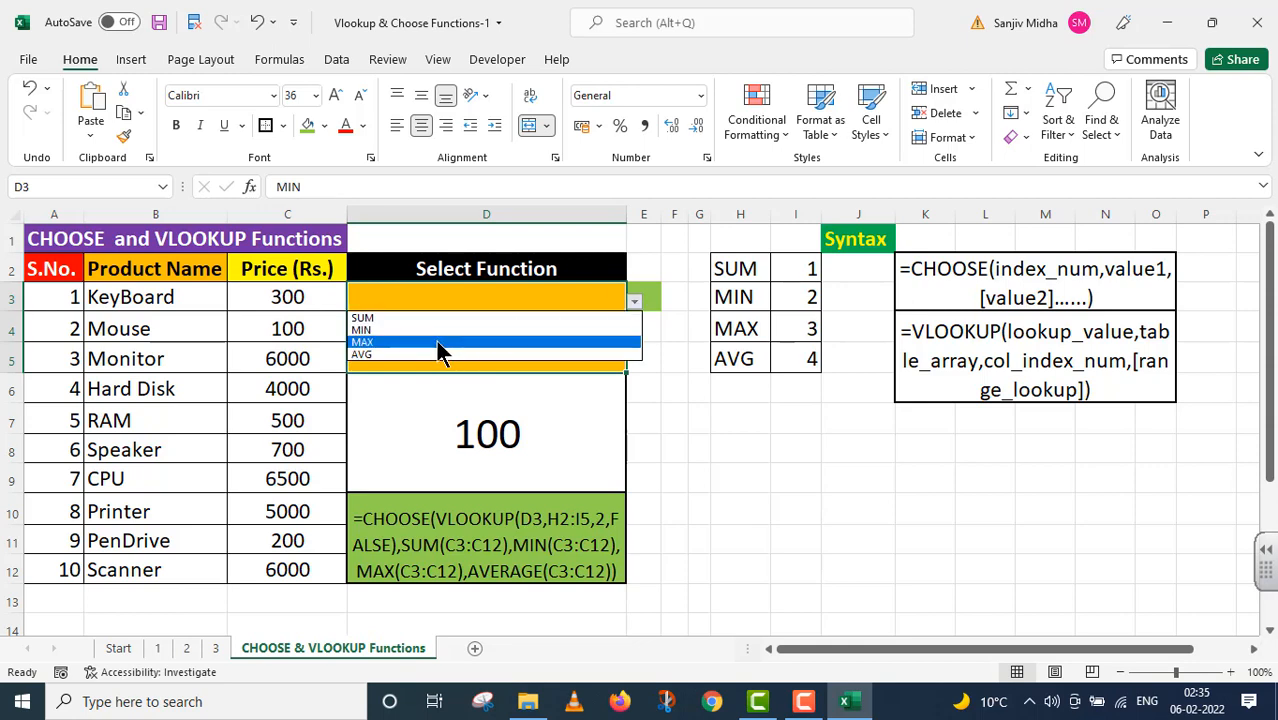
left_click(362, 342)
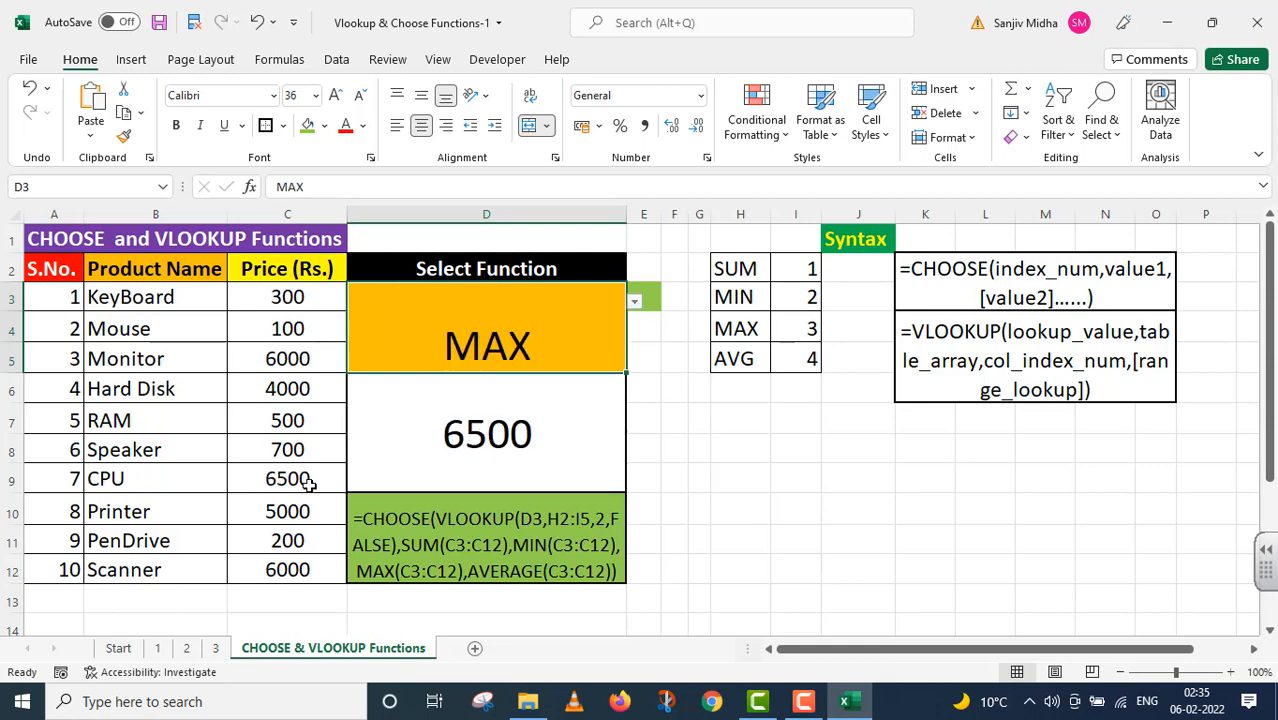
left_click(634, 300)
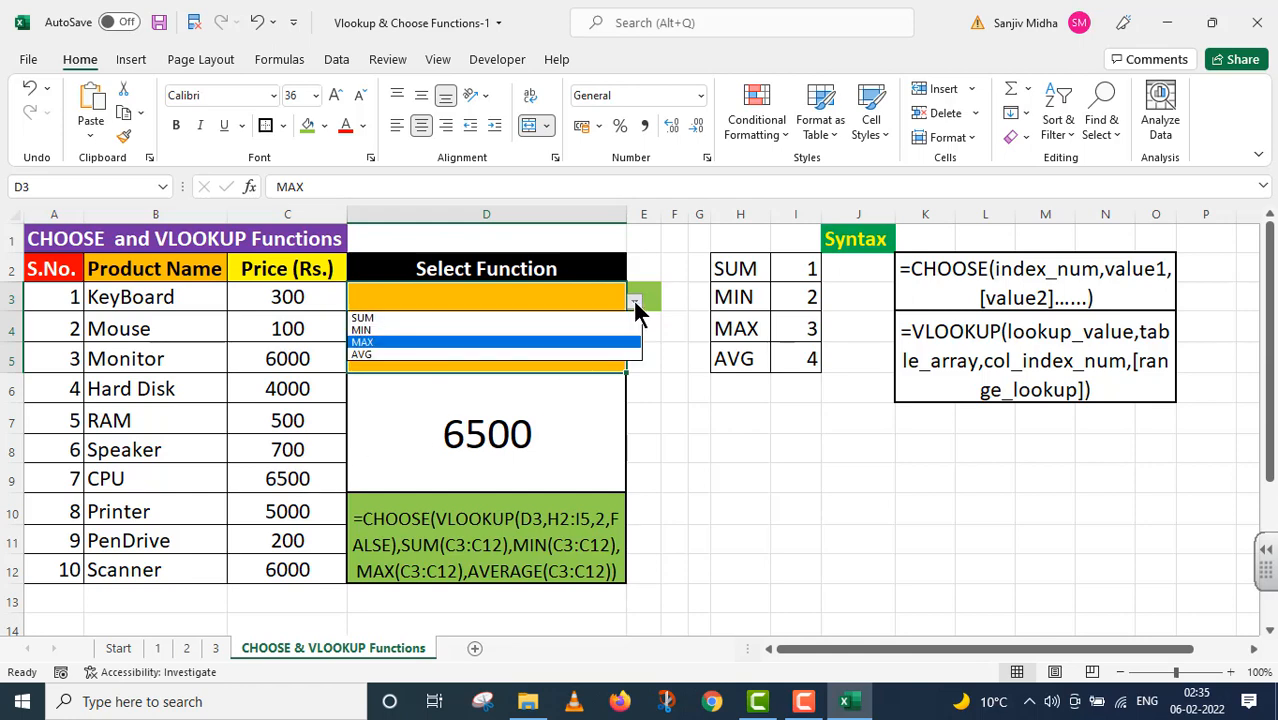
left_click(362, 354)
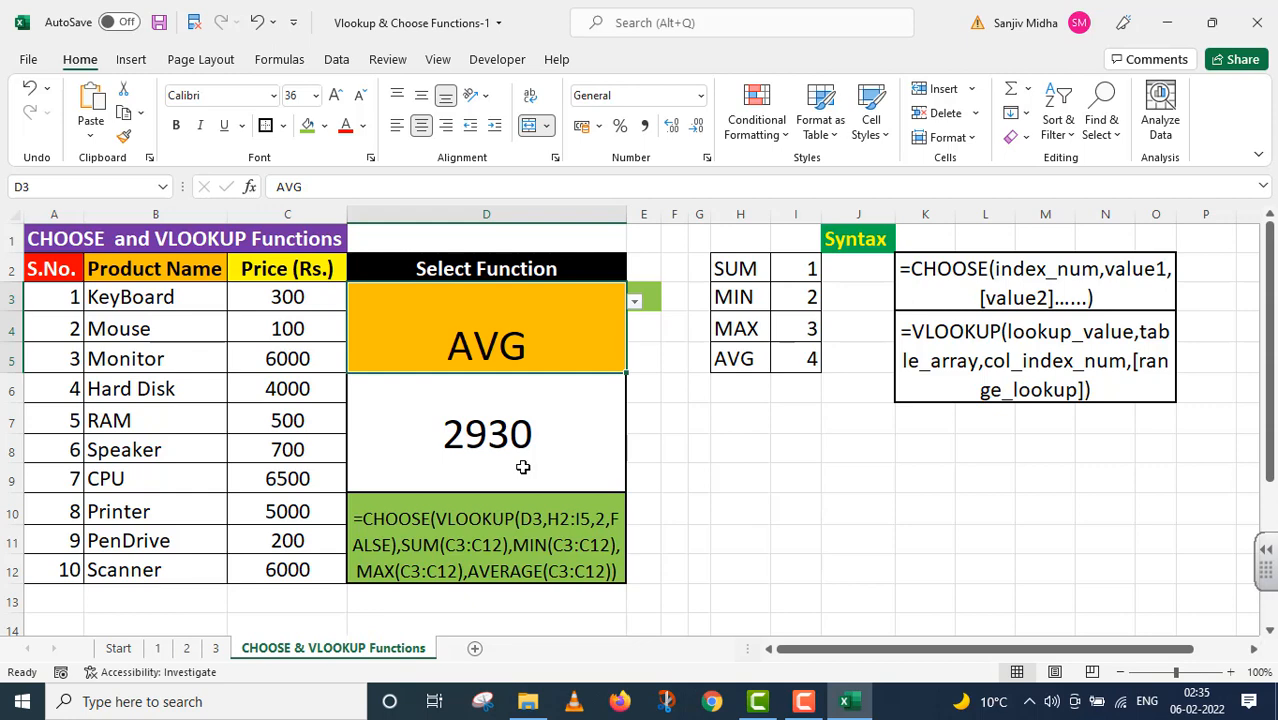
mouse_move(694, 430)
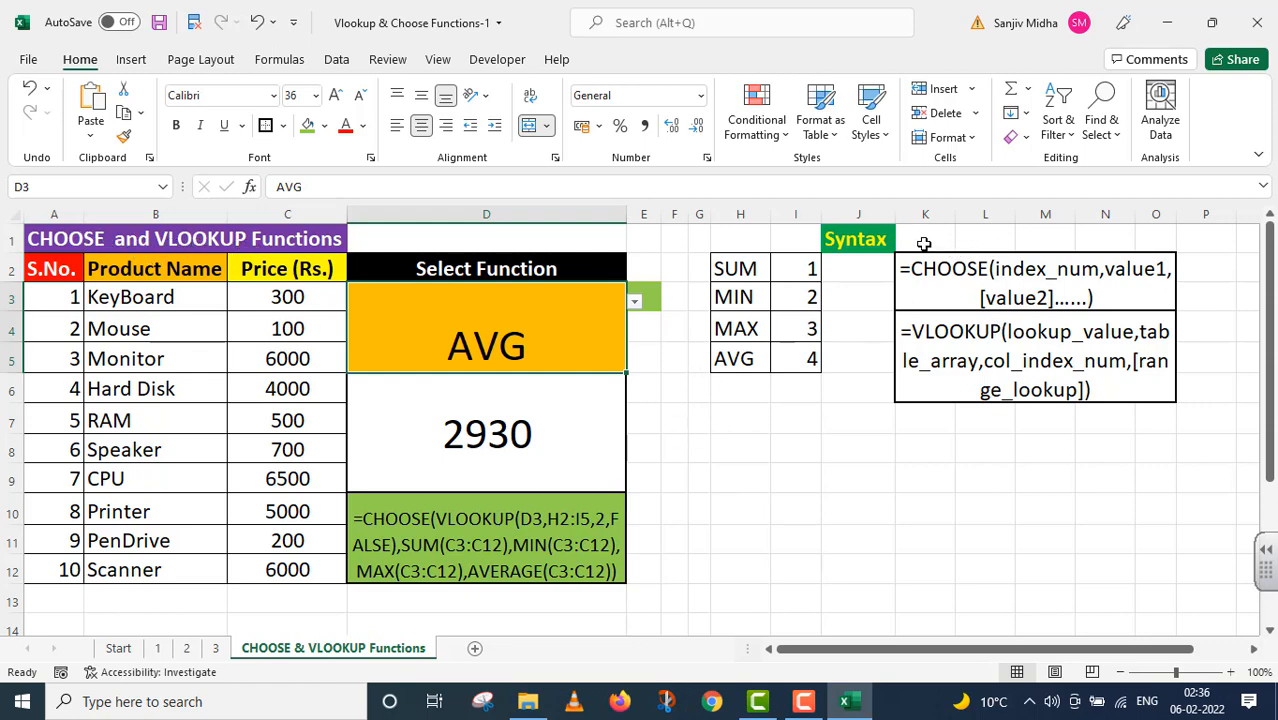
mouse_move(1076, 280)
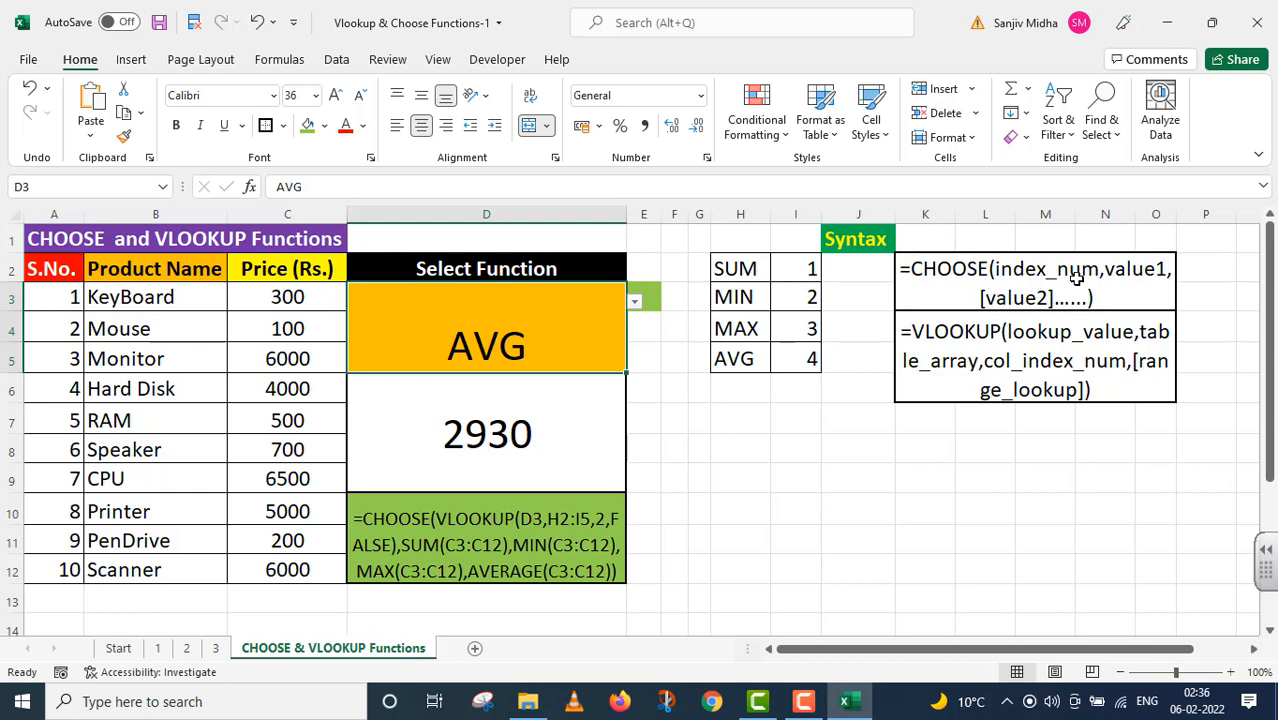
mouse_move(782, 254)
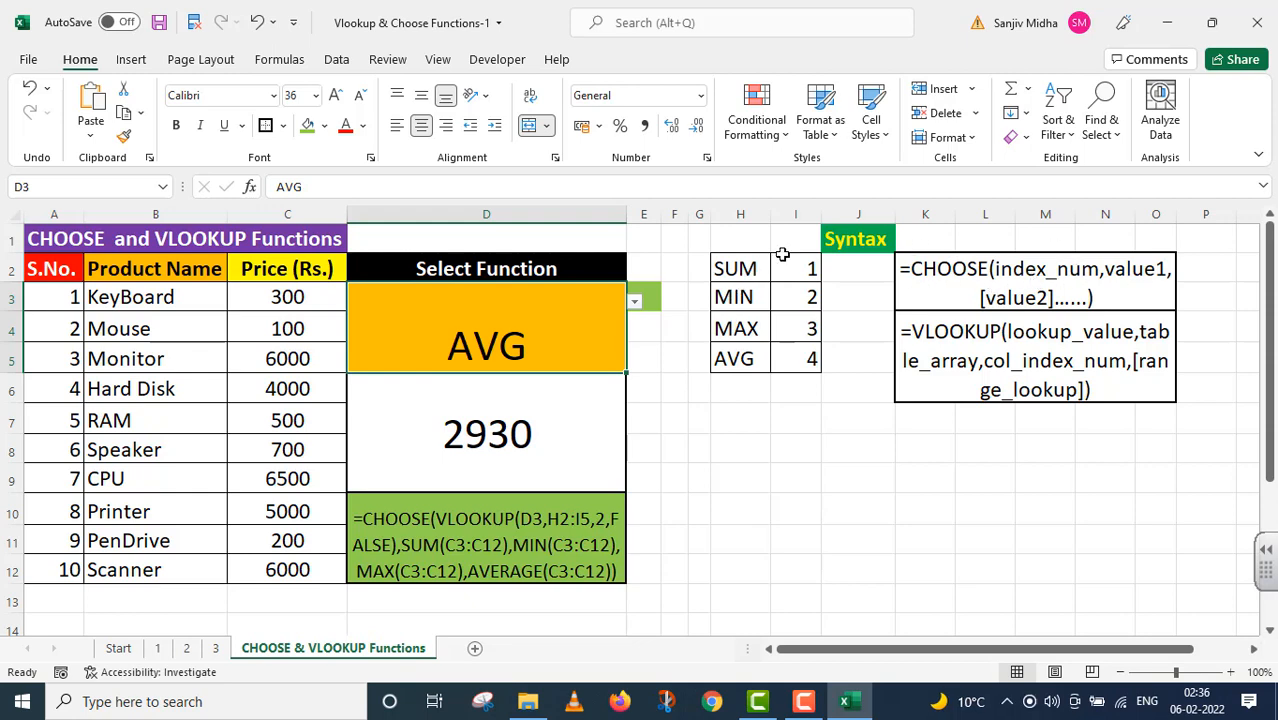
mouse_move(796, 360)
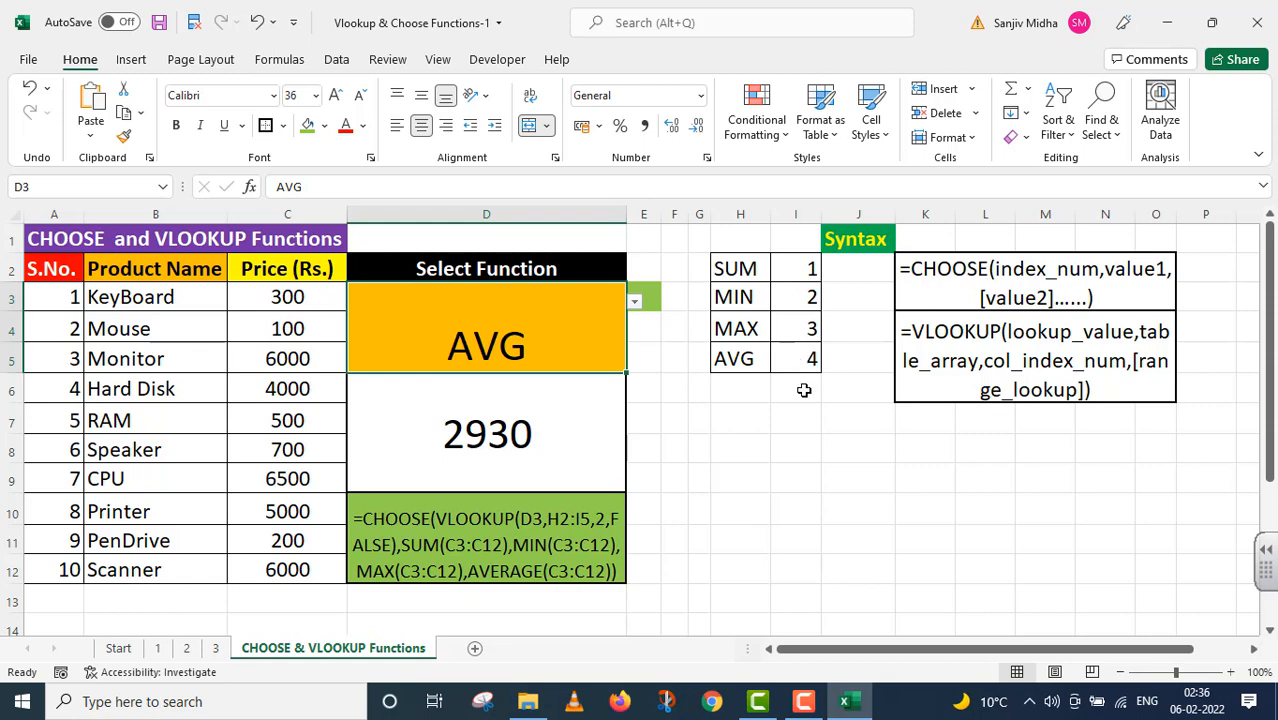
mouse_move(804, 350)
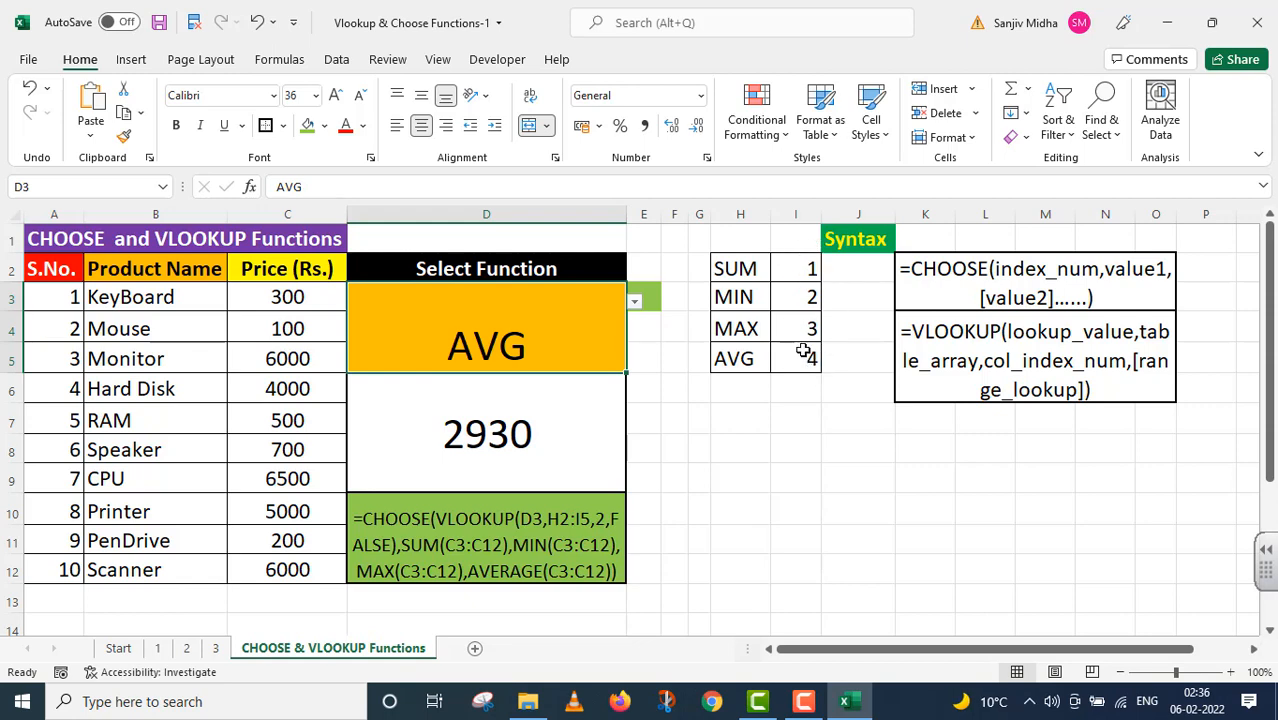
mouse_move(796, 268)
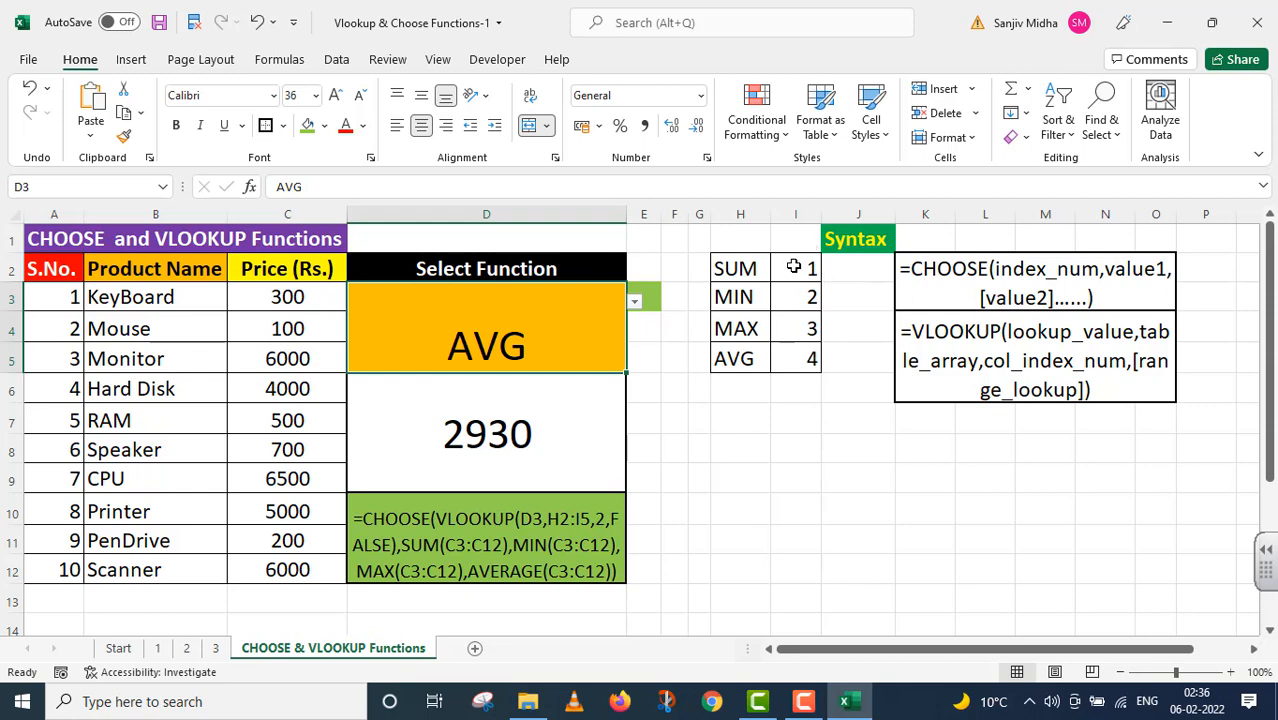
mouse_move(770, 302)
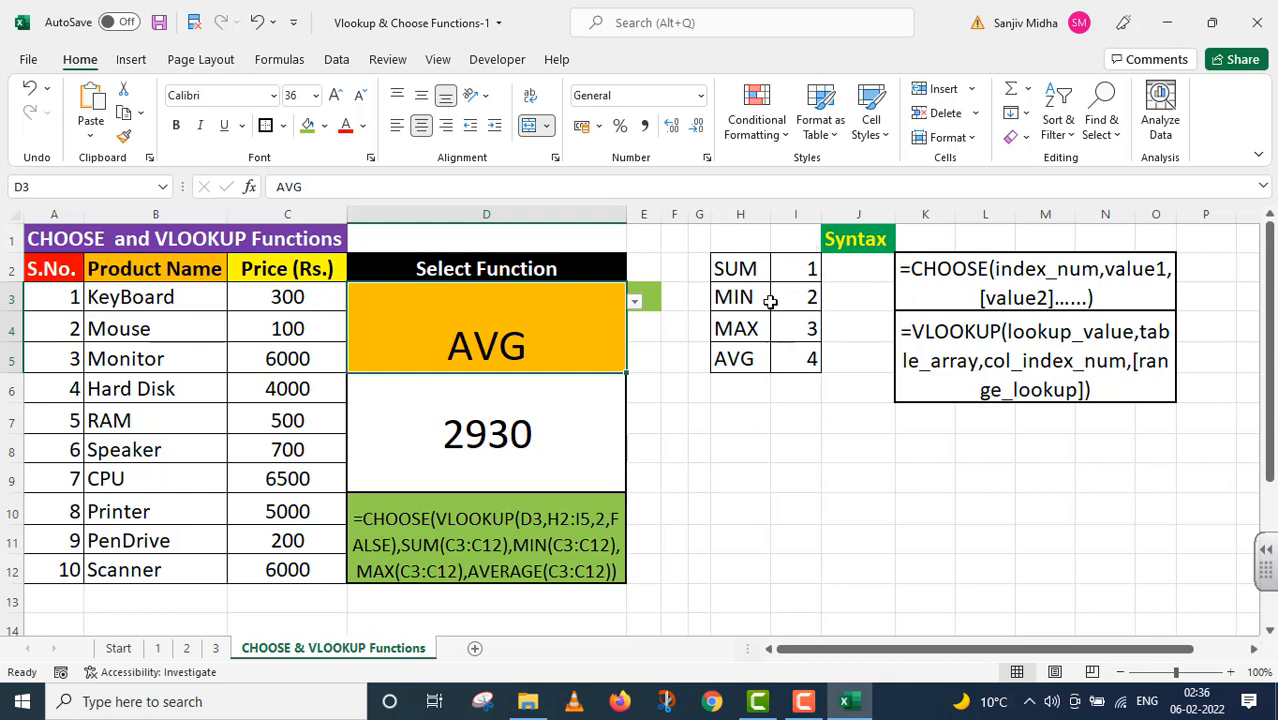
mouse_move(756, 282)
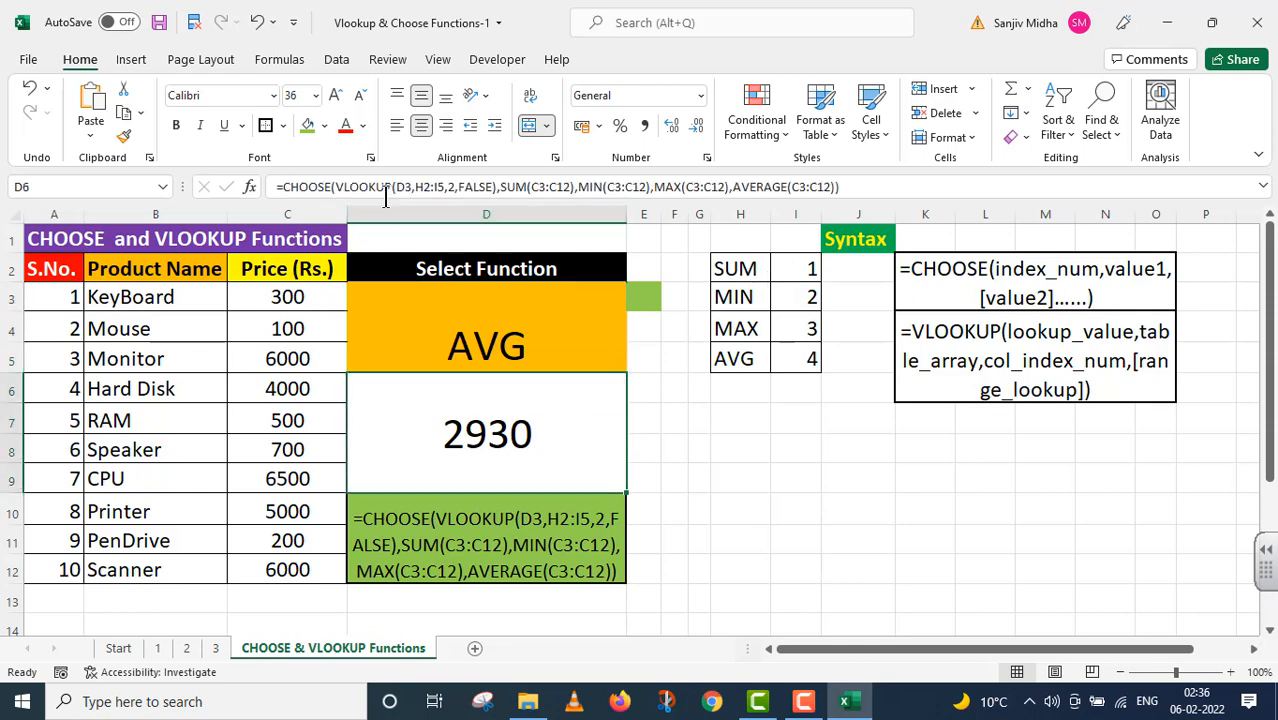
mouse_move(536, 196)
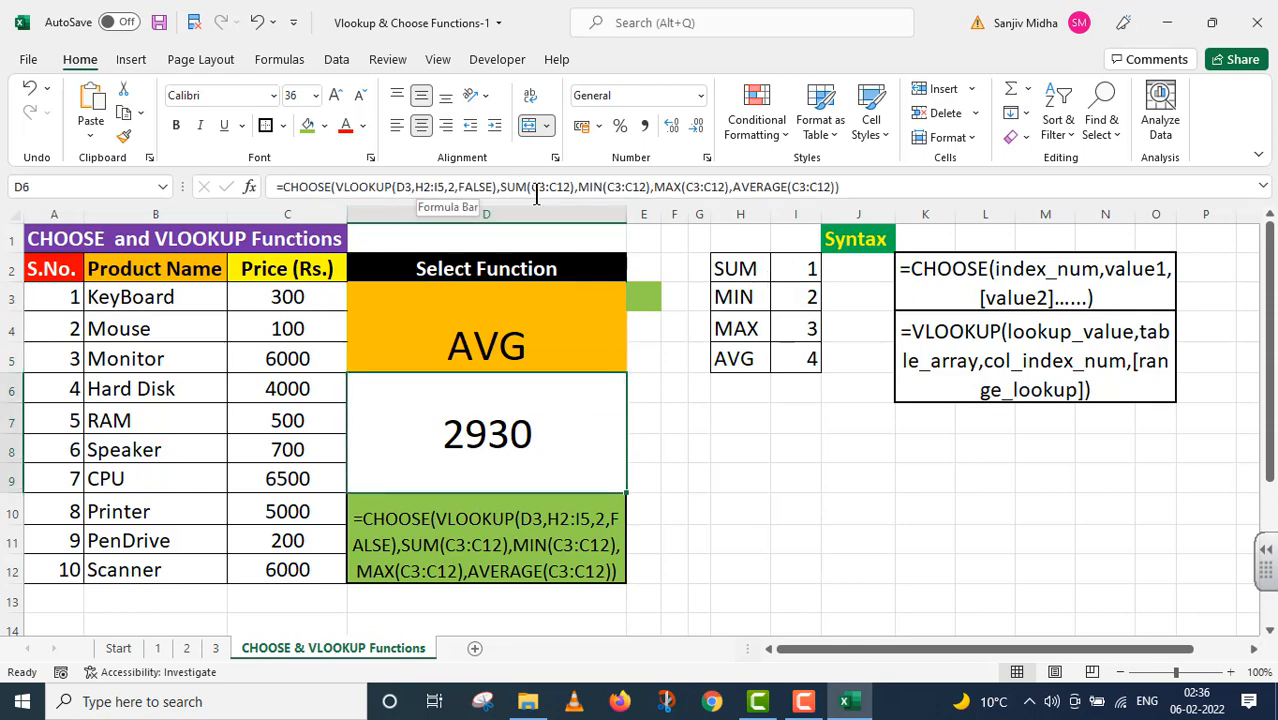
mouse_move(604, 186)
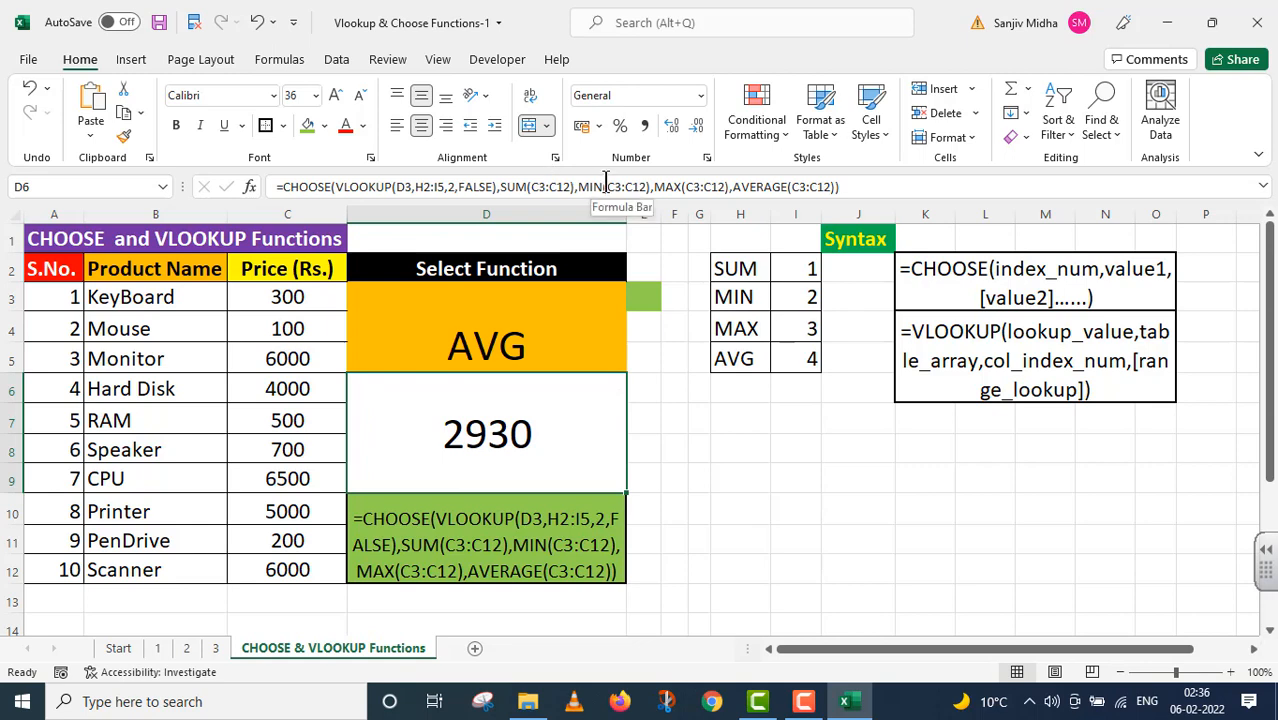
mouse_move(782, 332)
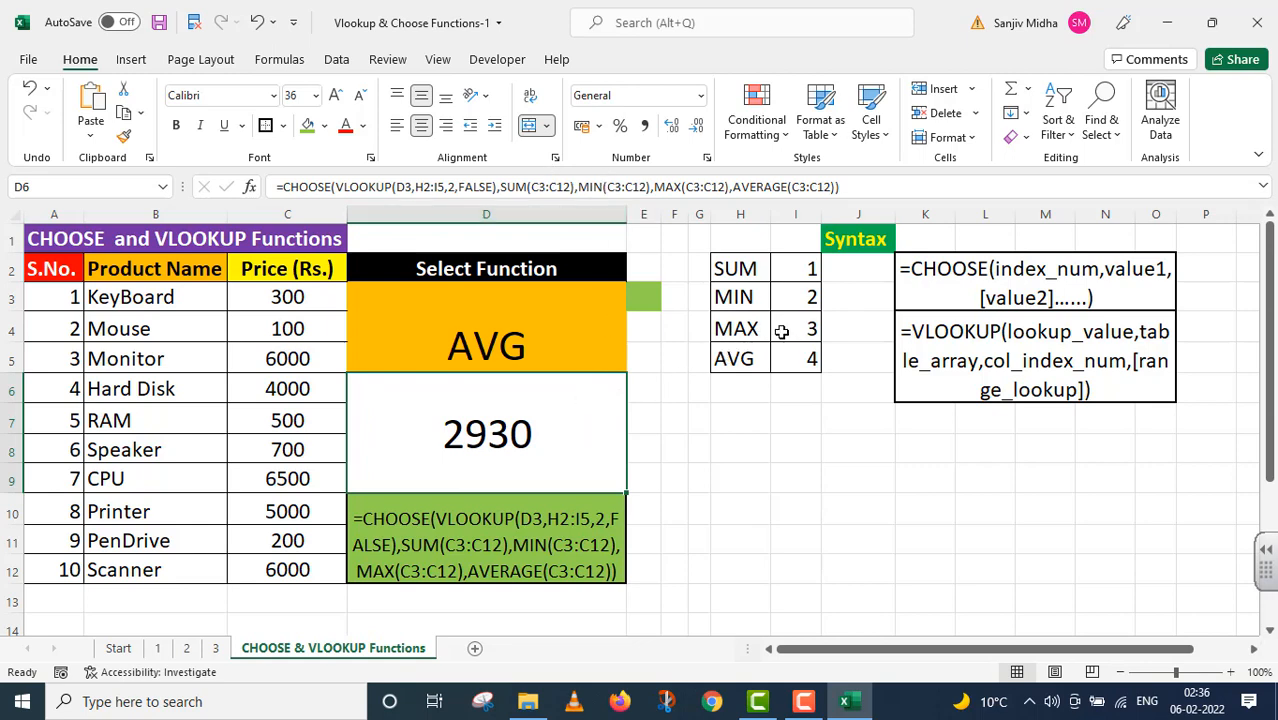
mouse_move(698, 456)
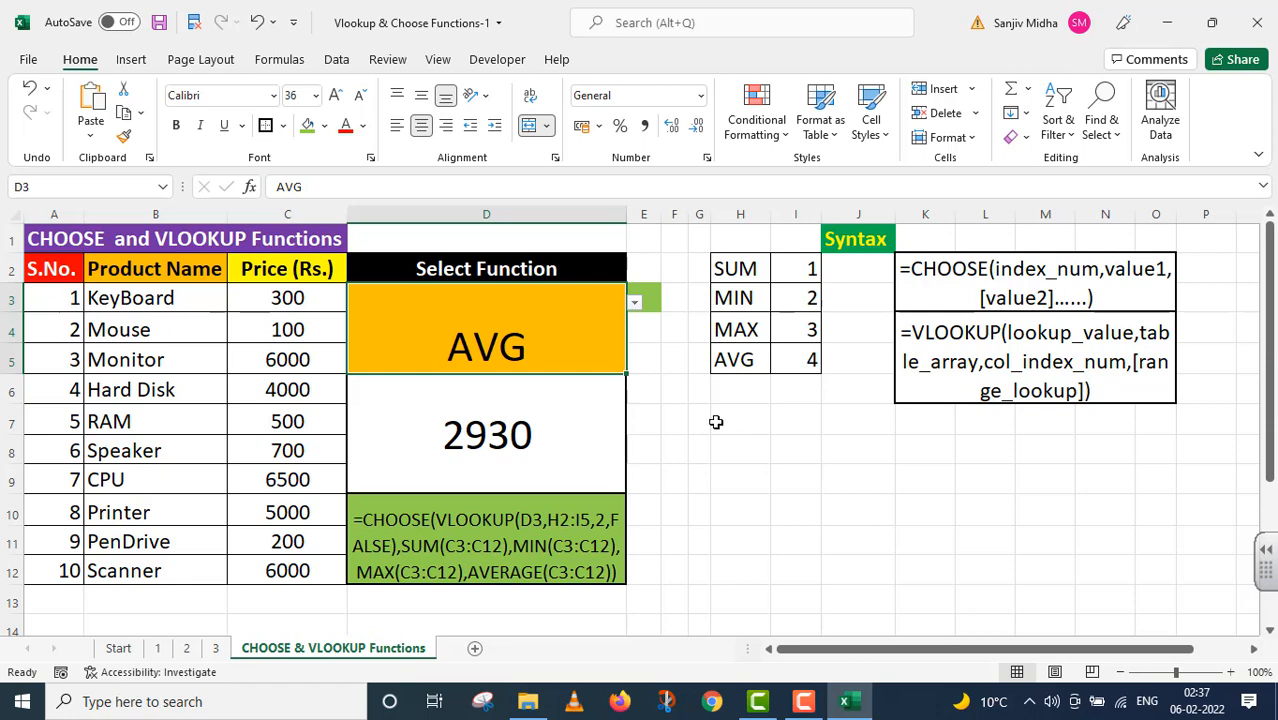
mouse_move(724, 370)
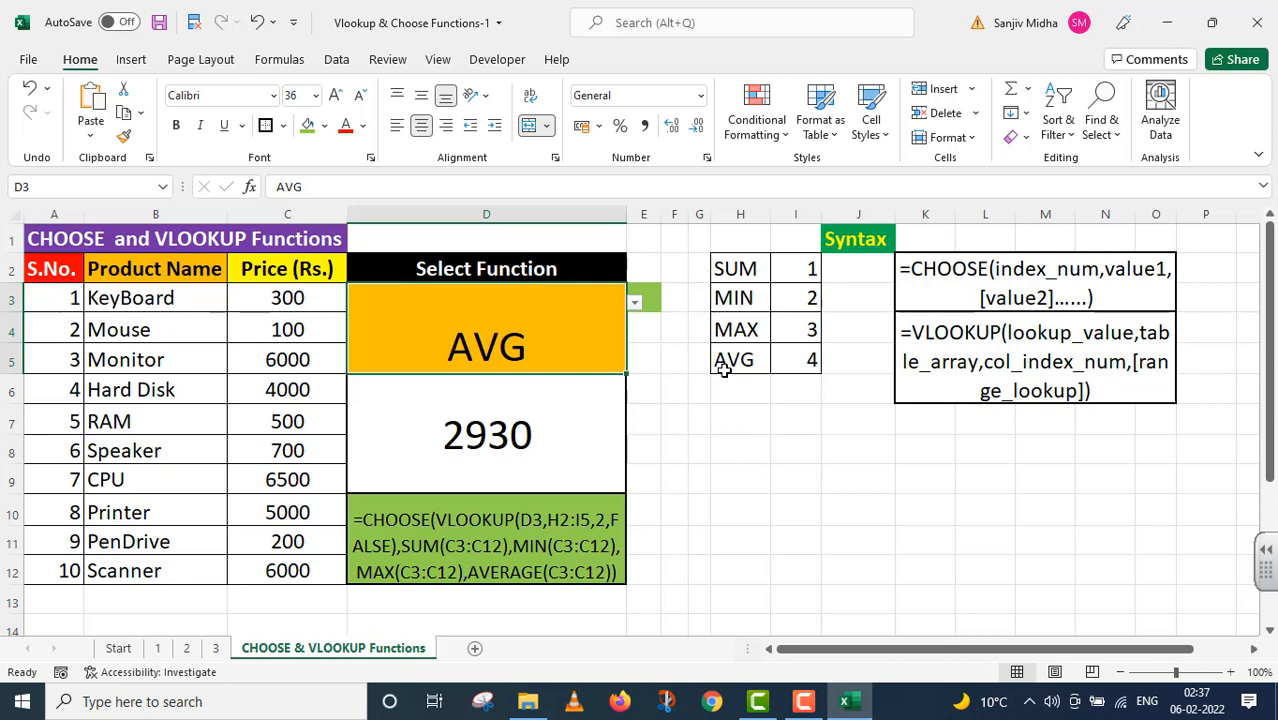